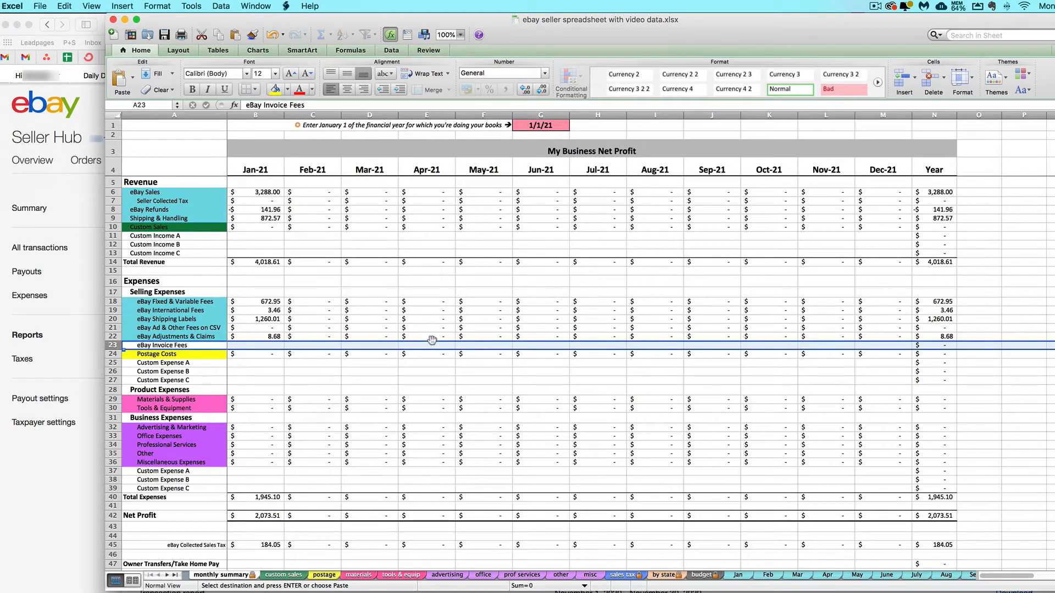
pyautogui.moveTo(312, 318)
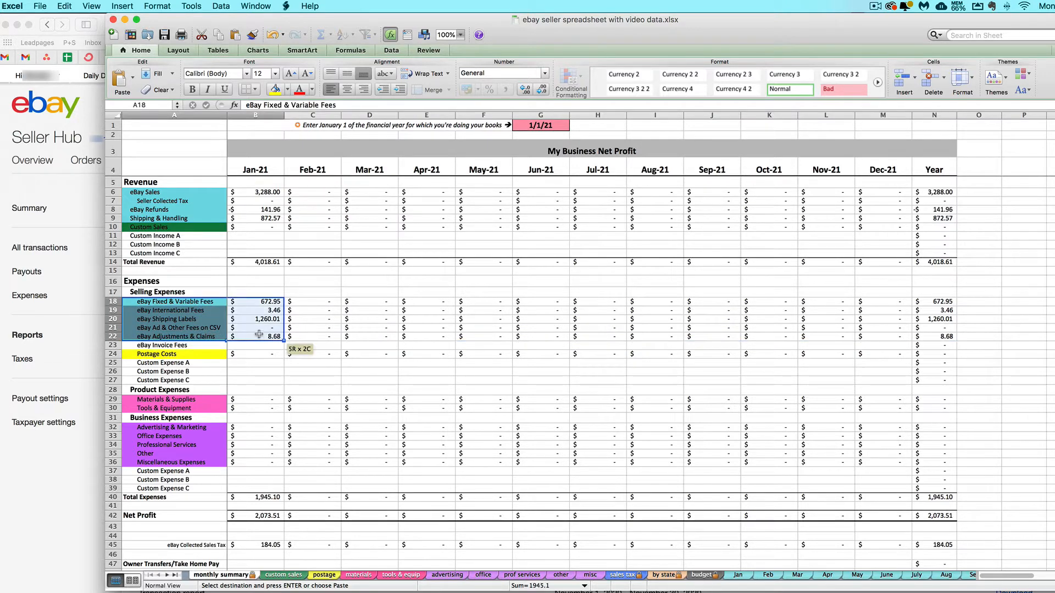
# Check the Ad & Other Fees formula, then select January's eBay Invoice Fees amount.
pyautogui.click(255, 327)
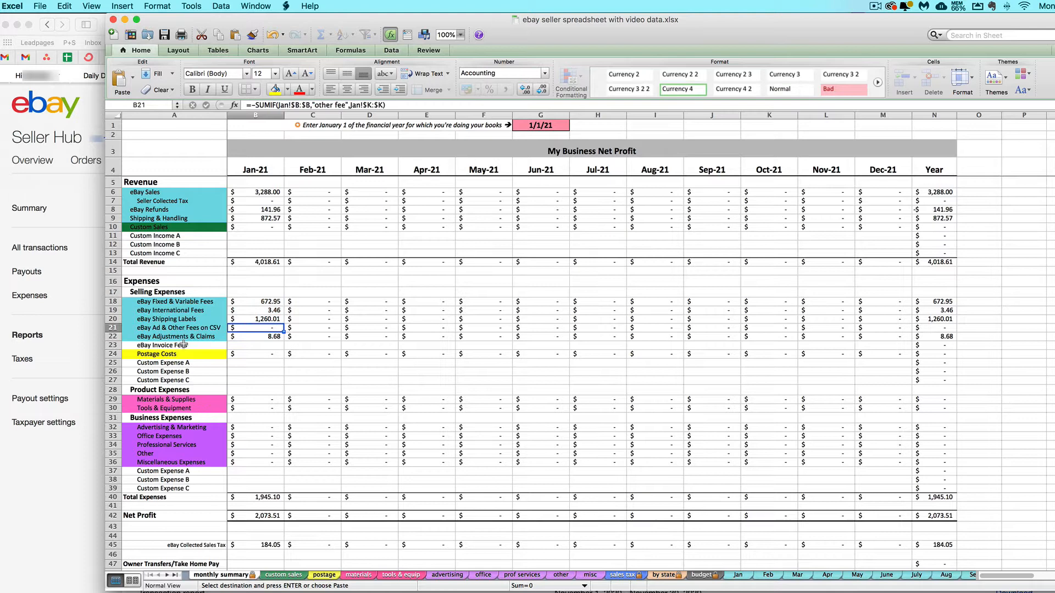
pyautogui.click(174, 345)
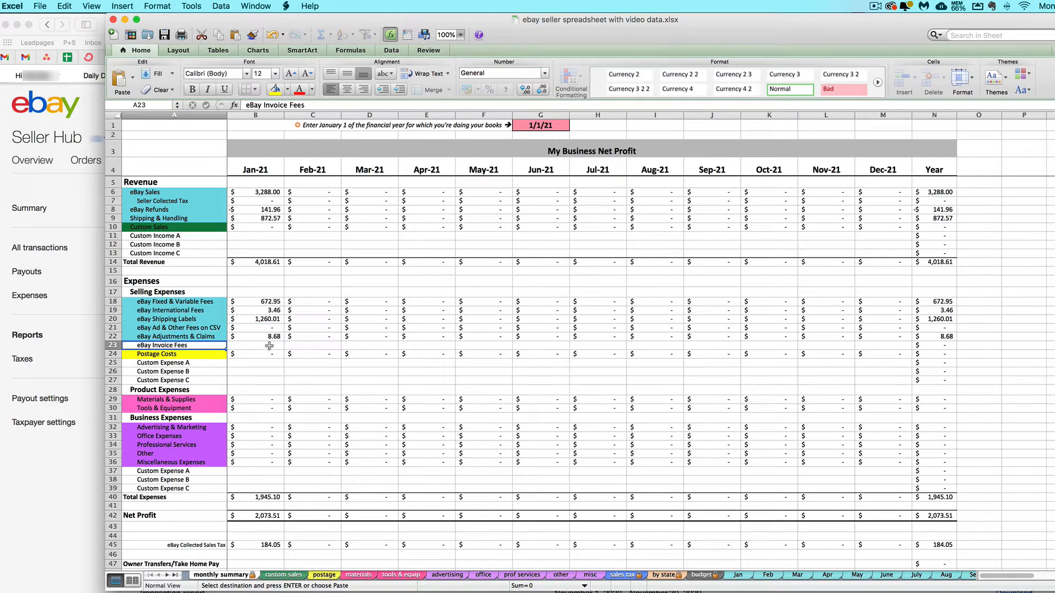
pyautogui.click(255, 345)
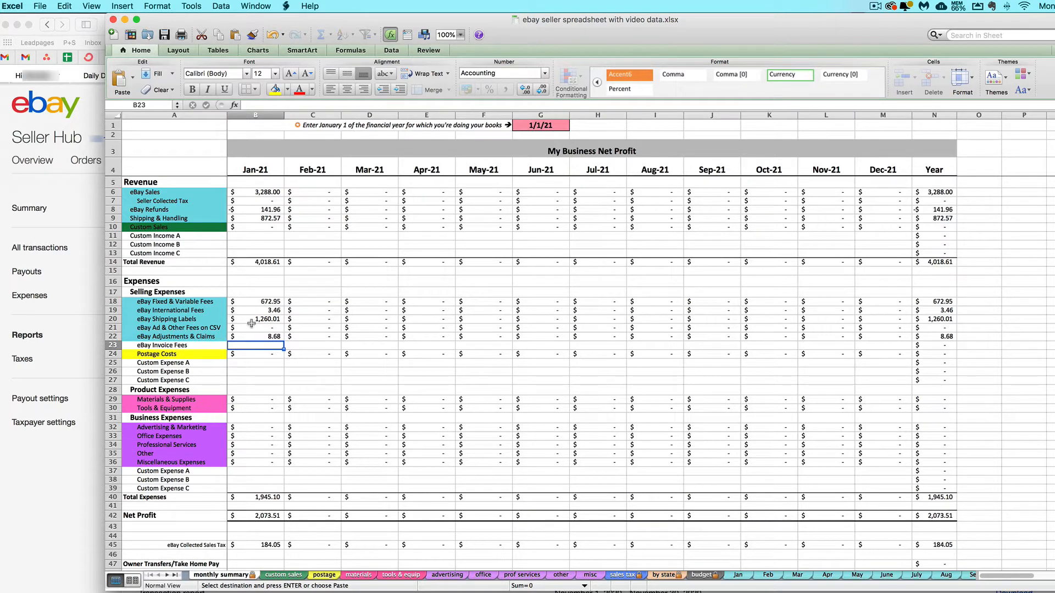
pyautogui.moveTo(63, 468)
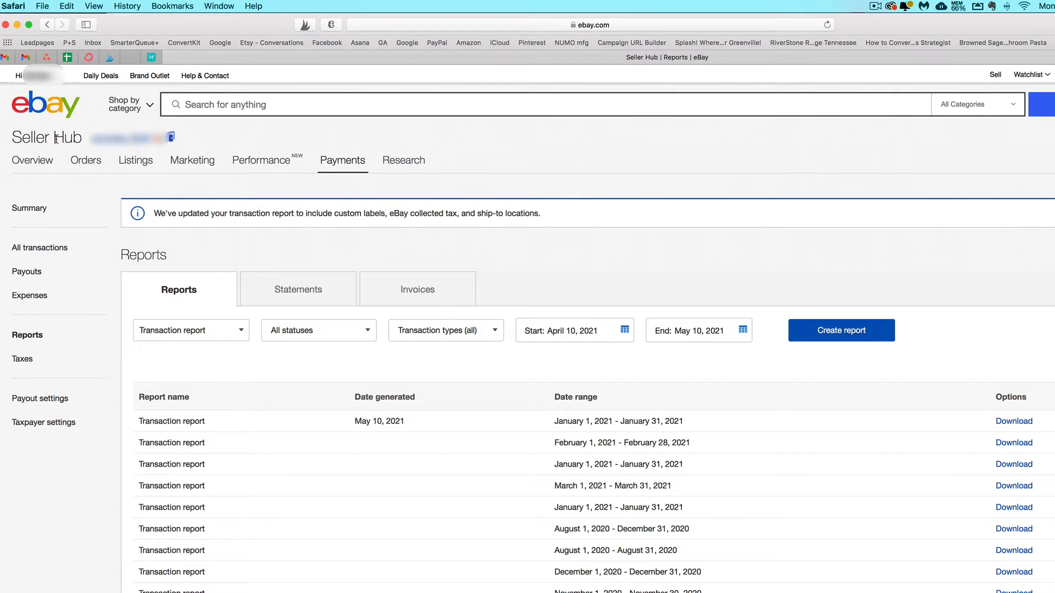
# Go from Seller Hub payment reports through Statements to the monthly Invoices list.
pyautogui.click(342, 160)
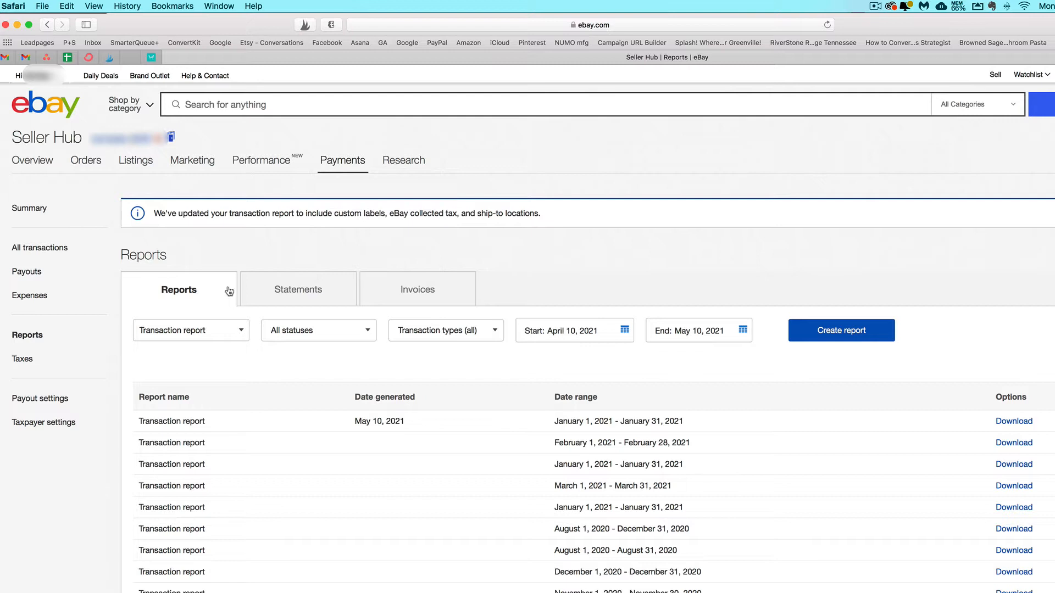
pyautogui.moveTo(277, 290)
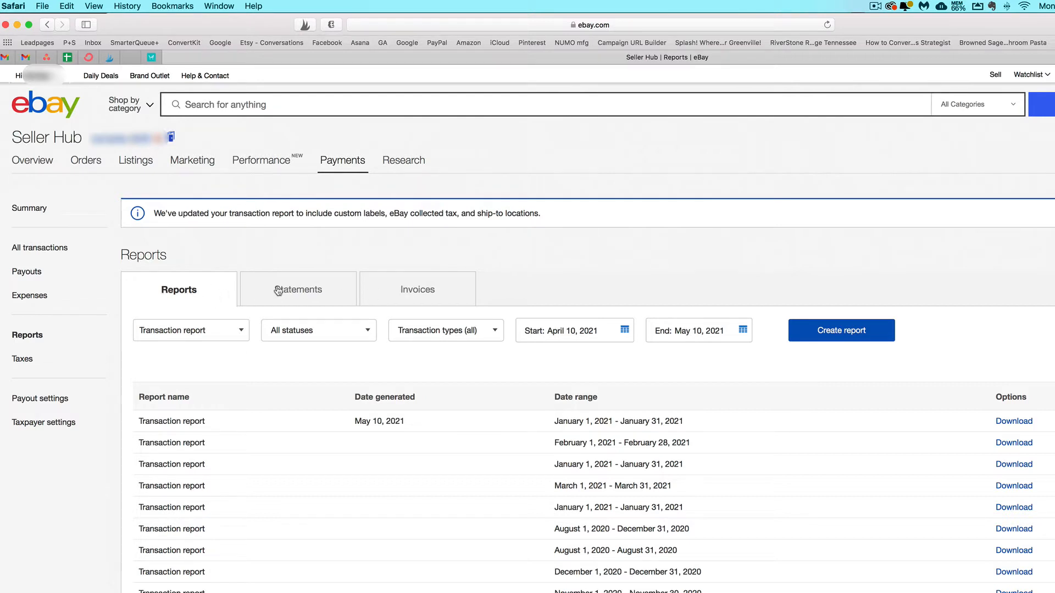
pyautogui.moveTo(173, 308)
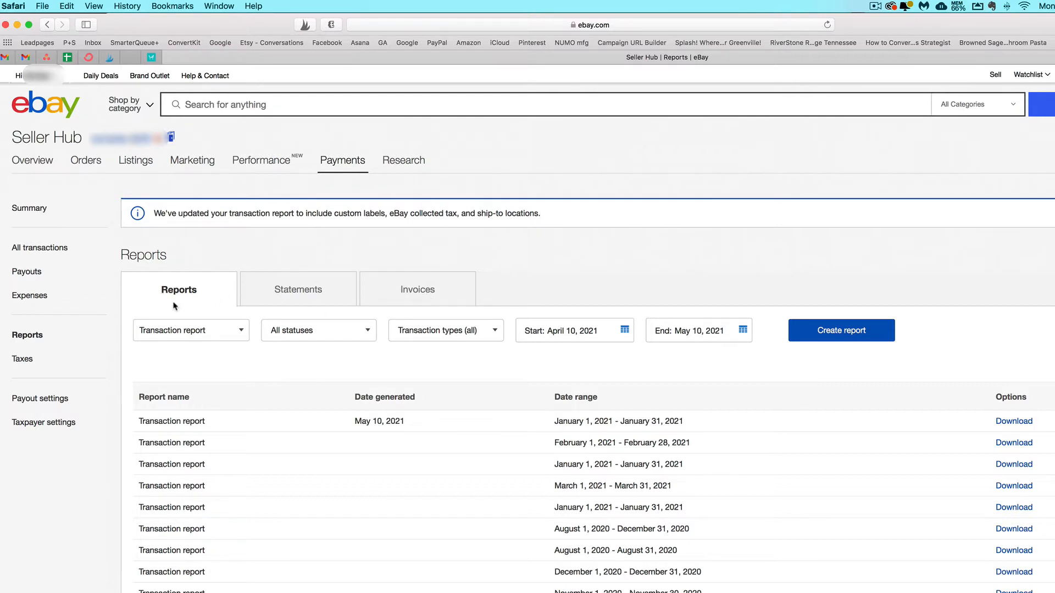
pyautogui.moveTo(166, 424)
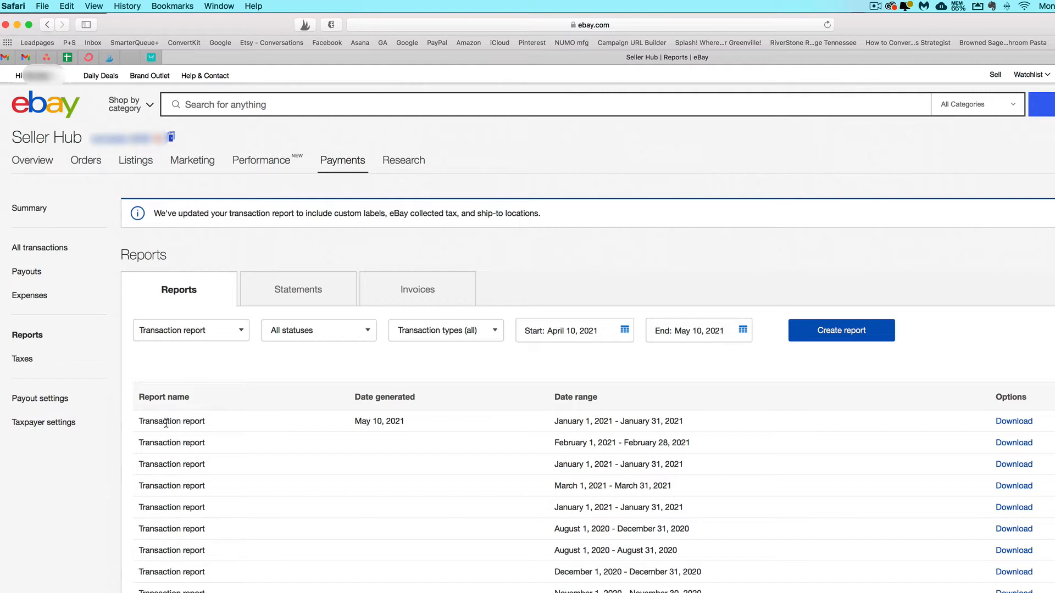
pyautogui.moveTo(271, 315)
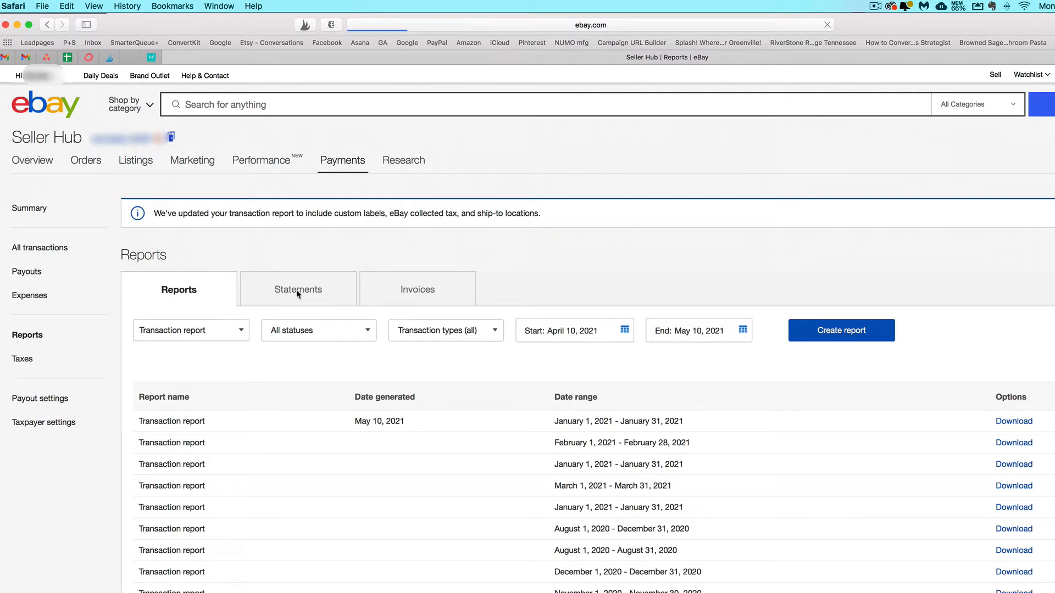
pyautogui.click(297, 288)
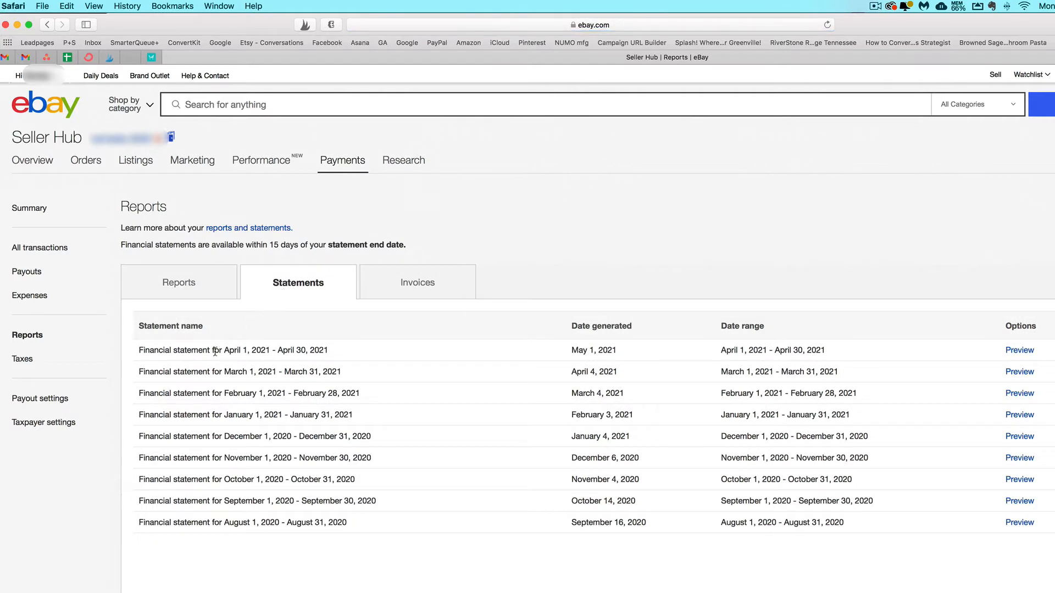
pyautogui.moveTo(454, 416)
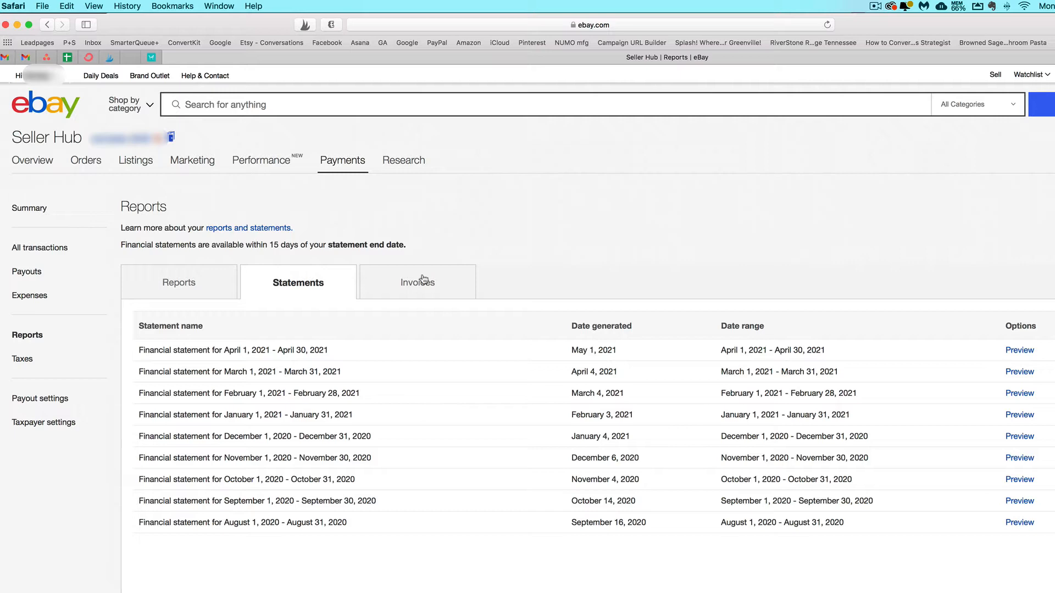
pyautogui.click(417, 282)
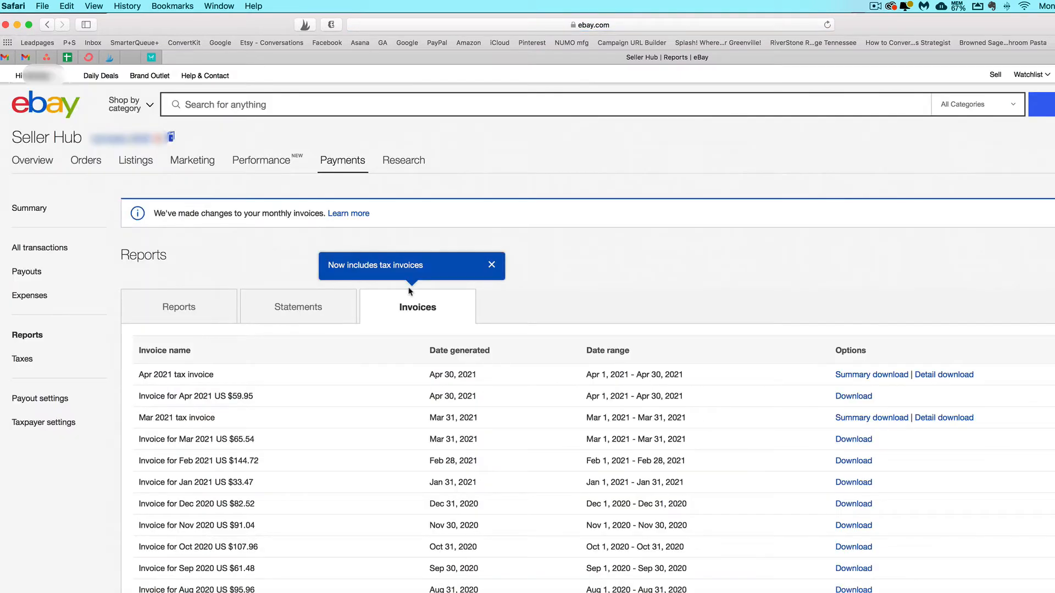
pyautogui.moveTo(228, 392)
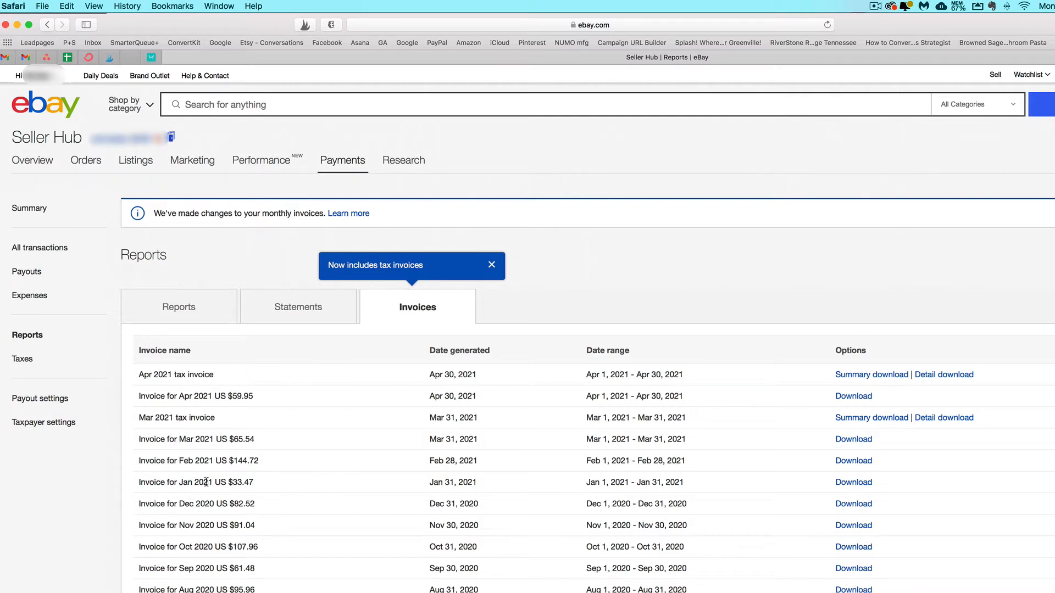
# Download and view the Jan 2021 invoice showing $33.47 due.
pyautogui.click(853, 482)
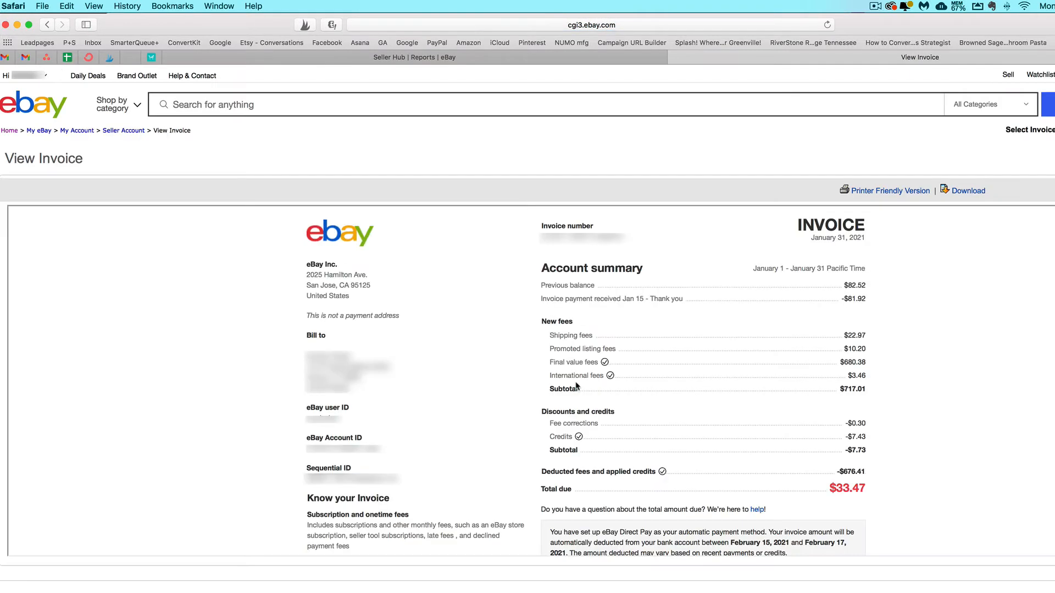
pyautogui.moveTo(594, 459)
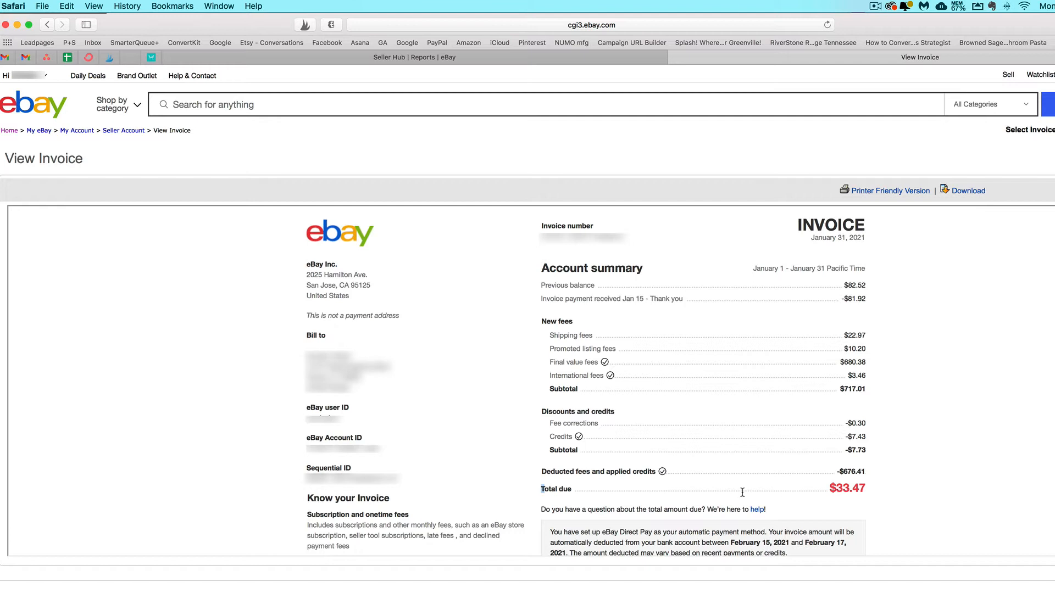
pyautogui.moveTo(846, 491)
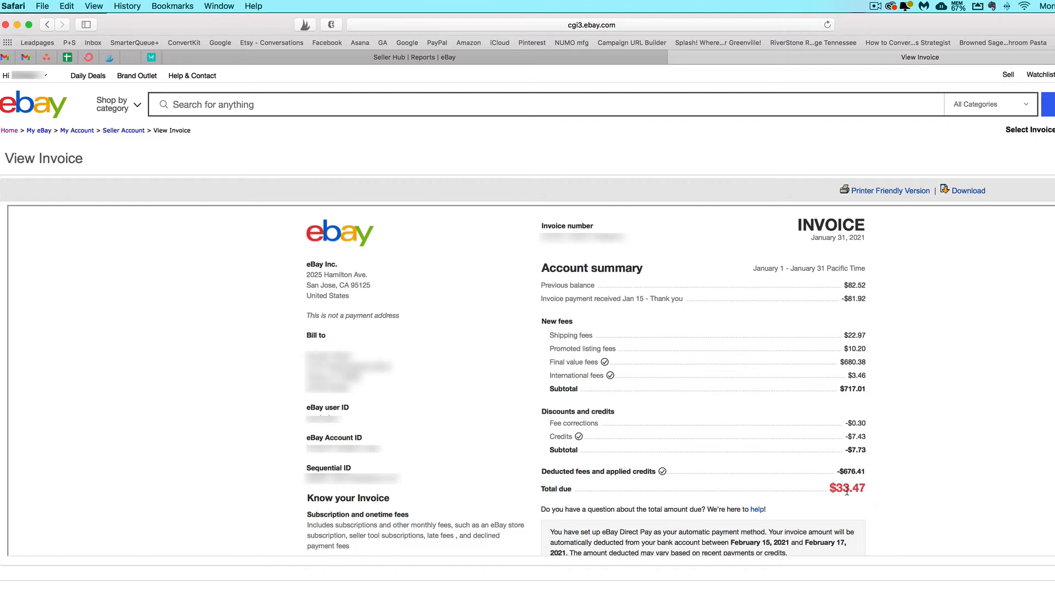
pyautogui.moveTo(832, 404)
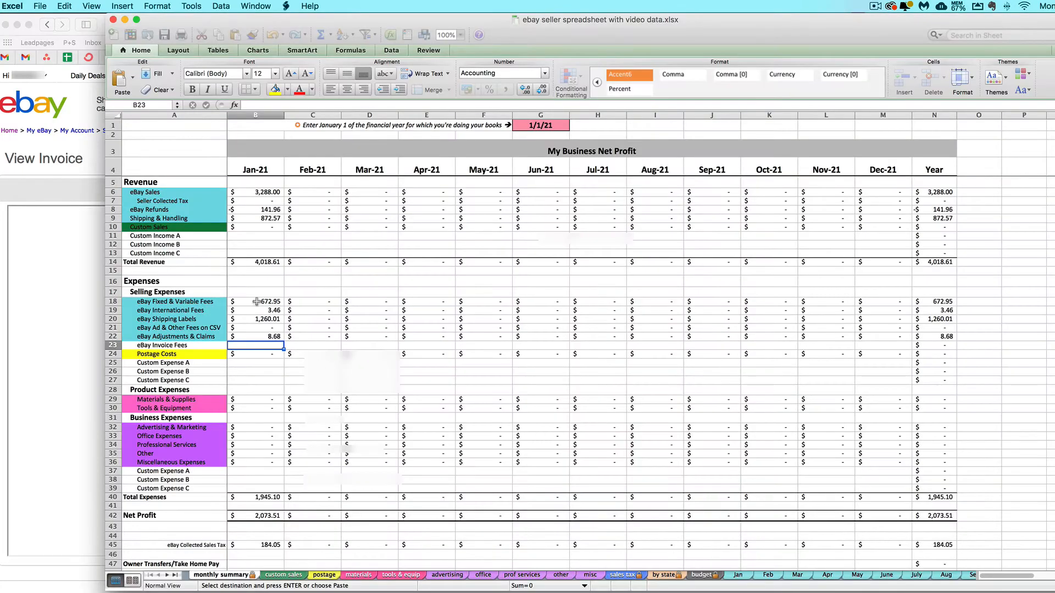
# Shrink Excel beside the invoice, select the eBay Shipping Labels row, and raise the invoice.
pyautogui.click(790, 74)
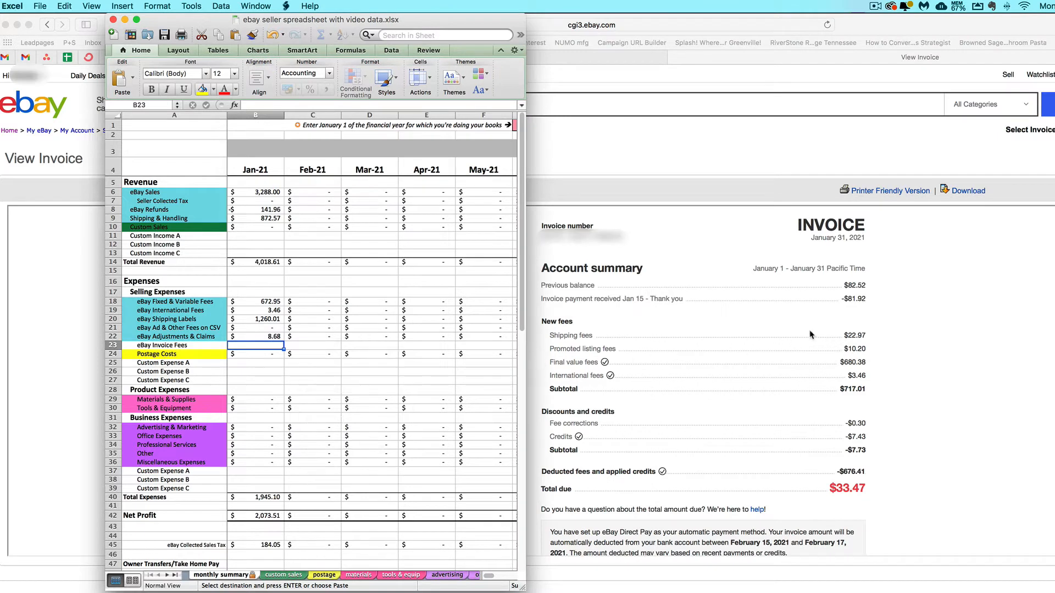
pyautogui.moveTo(389, 352)
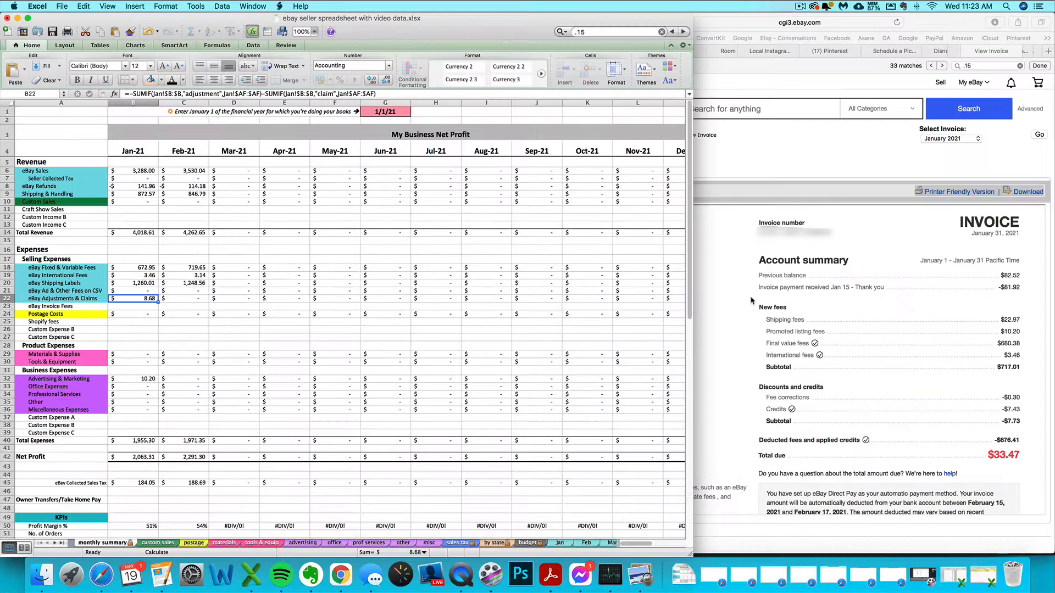
pyautogui.moveTo(847, 389)
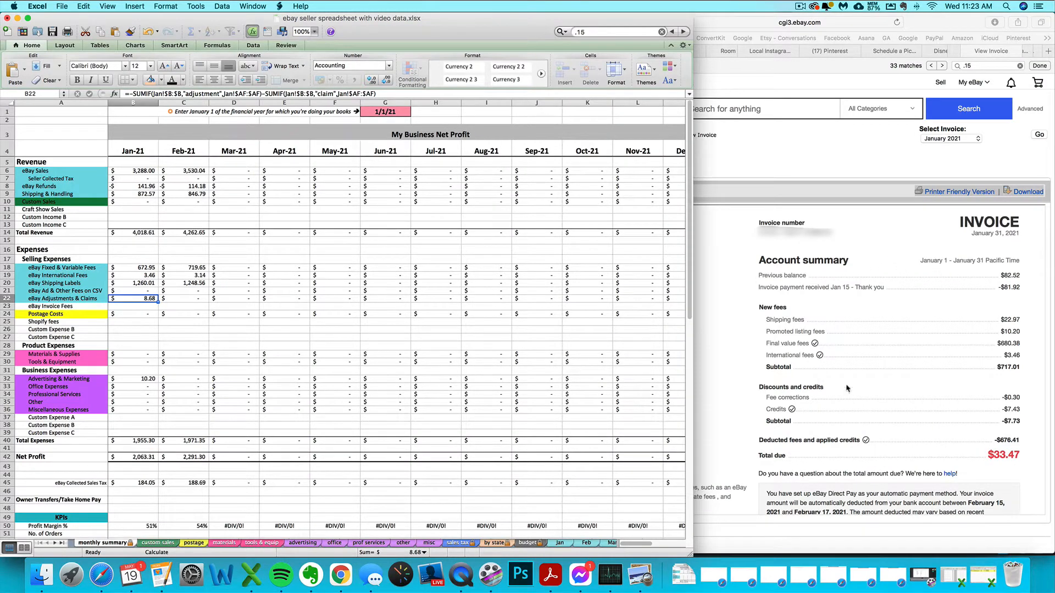
pyautogui.moveTo(545, 224)
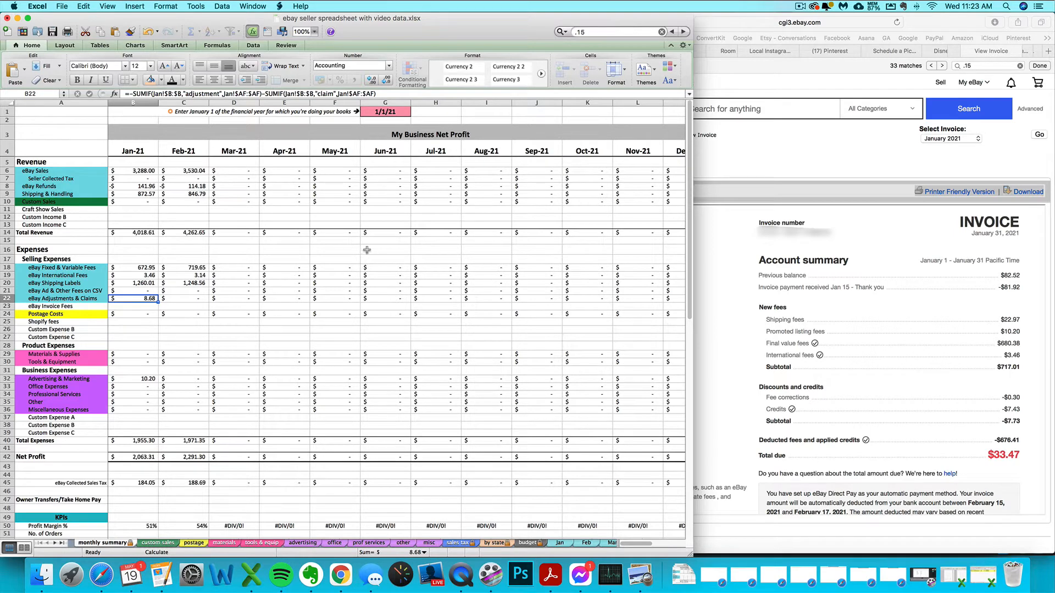
pyautogui.moveTo(456, 247)
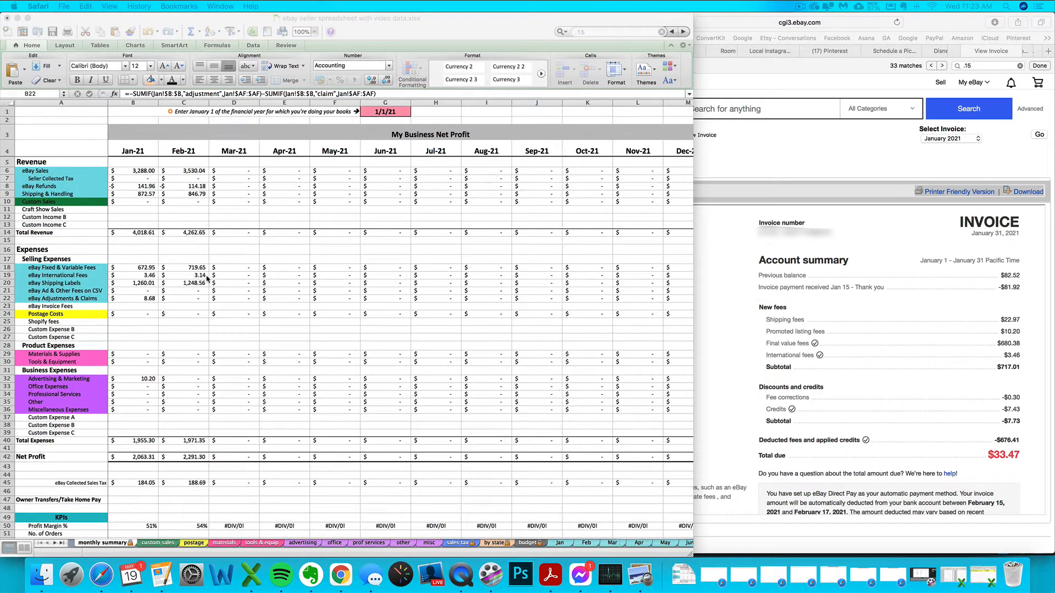
pyautogui.moveTo(800, 310)
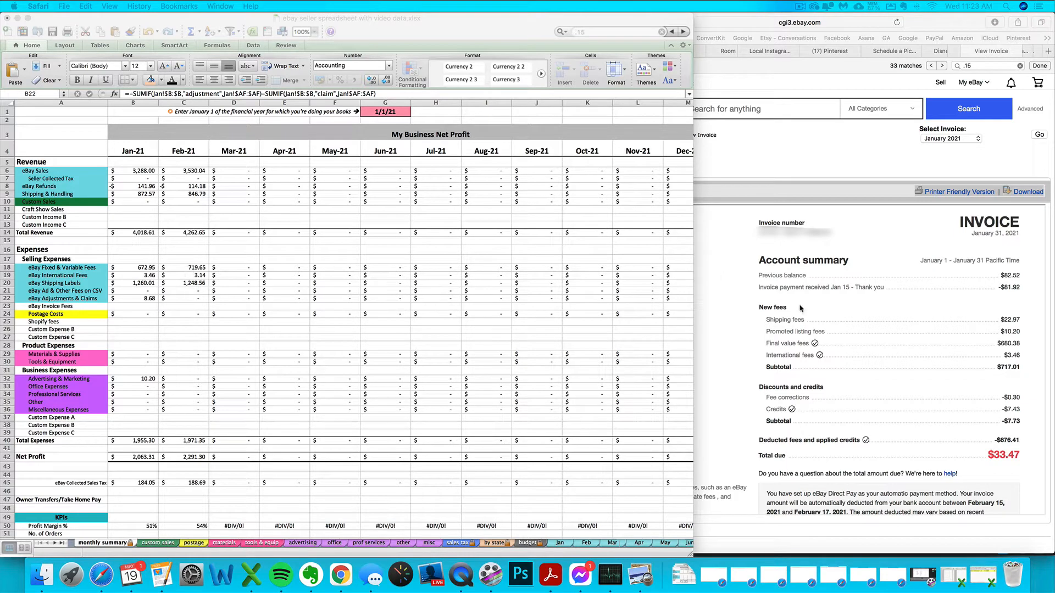
pyautogui.moveTo(767, 332)
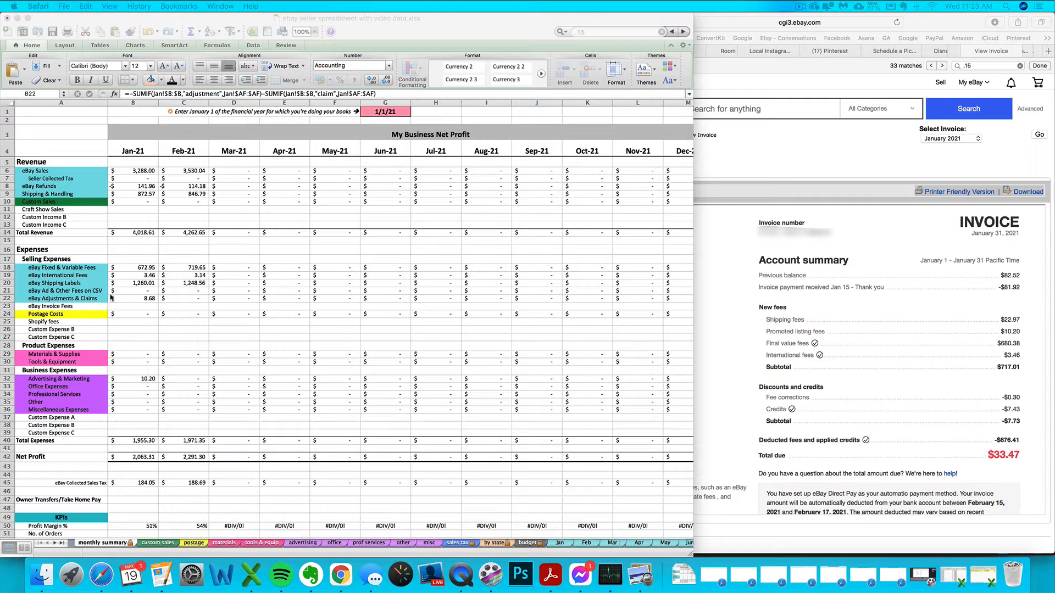
pyautogui.click(132, 298)
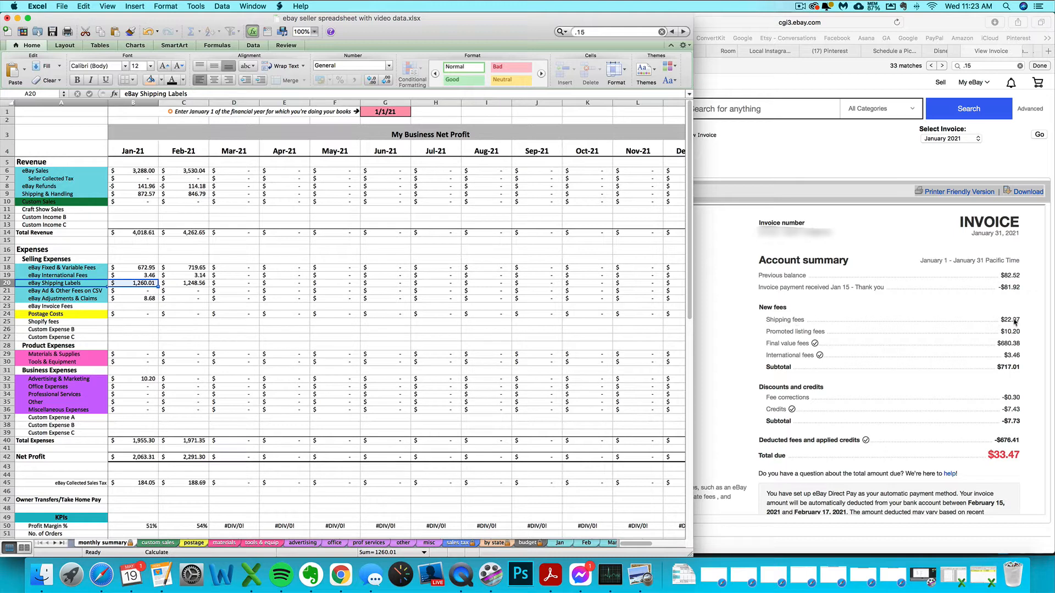
pyautogui.click(132, 290)
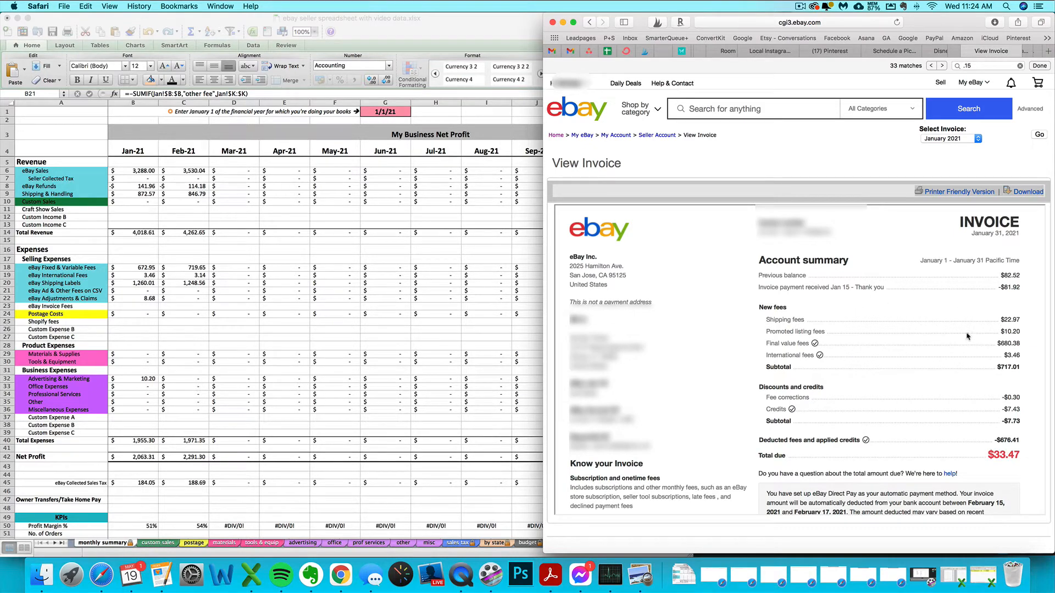
# Scroll to the invoice's supplemental service fees listing two FedEx label fees ($22.97).
pyautogui.scroll(-3)
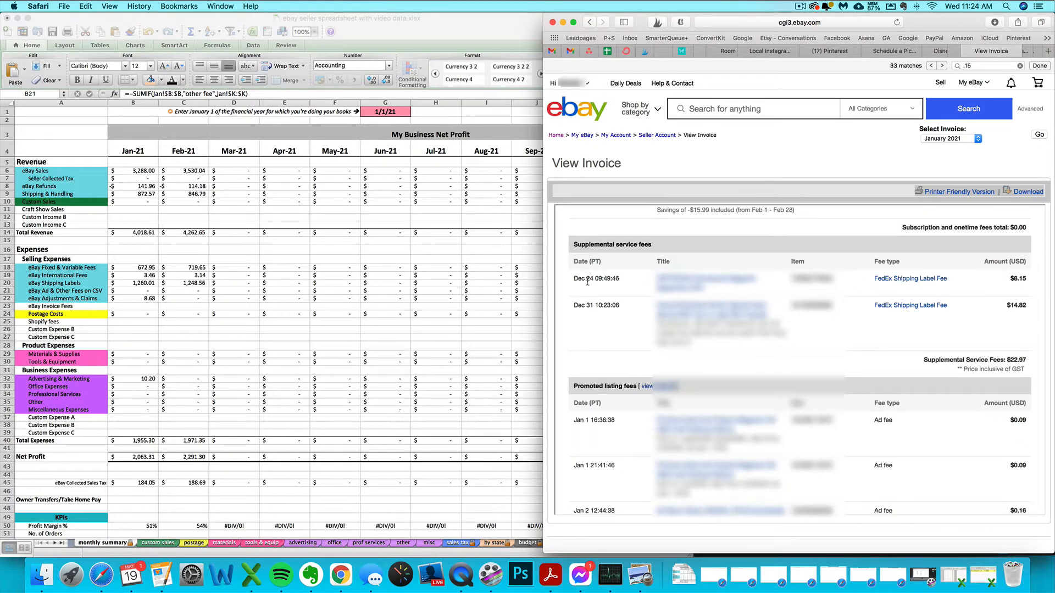
pyautogui.moveTo(753, 306)
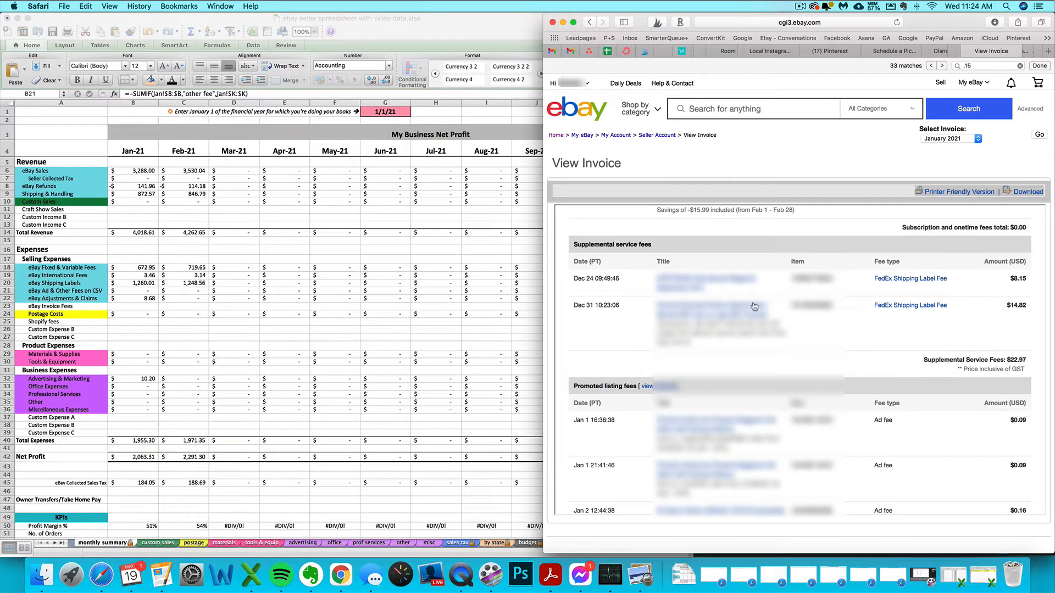
pyautogui.moveTo(960, 357)
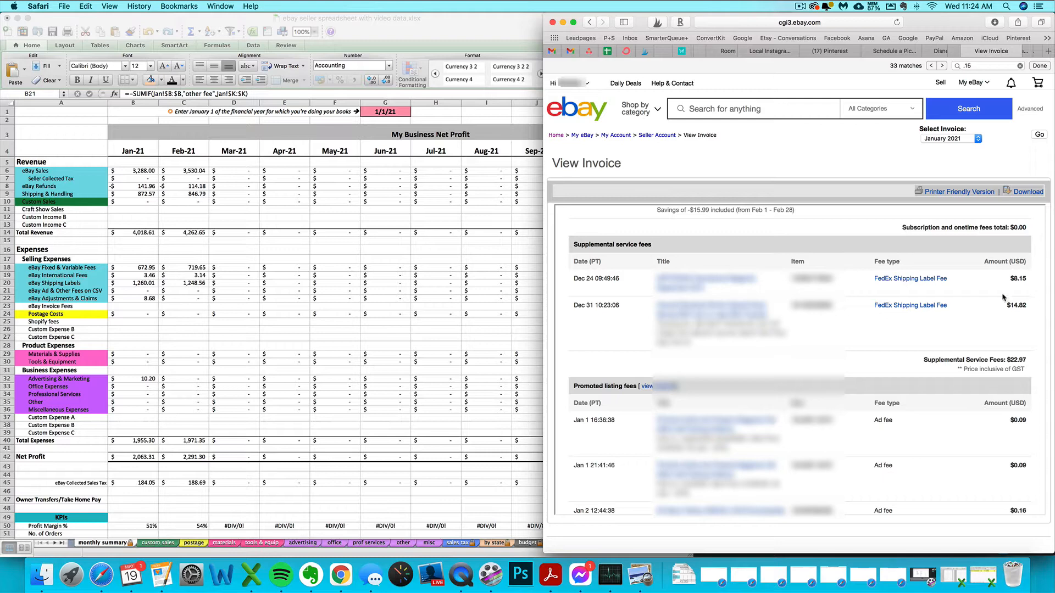
pyautogui.moveTo(1003, 279)
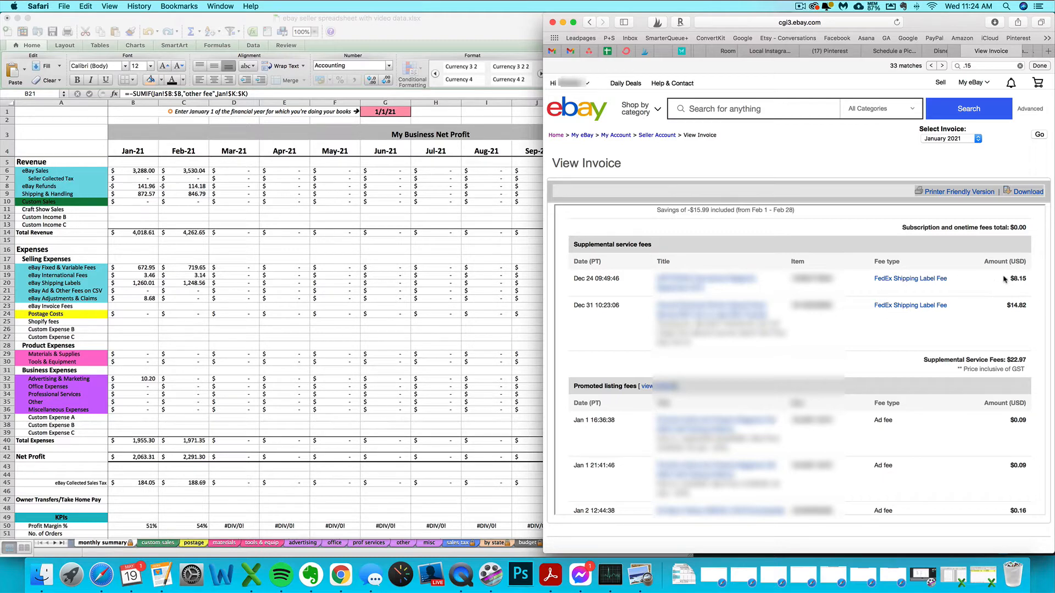
pyautogui.moveTo(656, 333)
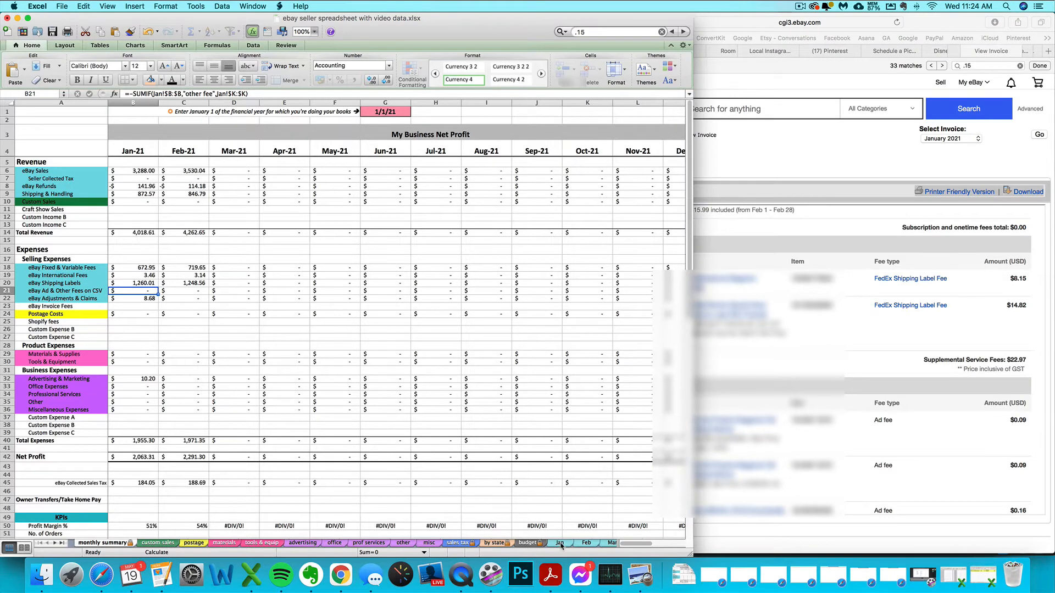
# Search the Jan transactions sheet for 8.15, then return to the monthly summary.
pyautogui.click(559, 543)
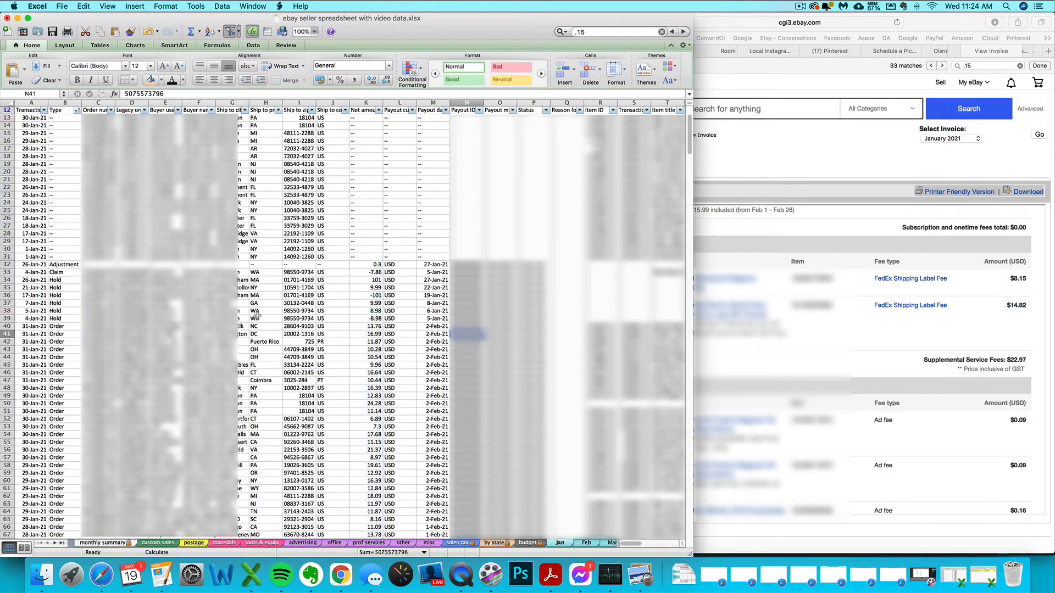
pyautogui.click(83, 5)
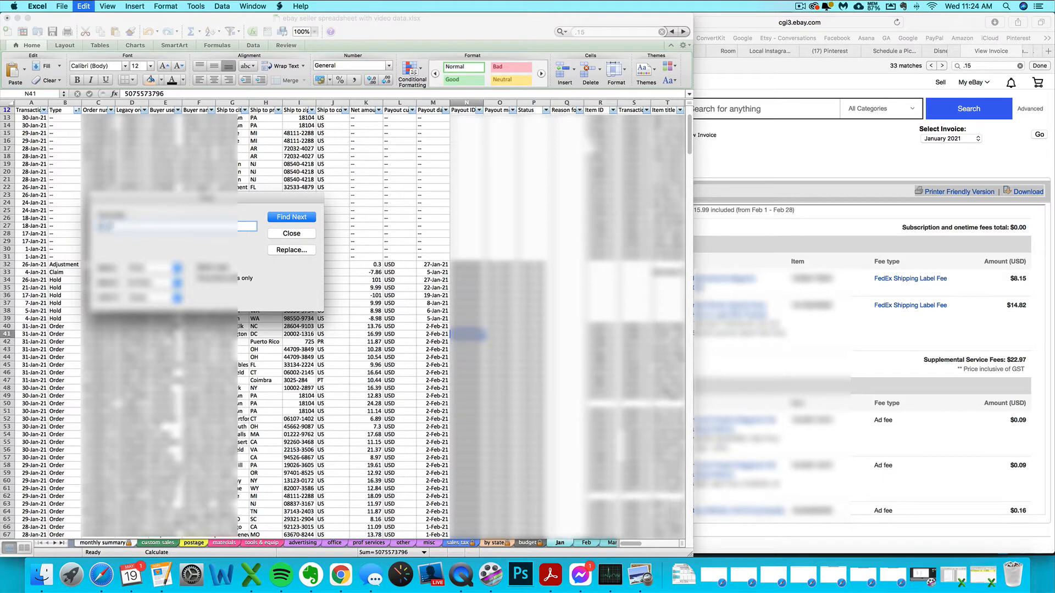
pyautogui.click(291, 217)
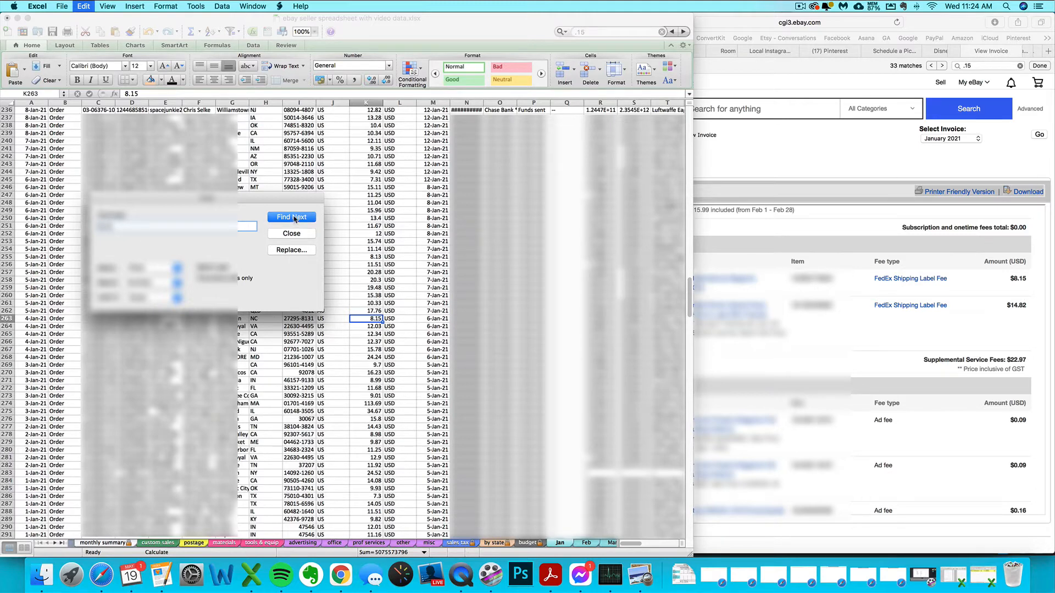
pyautogui.click(290, 233)
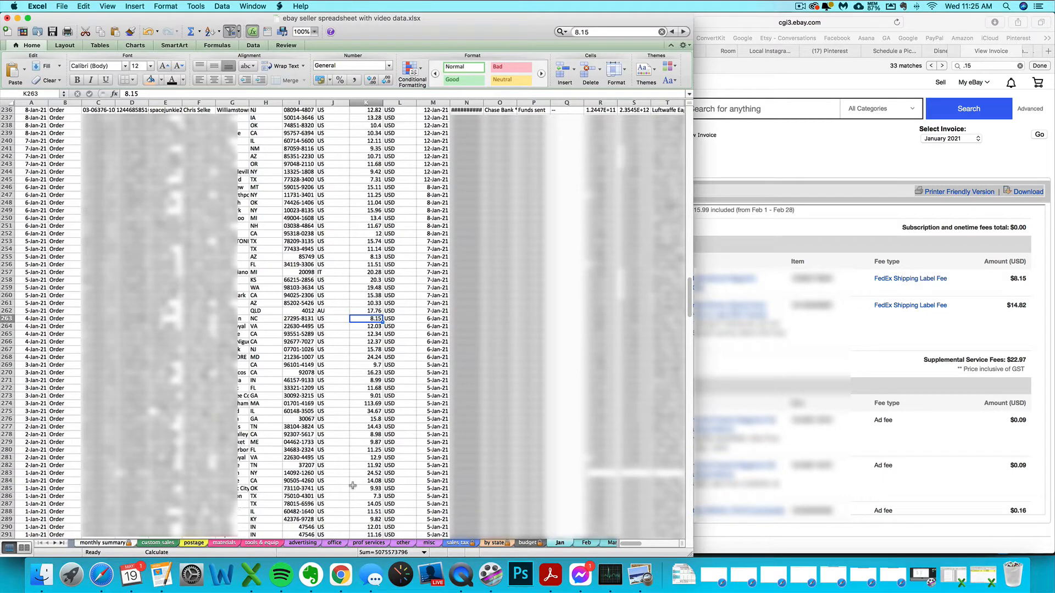
pyautogui.click(103, 542)
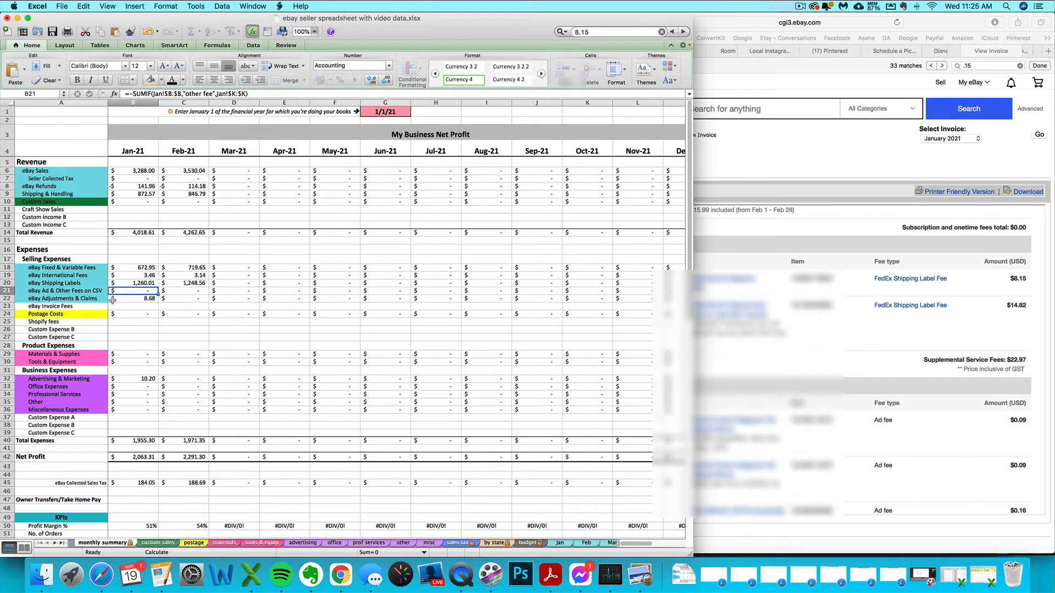
# Enter =22.97 in B23, January's eBay Invoice Fees cell.
pyautogui.click(133, 305)
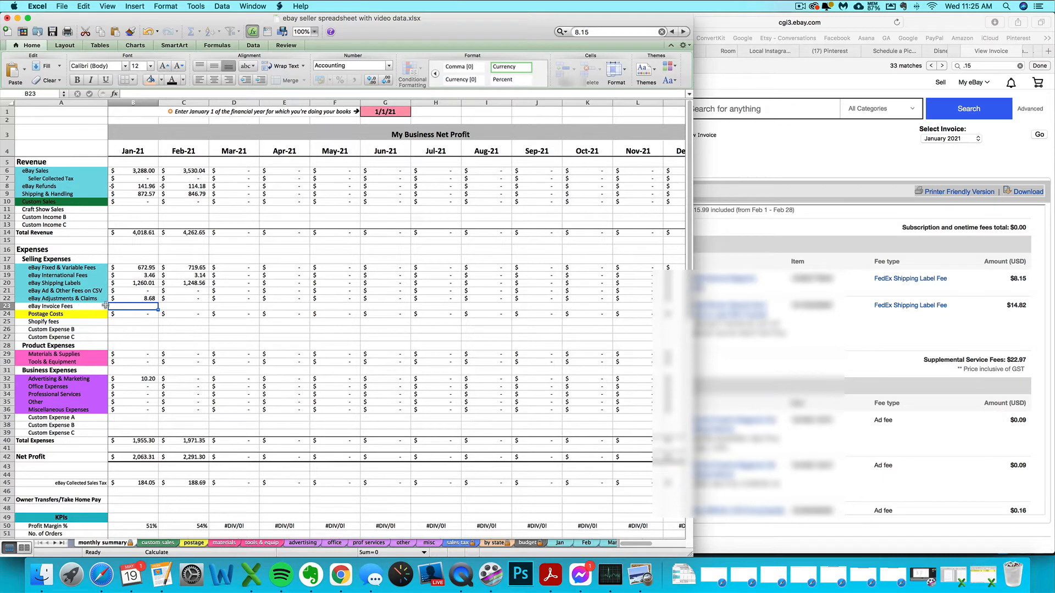
pyautogui.moveTo(105, 256)
pyautogui.write('=')
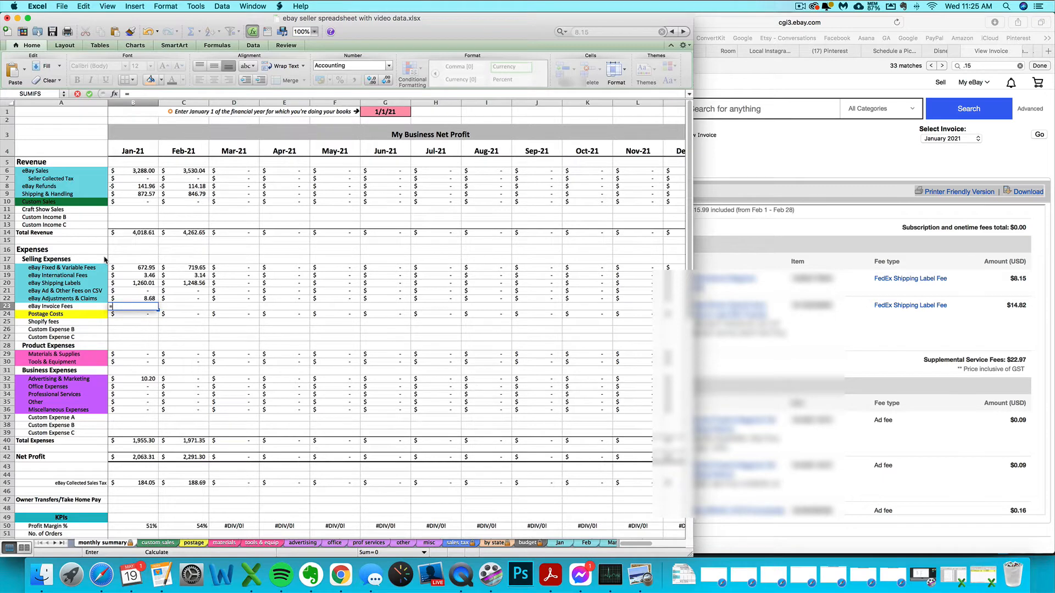
pyautogui.write('2')
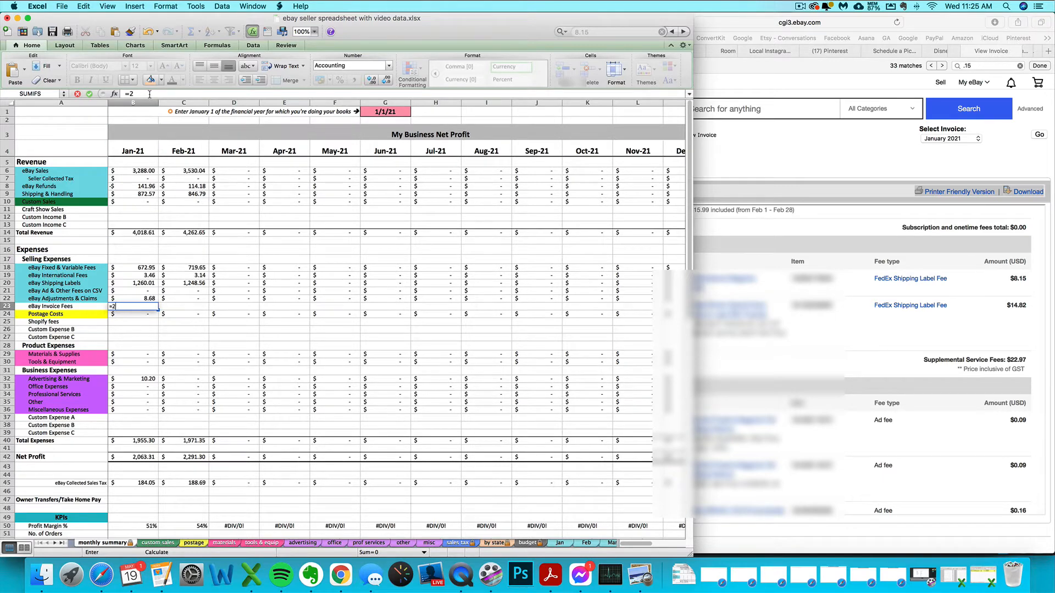
pyautogui.write('2.97')
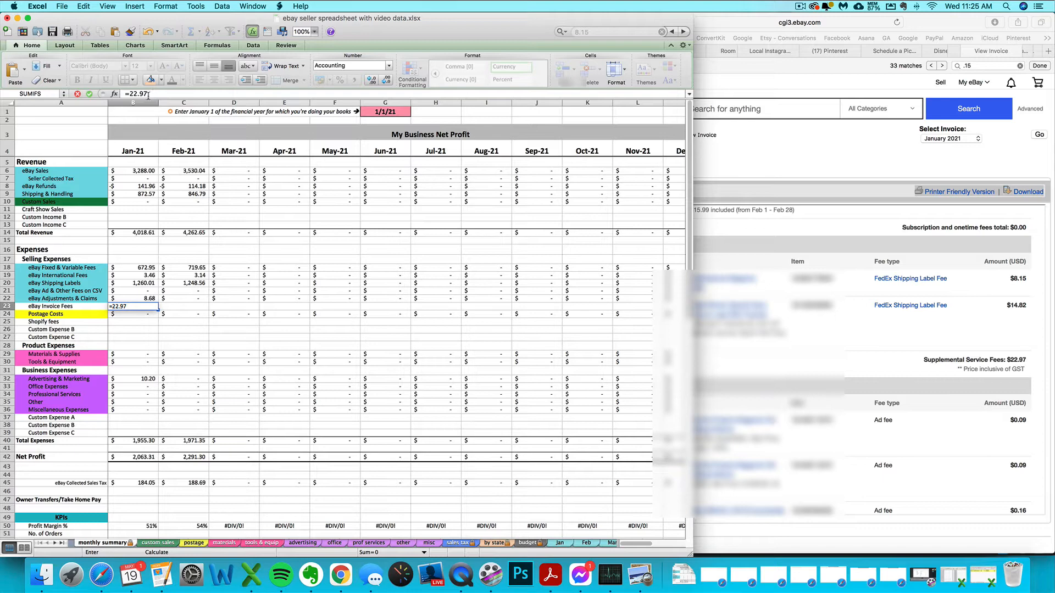
pyautogui.press('Return')
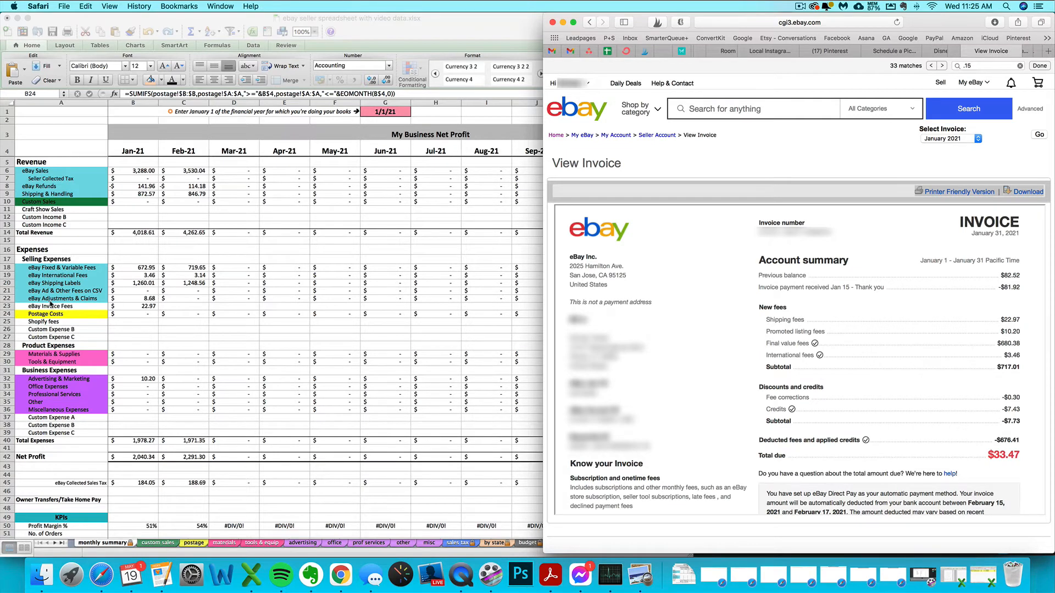
pyautogui.moveTo(770, 330)
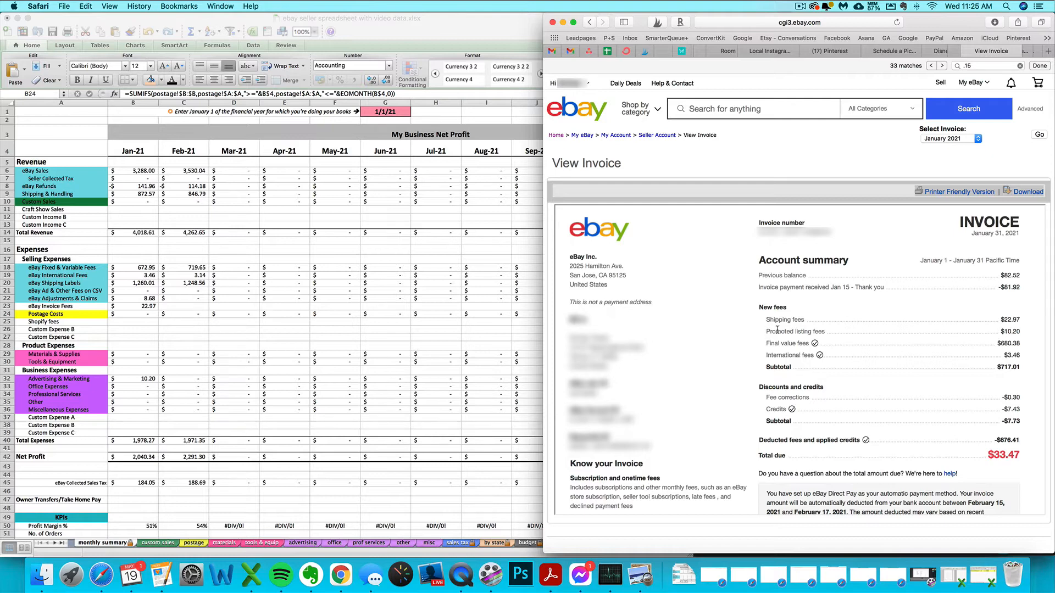
pyautogui.moveTo(932, 458)
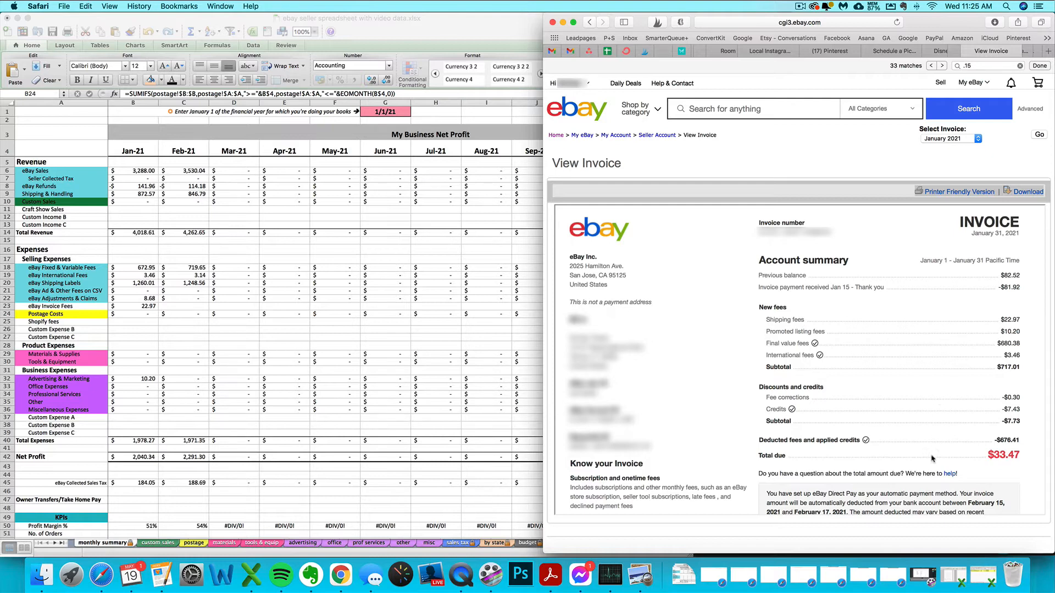
# Scroll the invoice's promoted listing fees down to their $10.20 total.
pyautogui.scroll(-3)
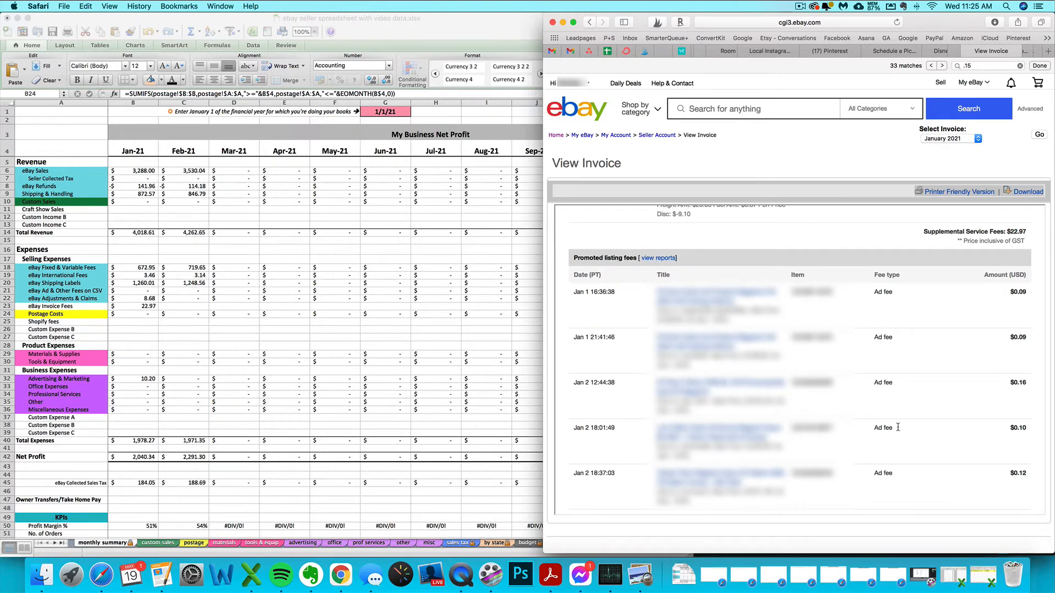
pyautogui.scroll(-3)
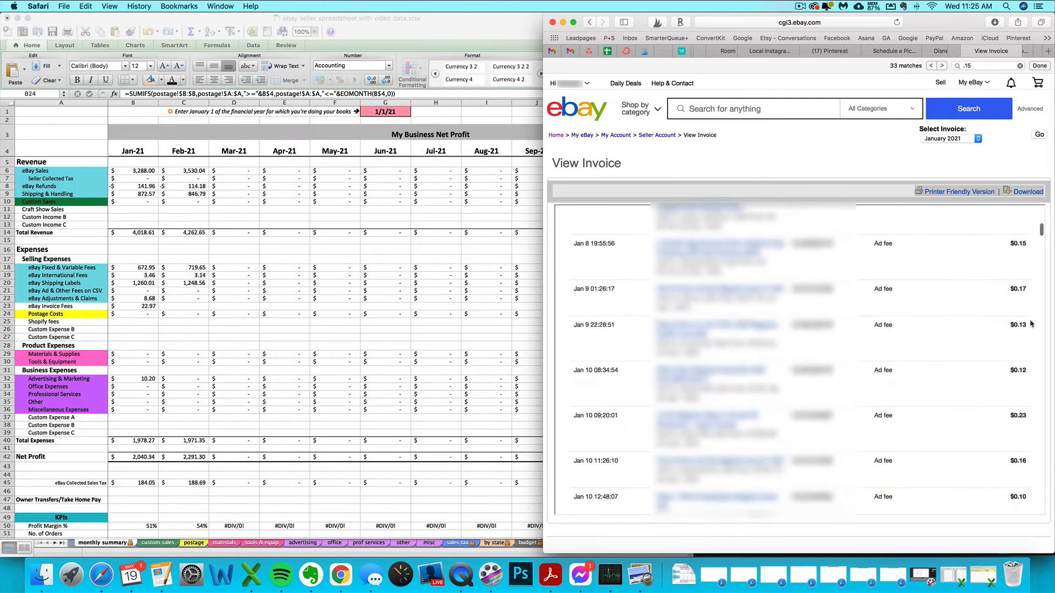
pyautogui.scroll(-3)
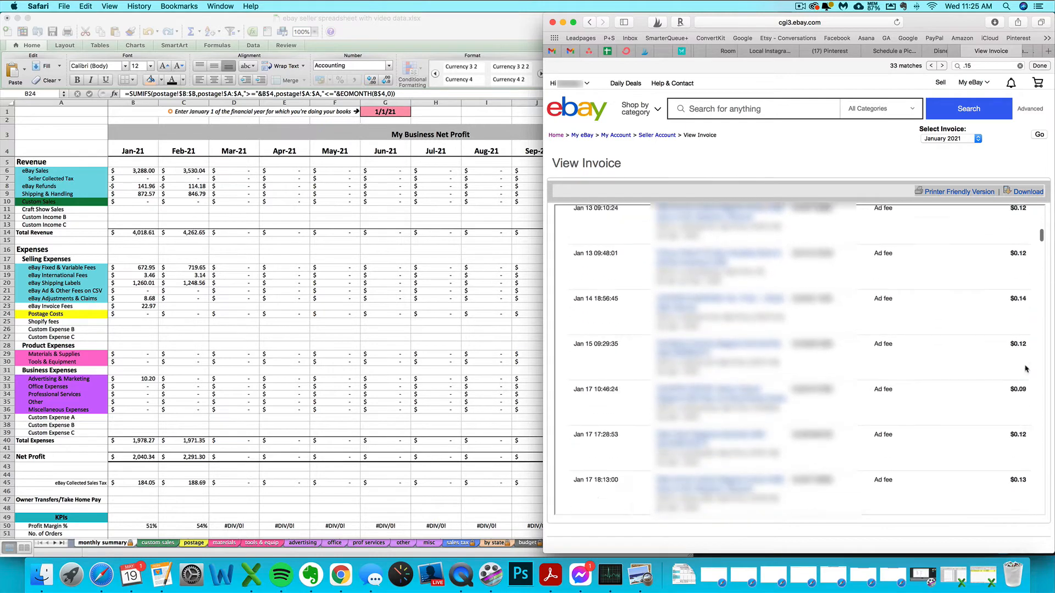
pyautogui.scroll(-3)
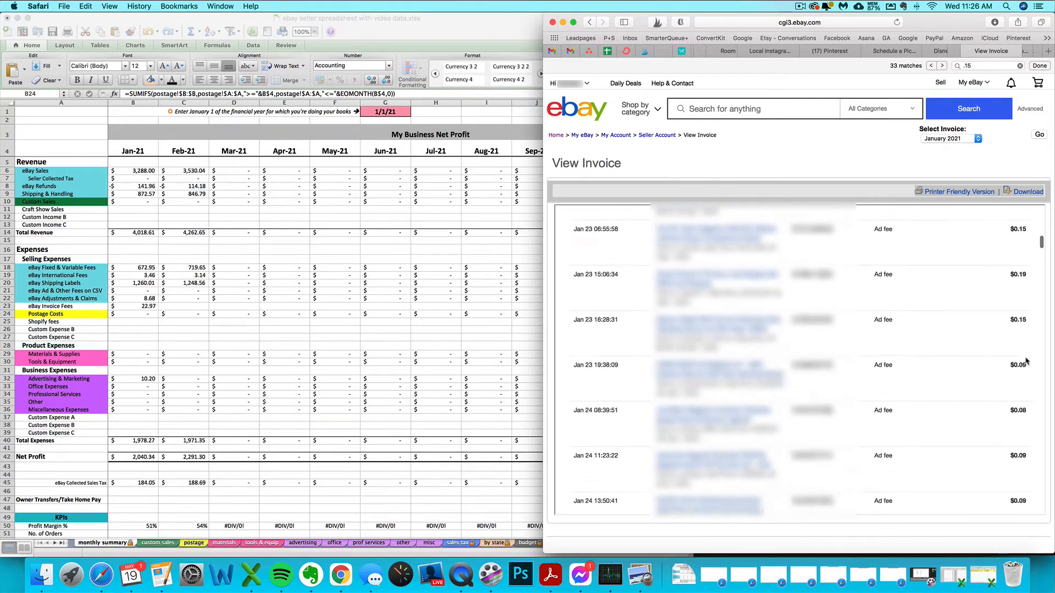
pyautogui.scroll(-3)
pyautogui.write('=')
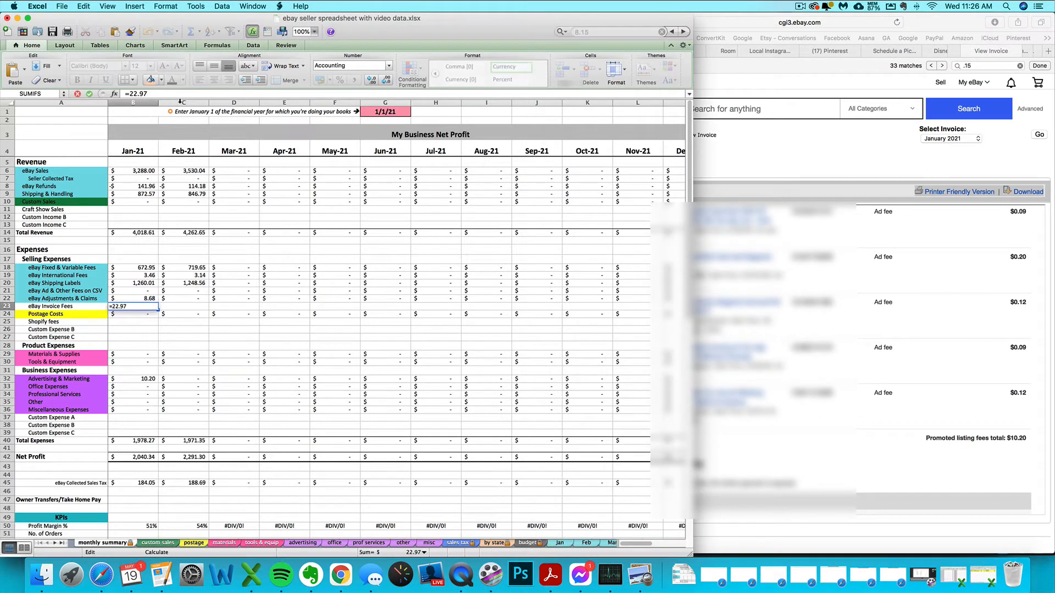
# Append +10.2 to B23's formula, check the advertising sheet, and reselect B23.
pyautogui.write('+10.2')
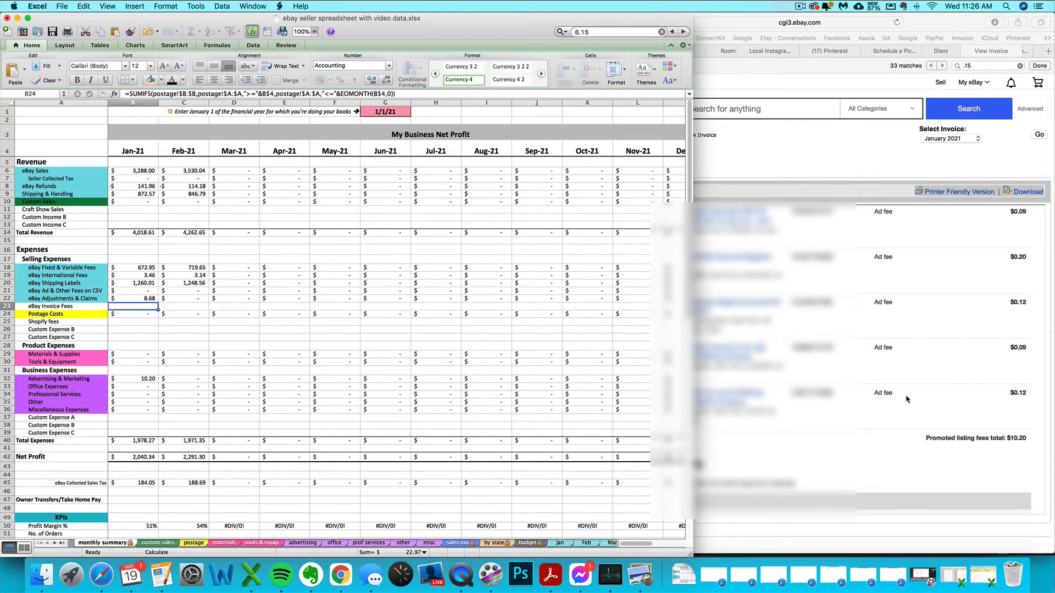
pyautogui.click(302, 543)
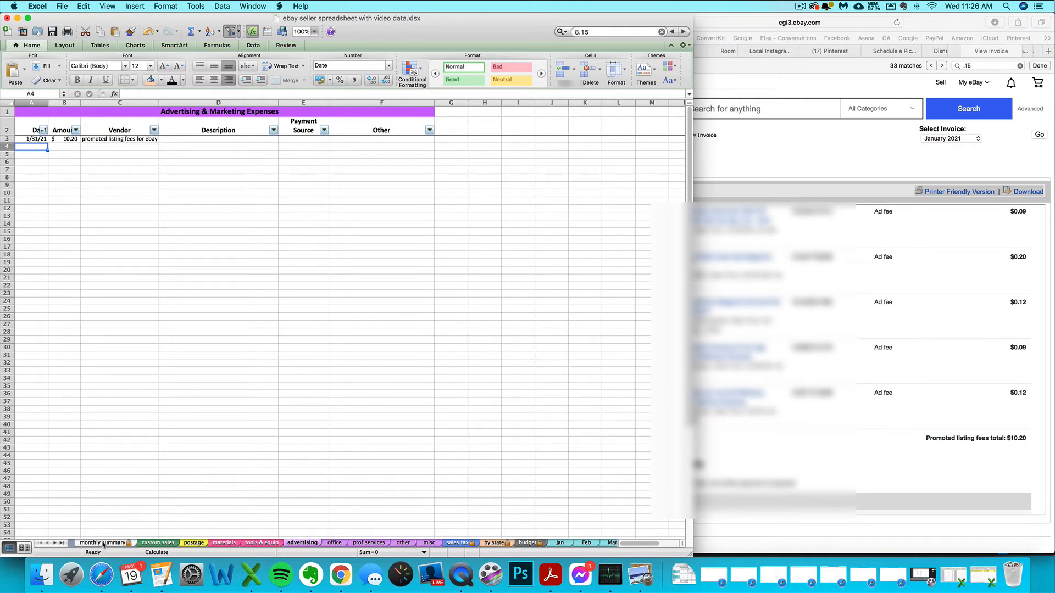
pyautogui.click(103, 543)
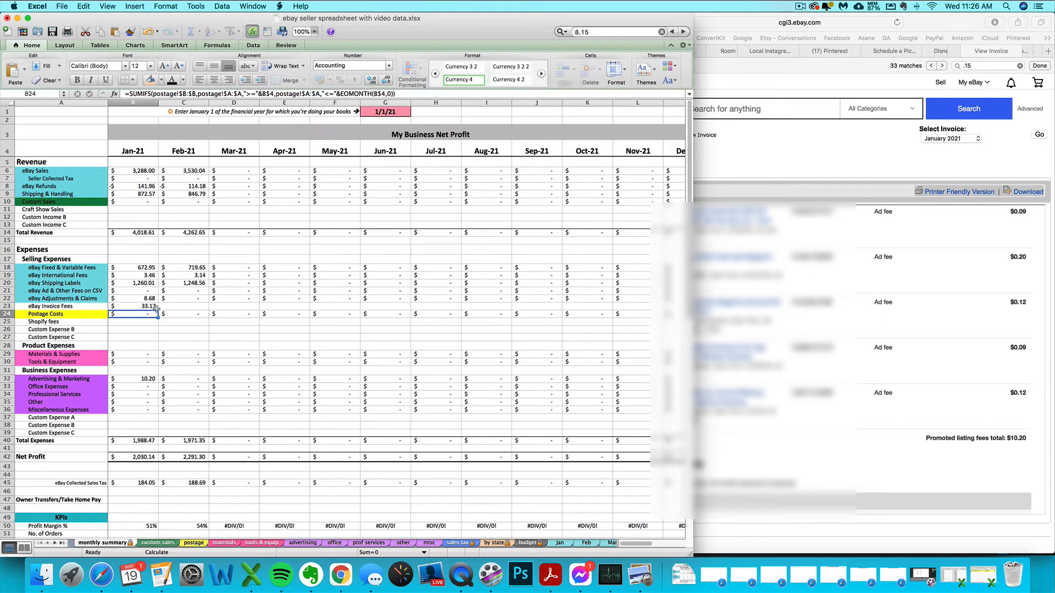
pyautogui.click(132, 306)
pyautogui.write('22.97')
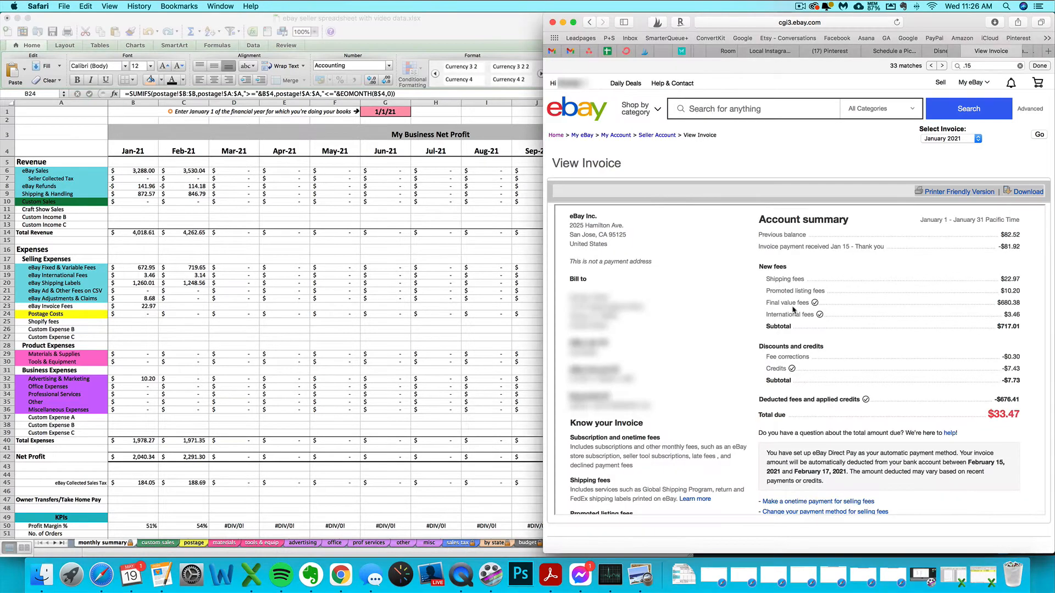
pyautogui.moveTo(821, 314)
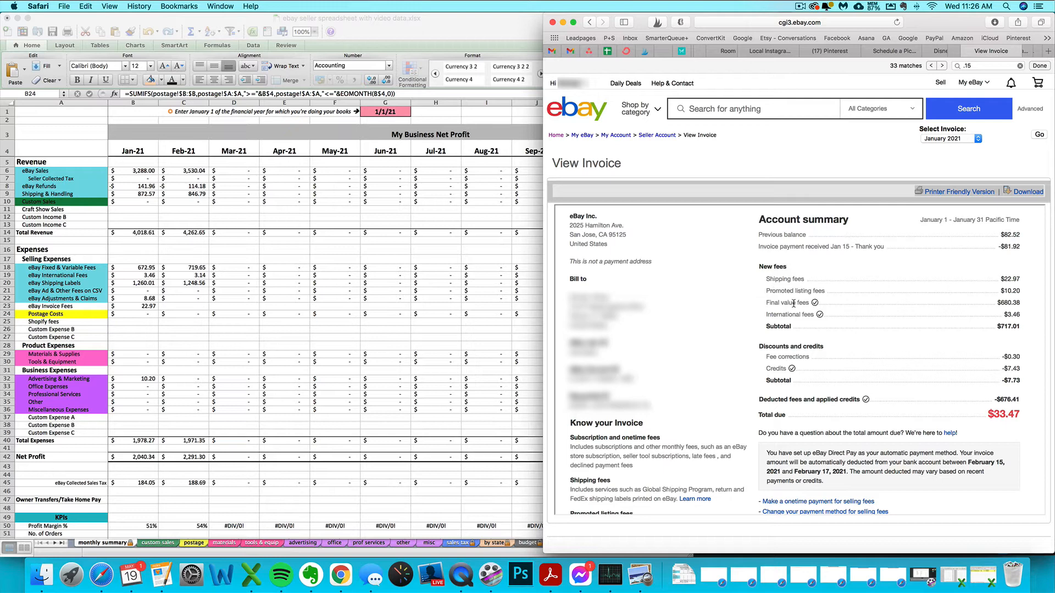
pyautogui.moveTo(1001, 311)
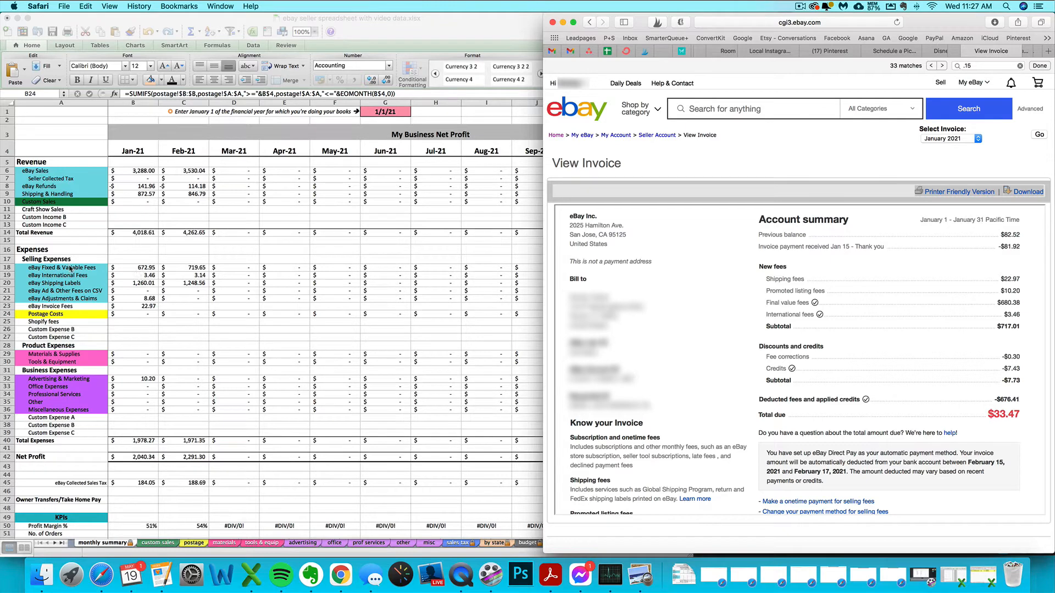
pyautogui.moveTo(986, 326)
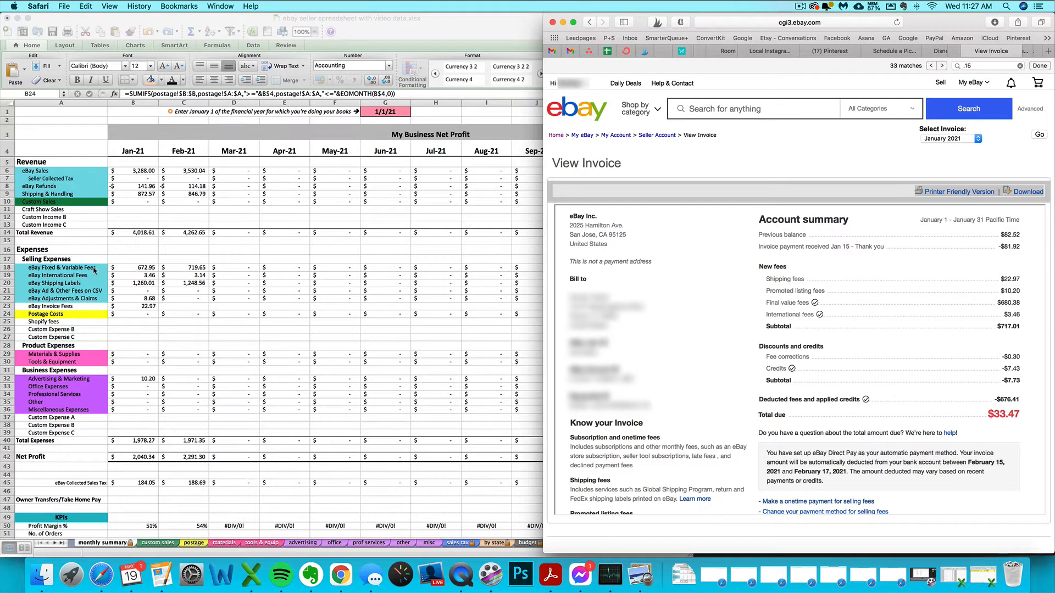
pyautogui.moveTo(126, 270)
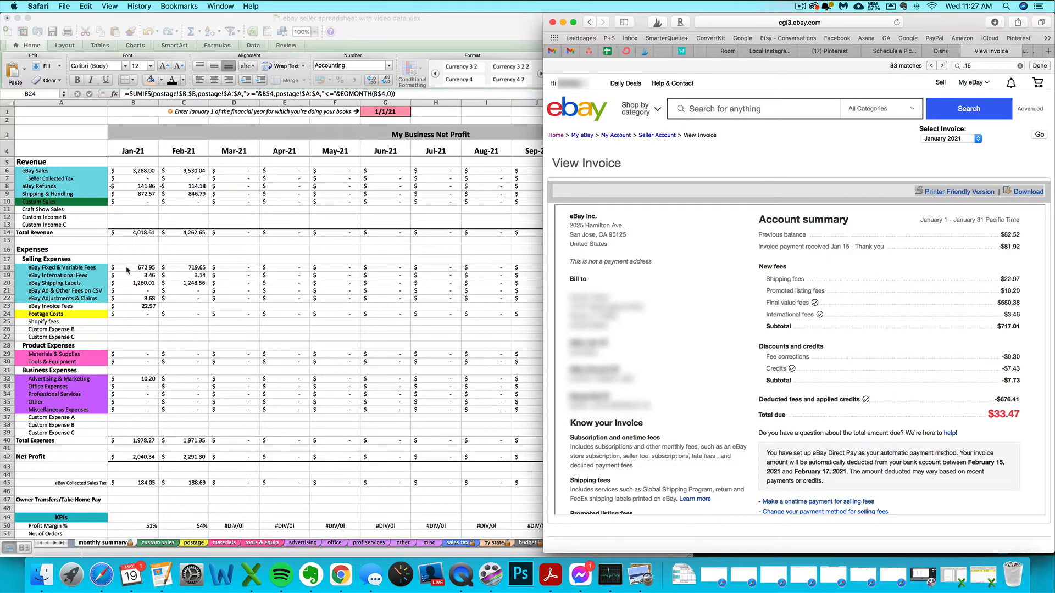
# Bring Excel forward to compare $672.95 Fixed & Variable Fees against the invoice.
pyautogui.click(132, 267)
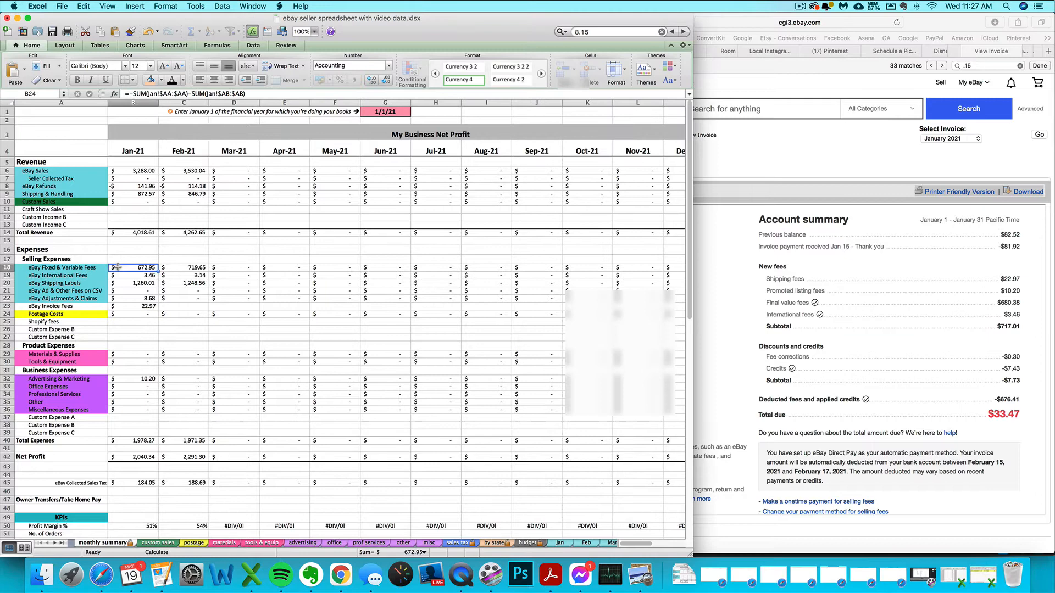
pyautogui.click(133, 267)
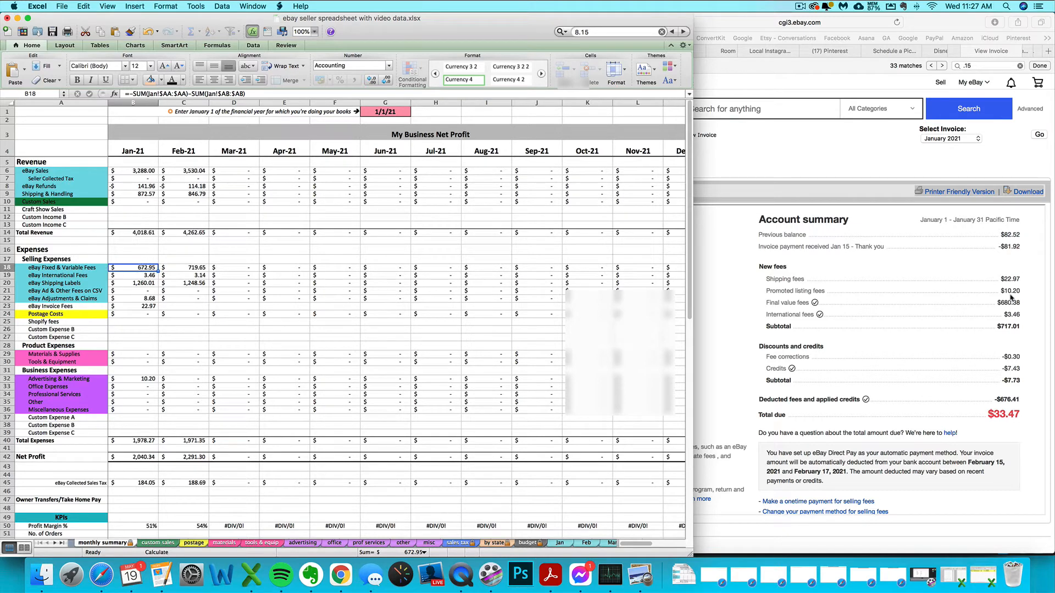
pyautogui.moveTo(1009, 303)
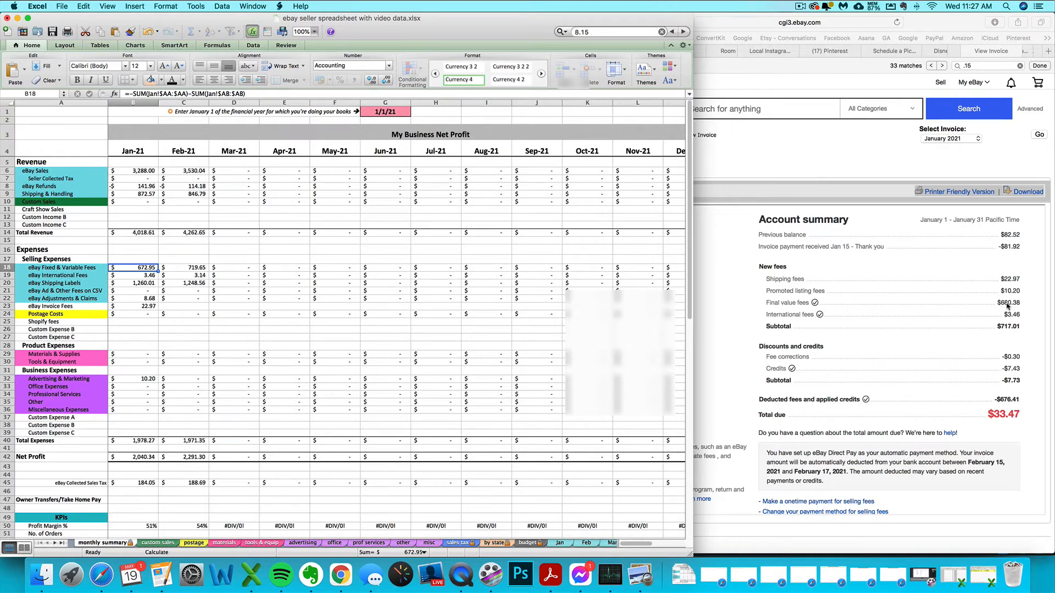
pyautogui.moveTo(1012, 305)
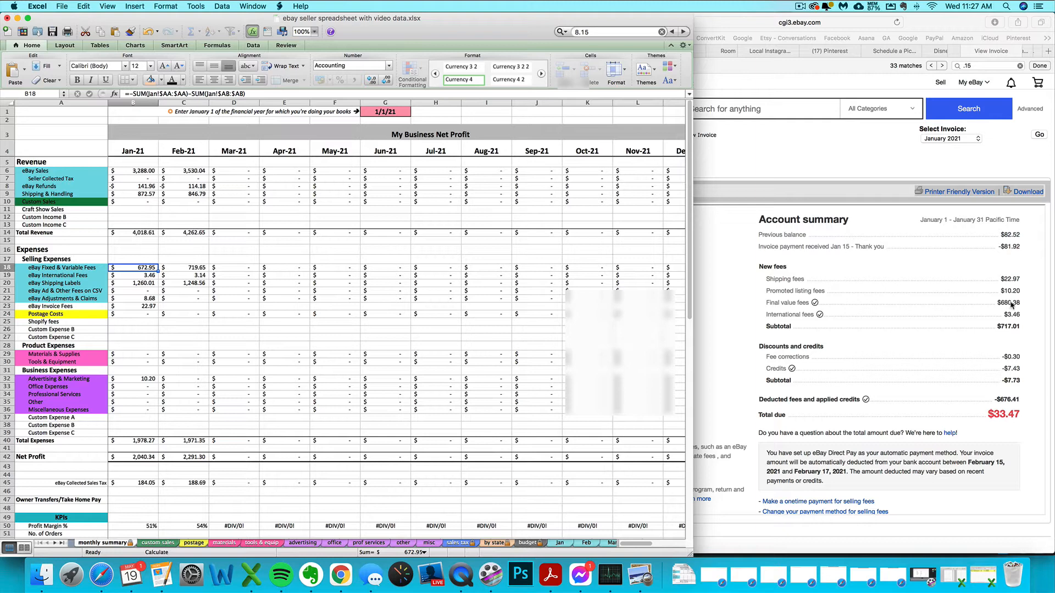
pyautogui.moveTo(642, 321)
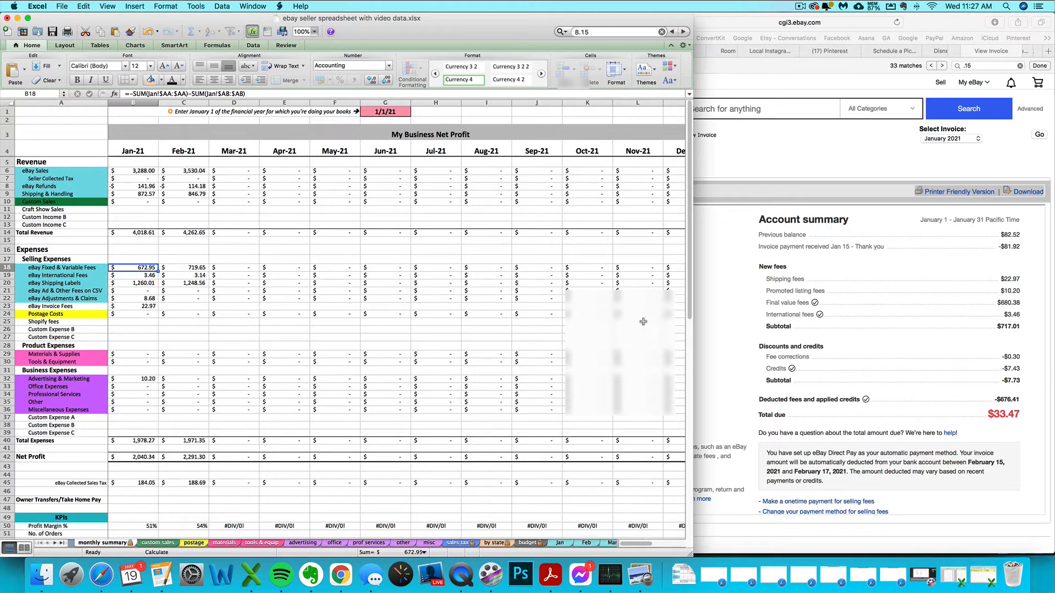
pyautogui.moveTo(775, 357)
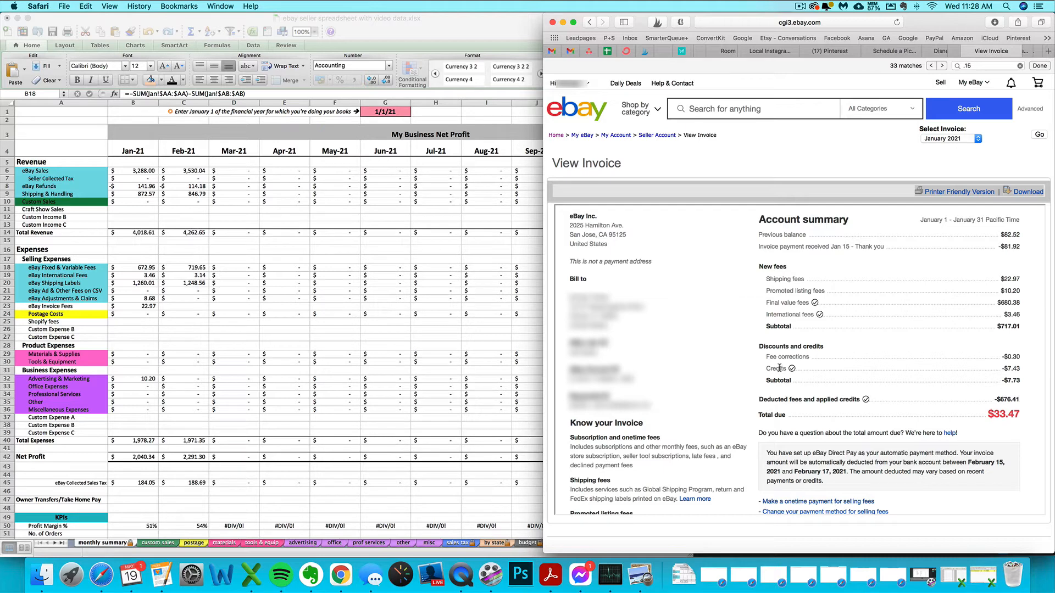
pyautogui.moveTo(830, 363)
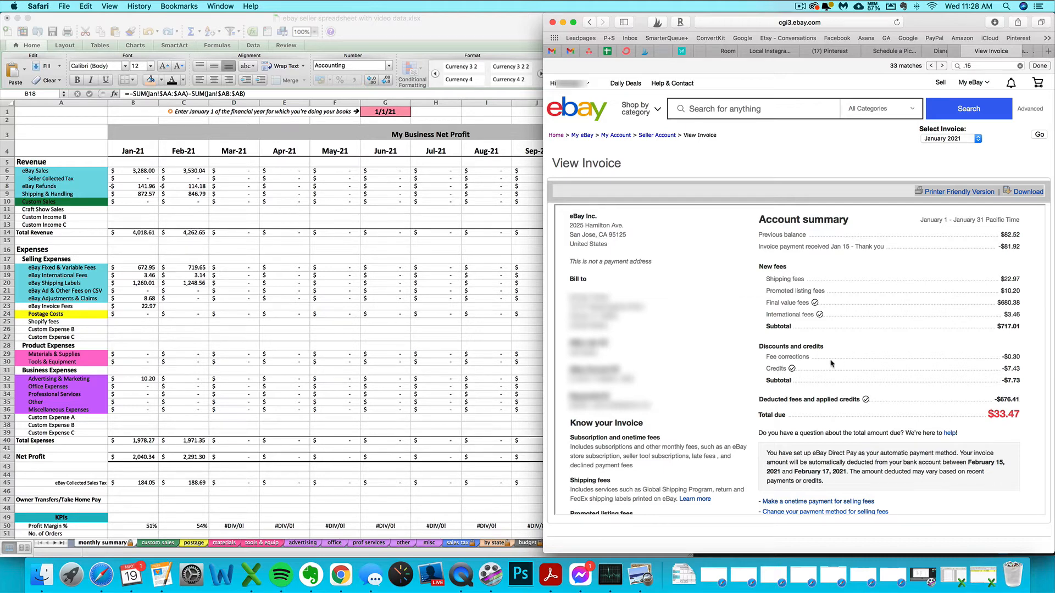
pyautogui.moveTo(422, 146)
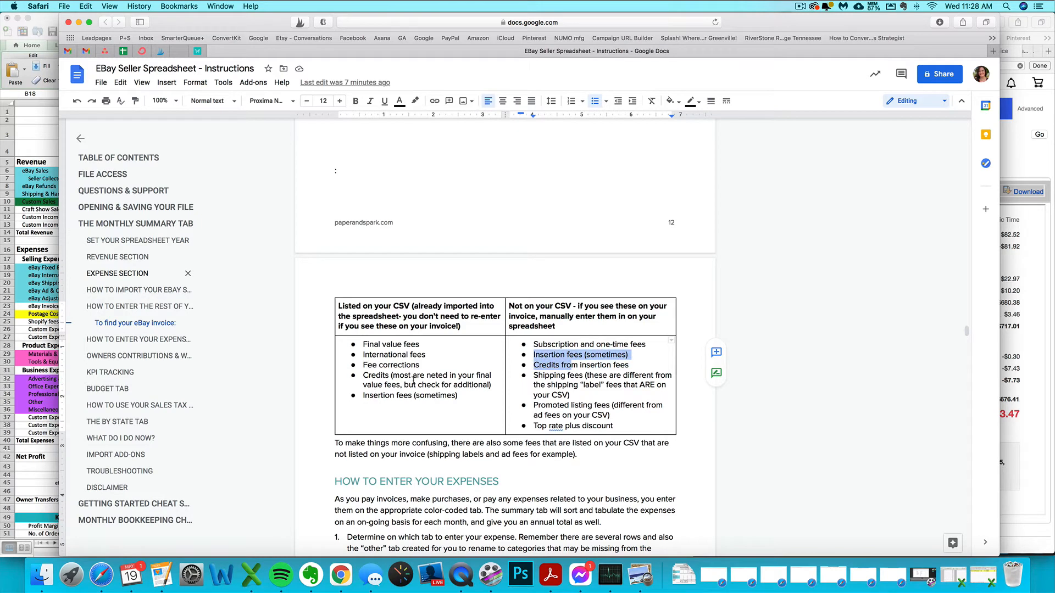
pyautogui.moveTo(599, 78)
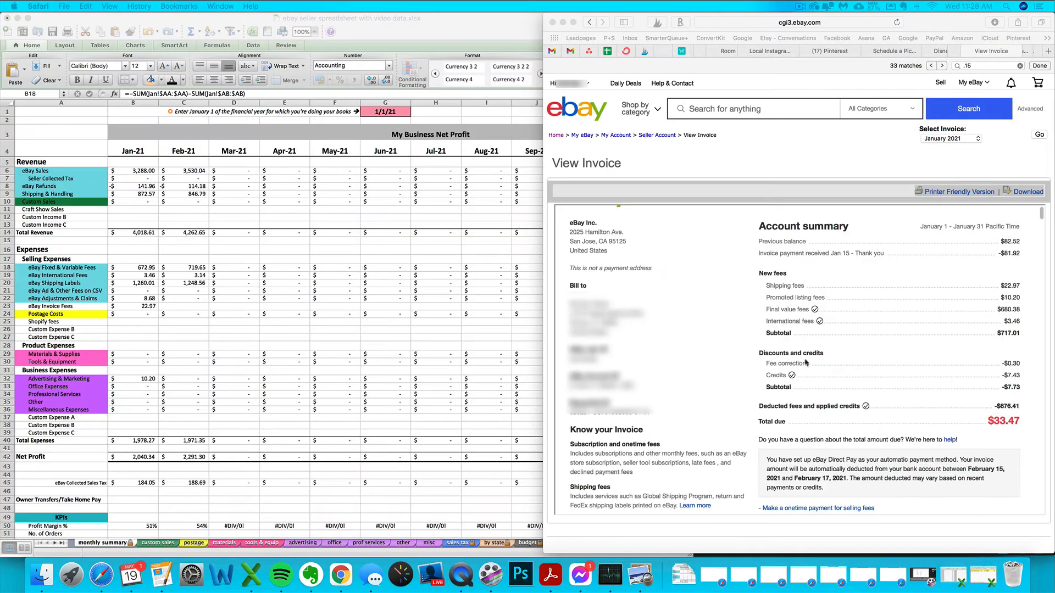
pyautogui.moveTo(856, 386)
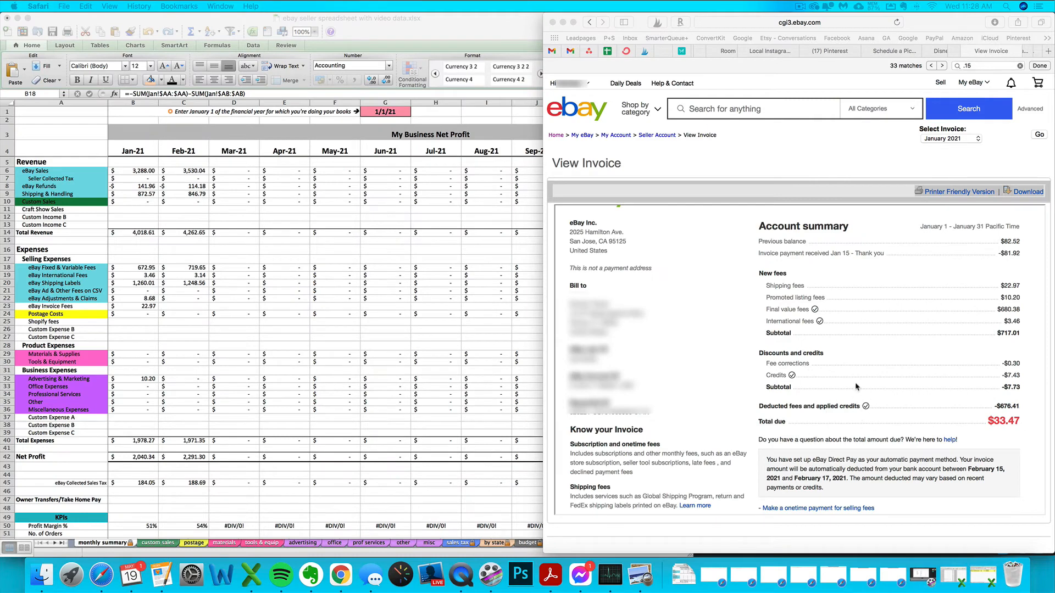
pyautogui.moveTo(811, 372)
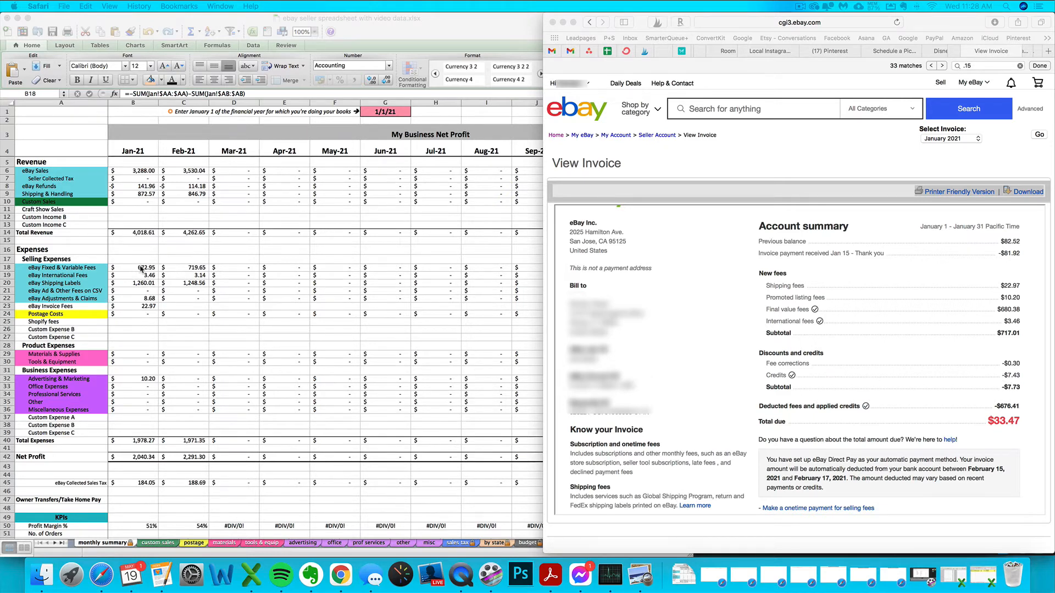
pyautogui.moveTo(136, 271)
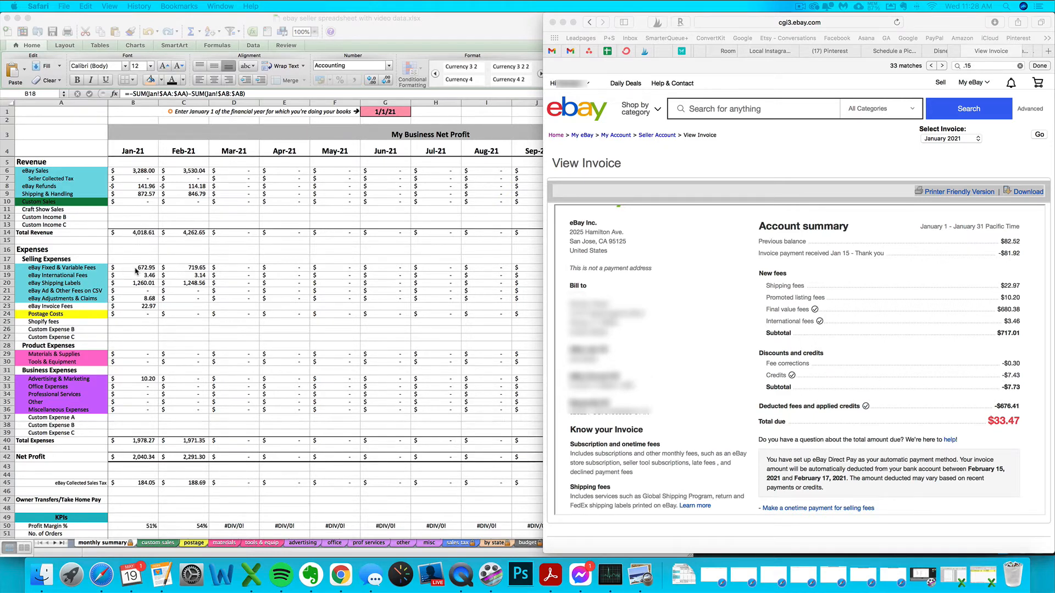
pyautogui.moveTo(273, 255)
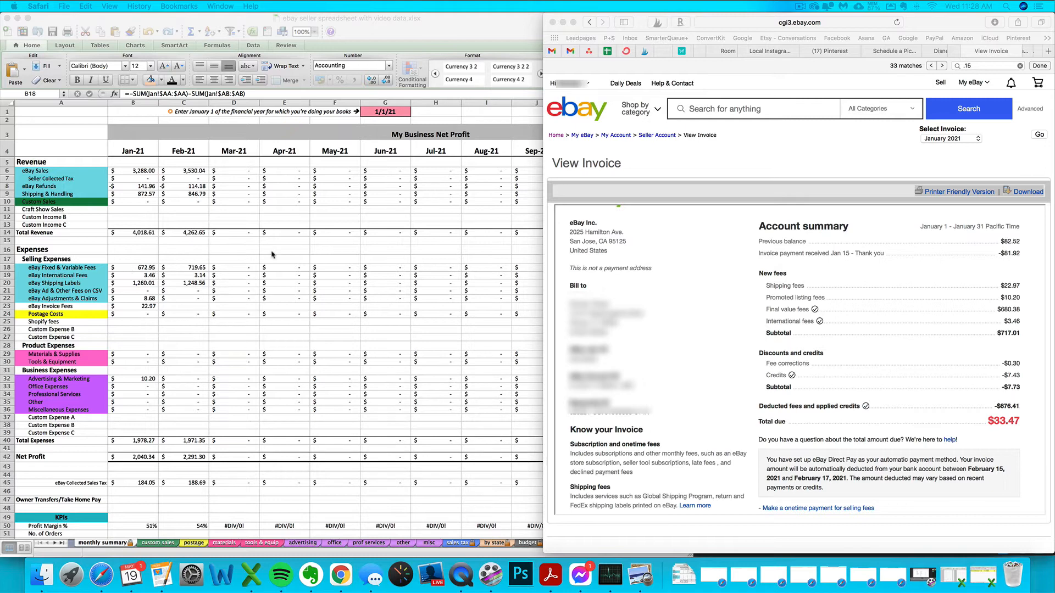
pyautogui.moveTo(1034, 311)
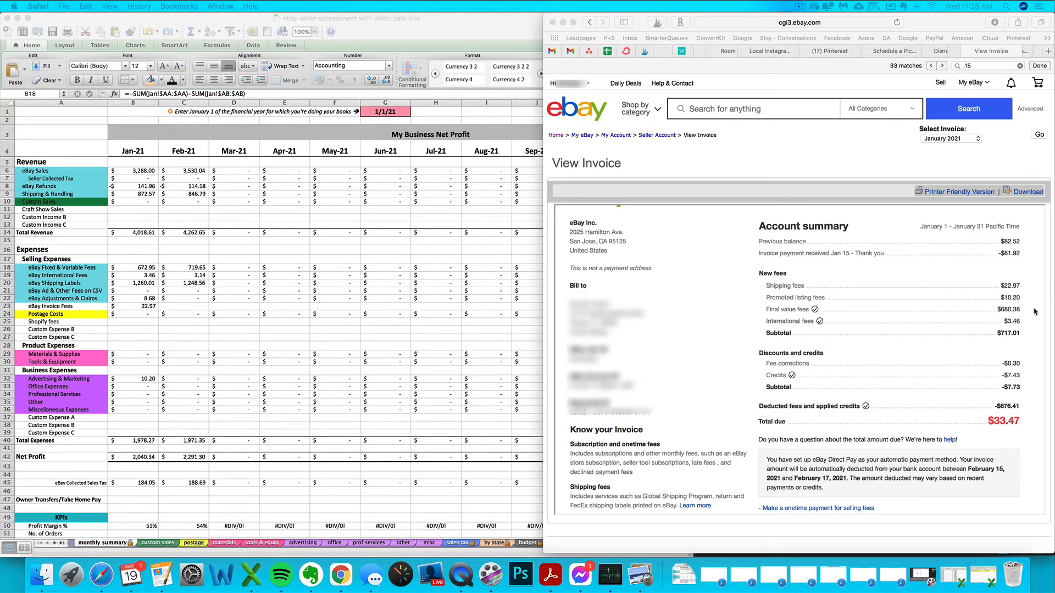
pyautogui.moveTo(989, 382)
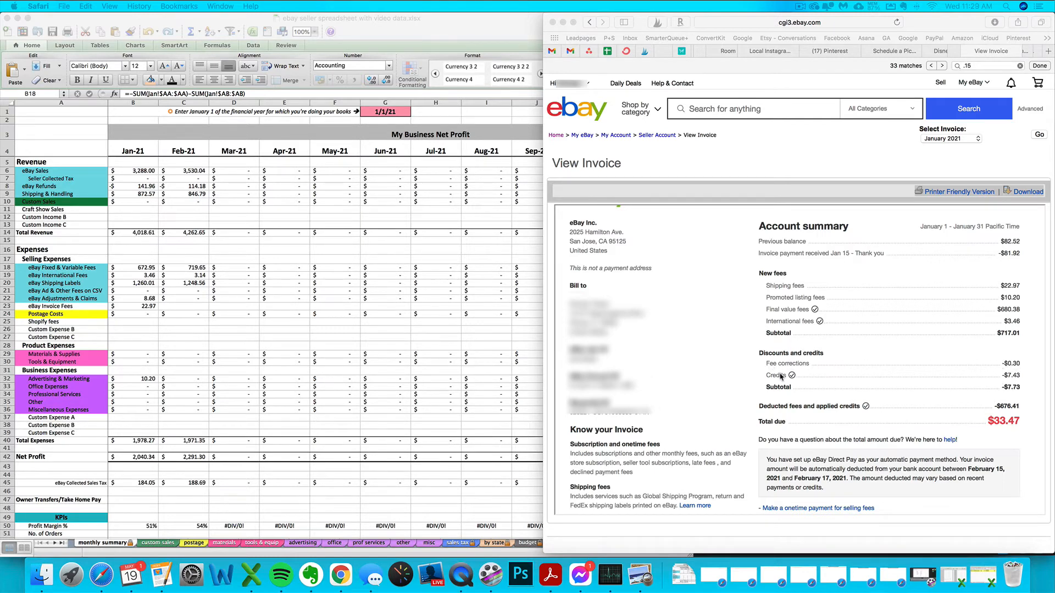
pyautogui.moveTo(128, 287)
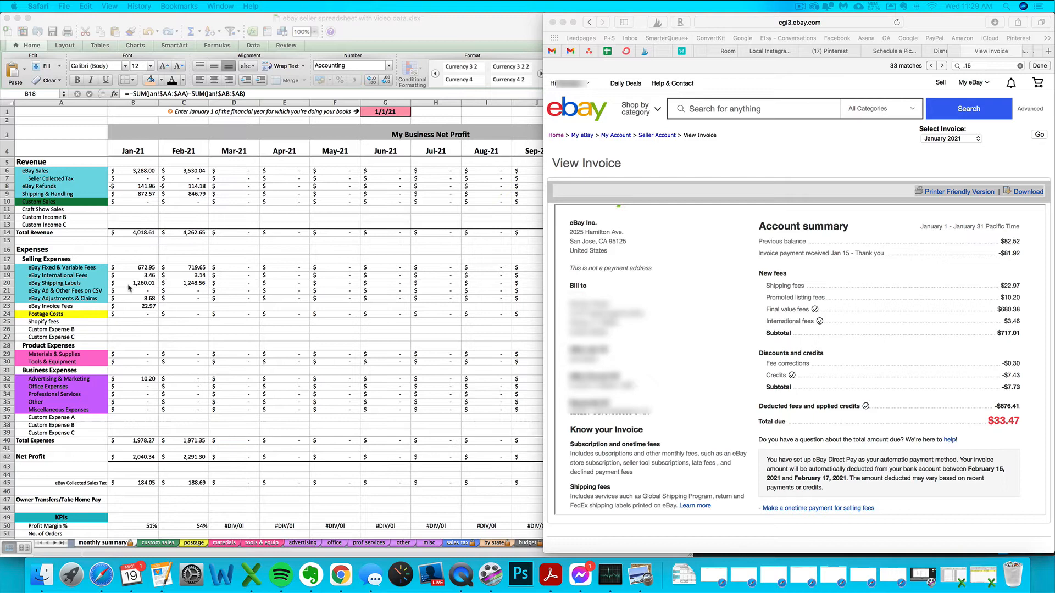
pyautogui.moveTo(791, 365)
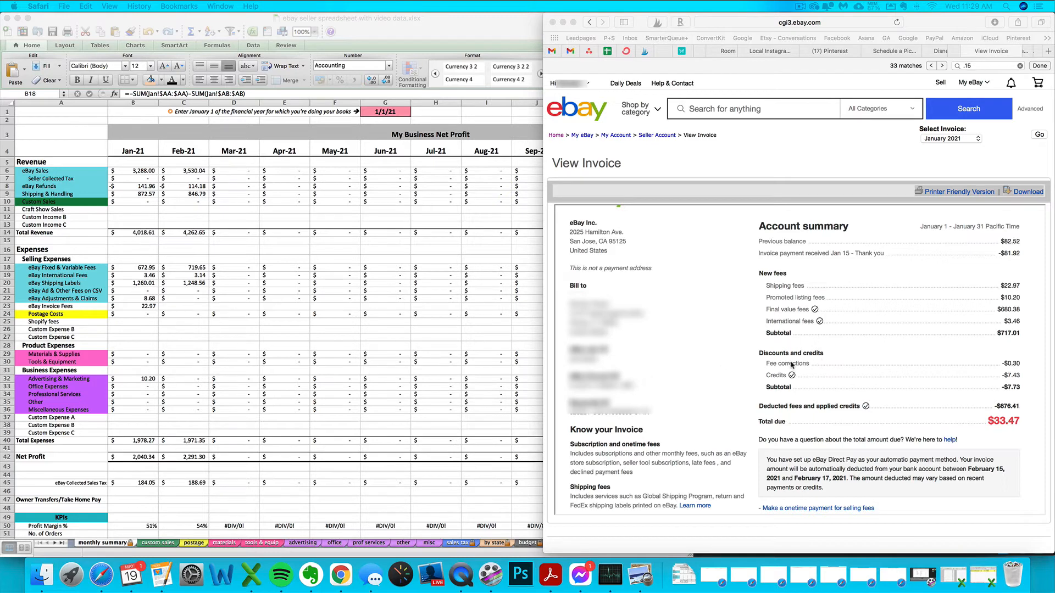
pyautogui.moveTo(984, 383)
pyautogui.write('.3')
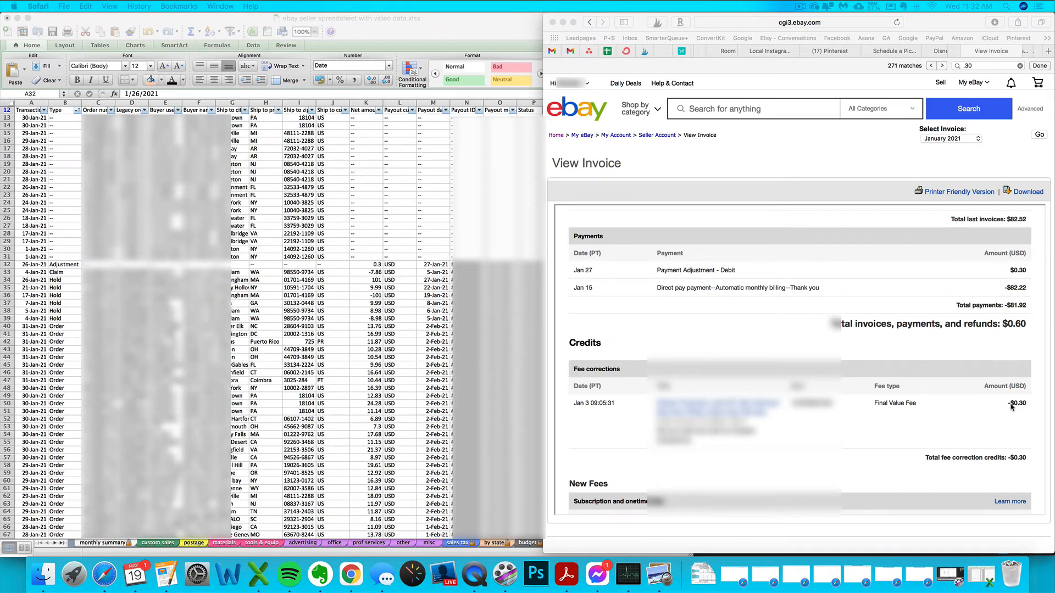
pyautogui.moveTo(958, 461)
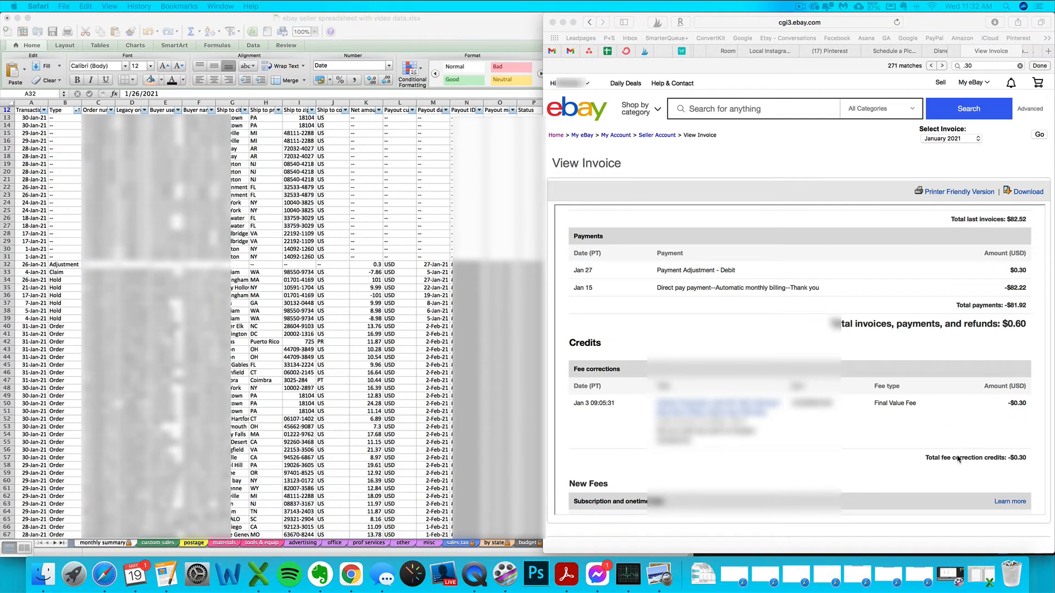
pyautogui.moveTo(637, 419)
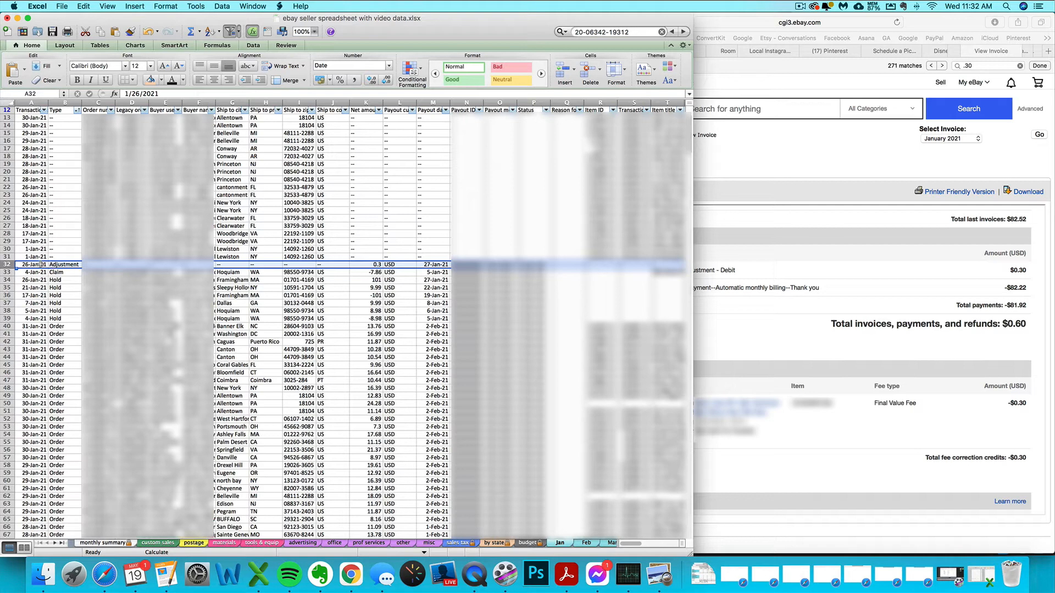
# Match the January $0.30 adjustment against the invoice's fee corrections section.
pyautogui.click(366, 264)
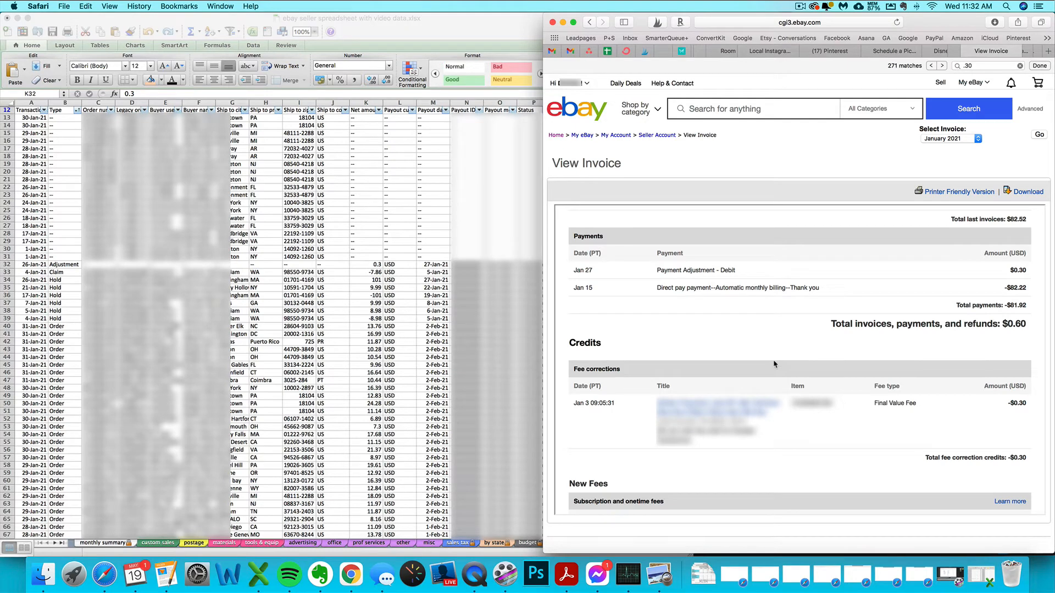
pyautogui.click(985, 66)
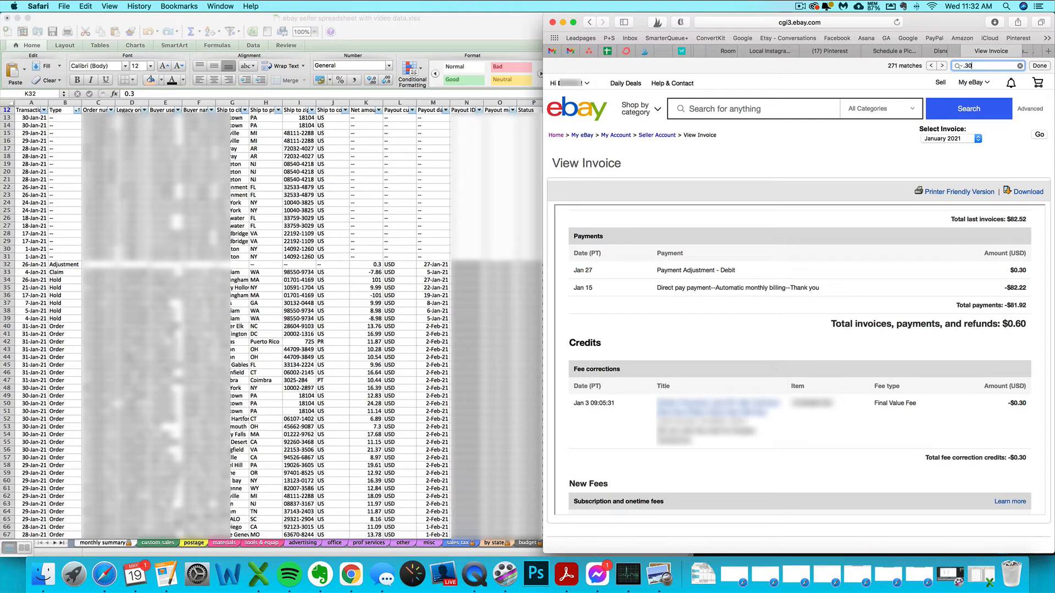
pyautogui.scroll(3)
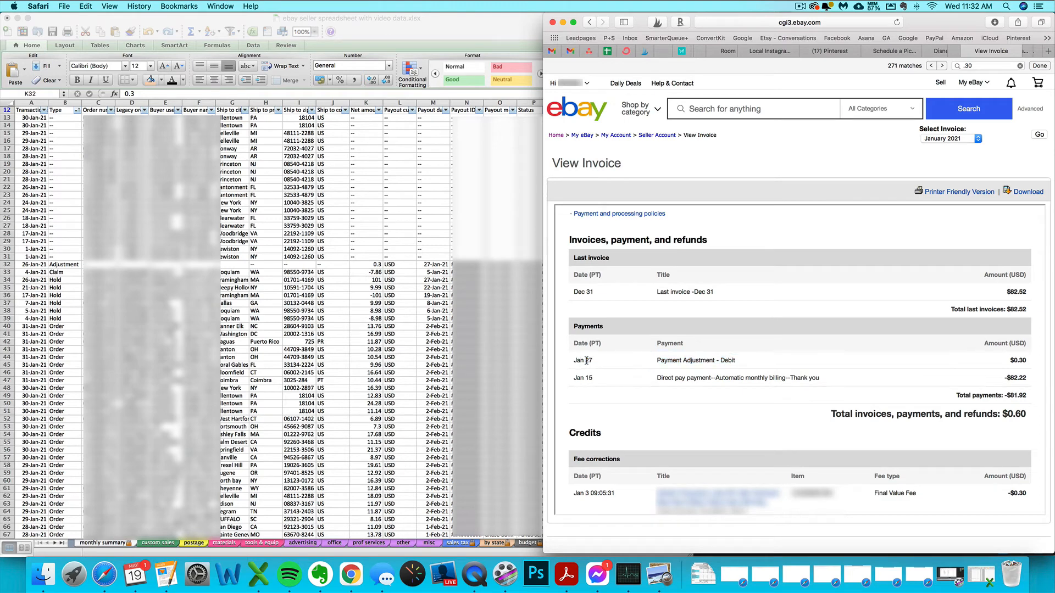
pyautogui.scroll(3)
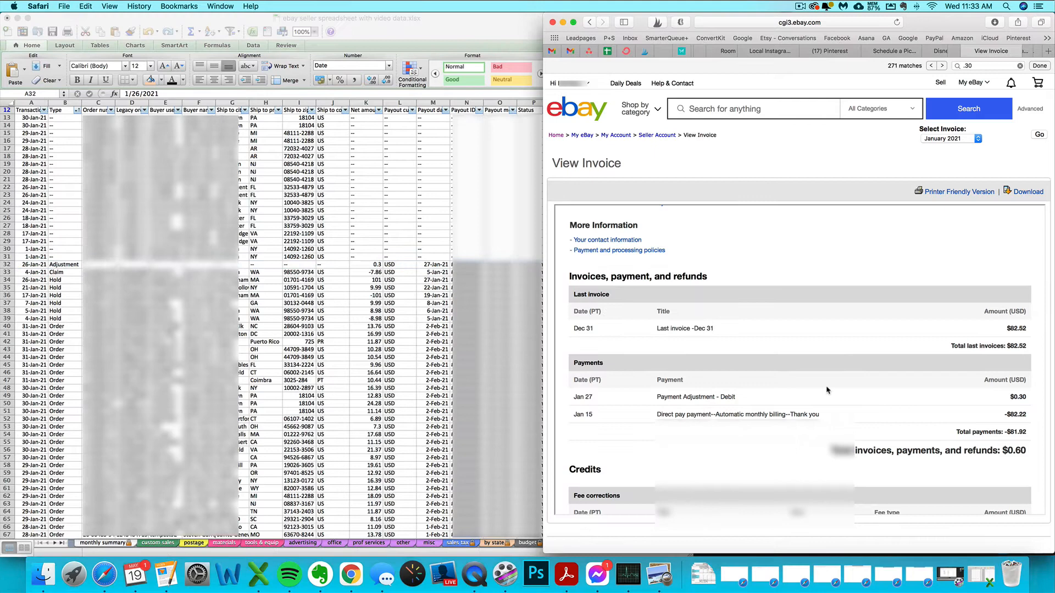
pyautogui.scroll(-3)
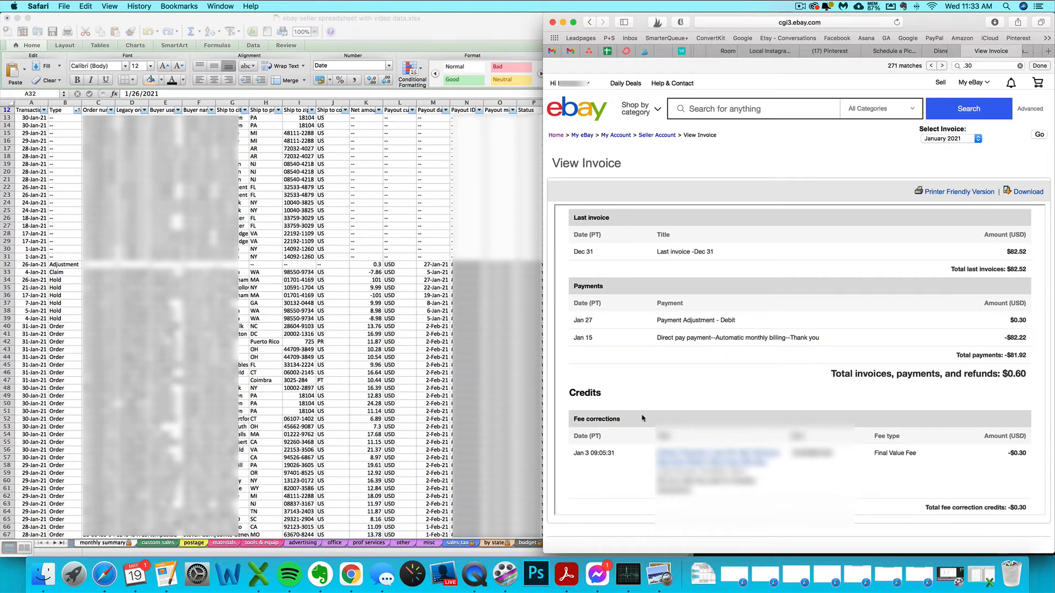
pyautogui.moveTo(140, 522)
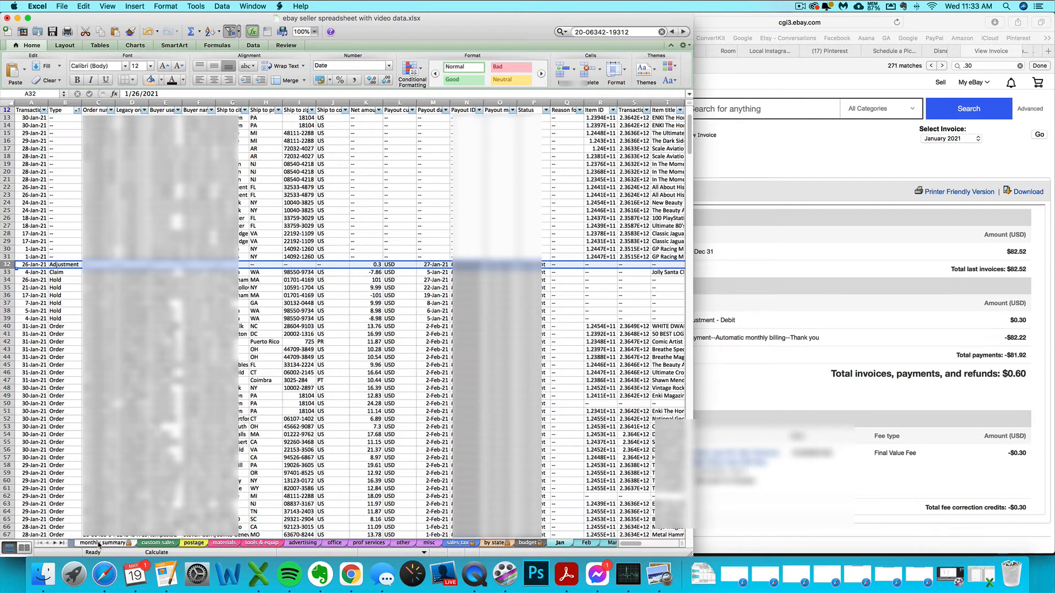
pyautogui.click(105, 542)
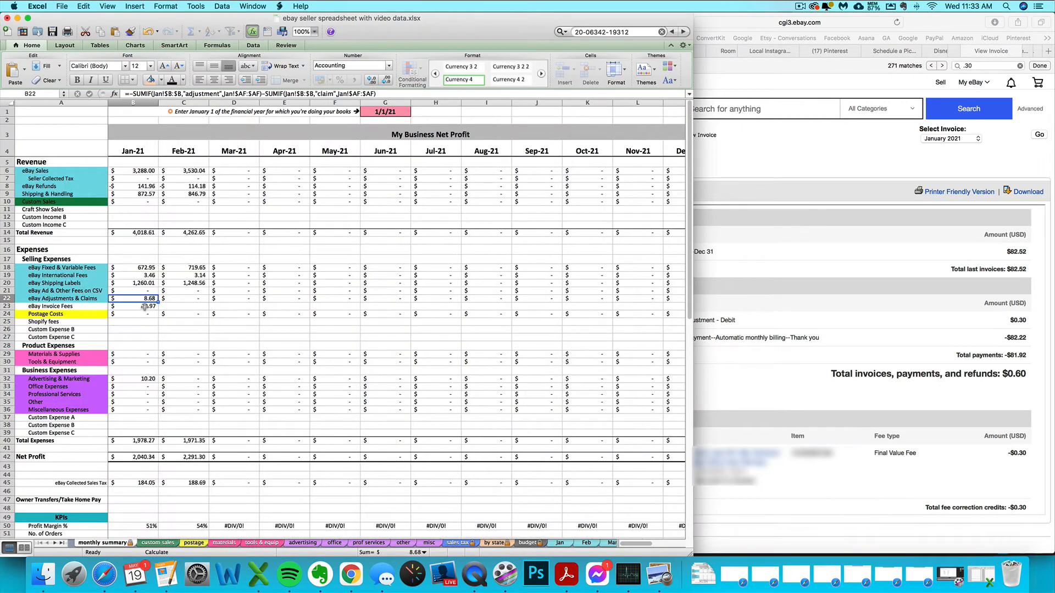
# Change January's eBay Invoice Fees in B23 to 22.97 minus .30, giving $22.67.
pyautogui.click(133, 306)
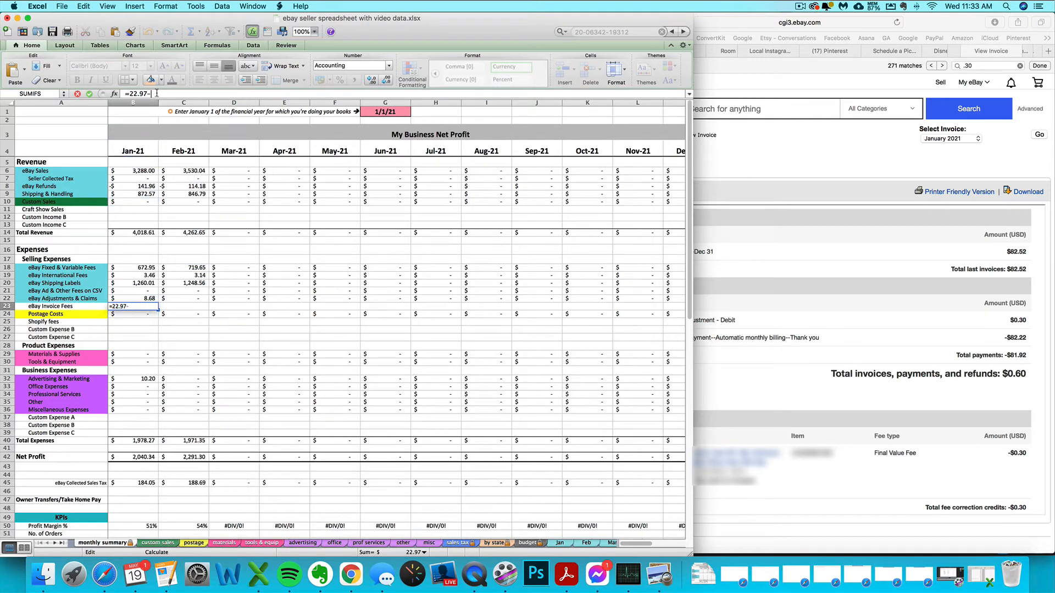
pyautogui.write('.30')
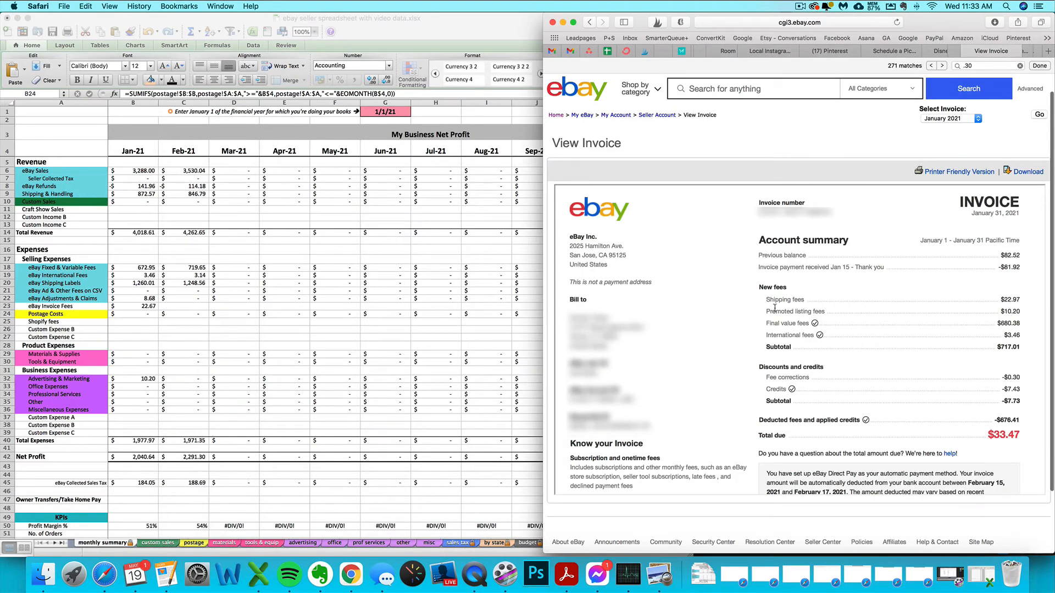
pyautogui.moveTo(765, 362)
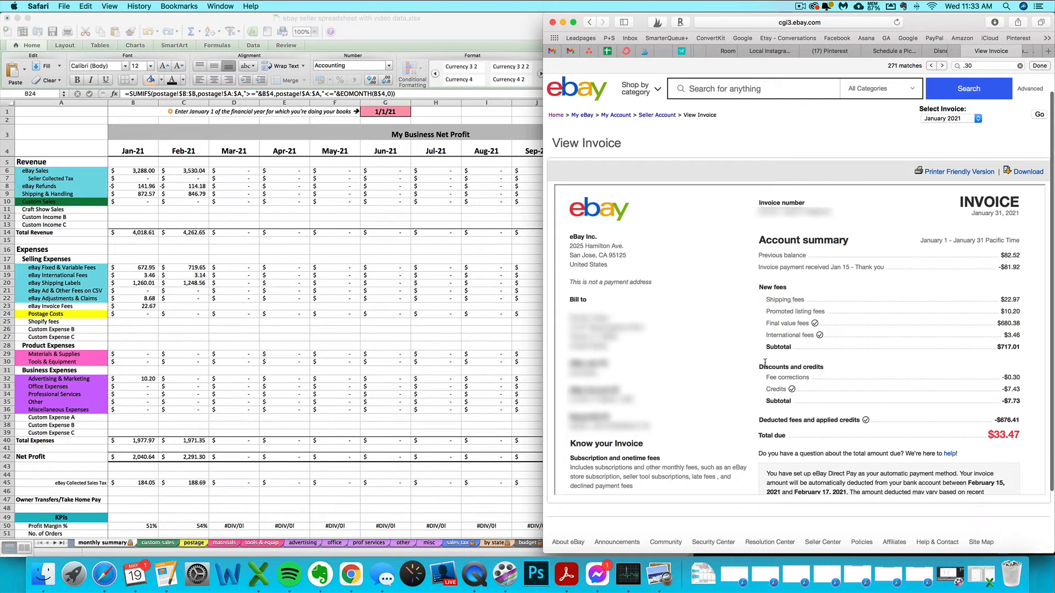
pyautogui.moveTo(680, 290)
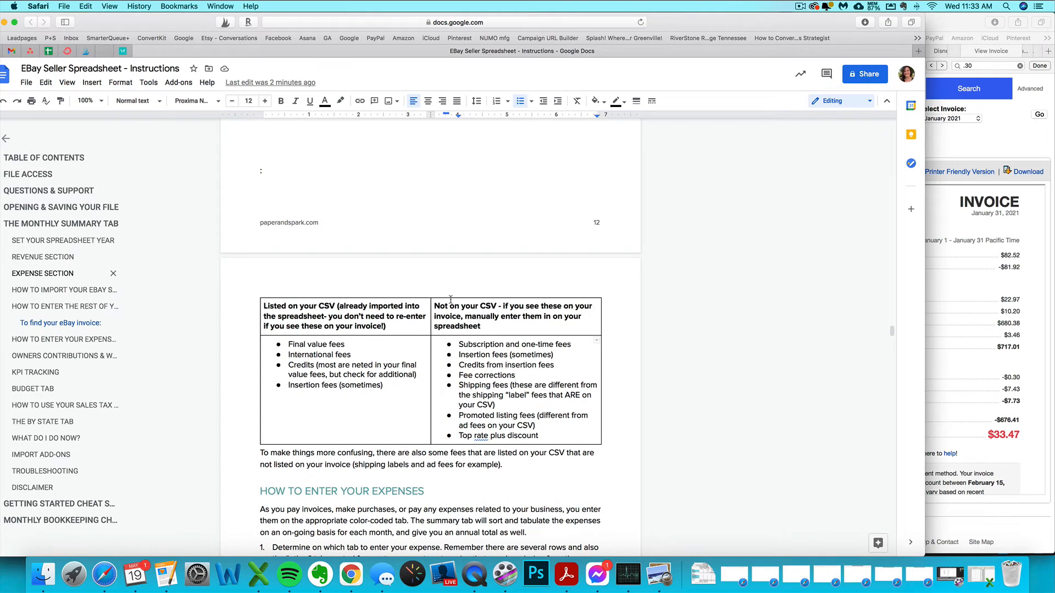
pyautogui.moveTo(736, 25)
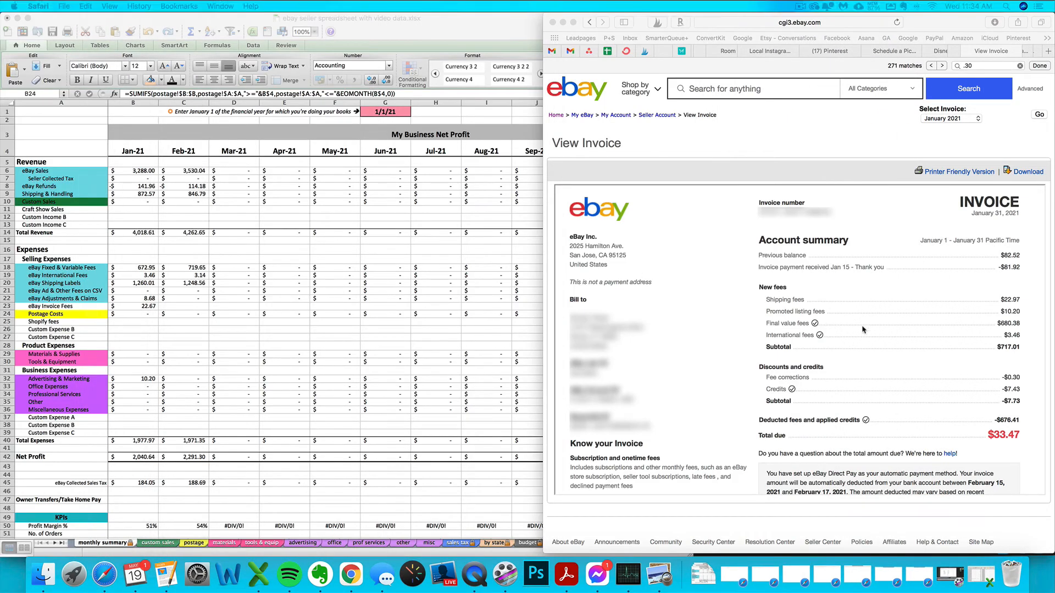
pyautogui.moveTo(852, 294)
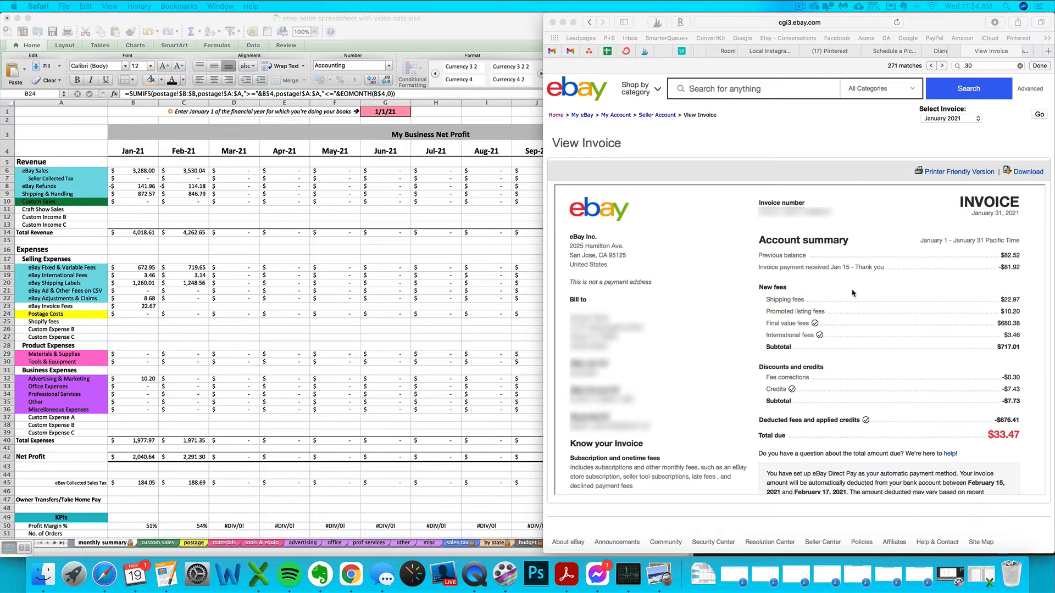
pyautogui.moveTo(772, 317)
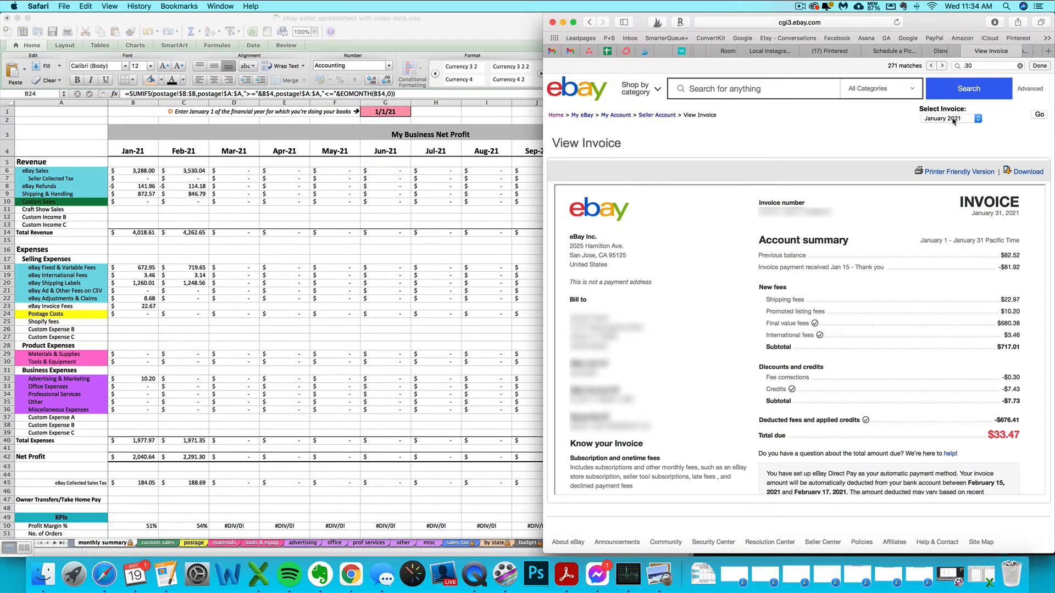
# Load the February 2021 eBay invoice from the invoice month list.
pyautogui.click(949, 119)
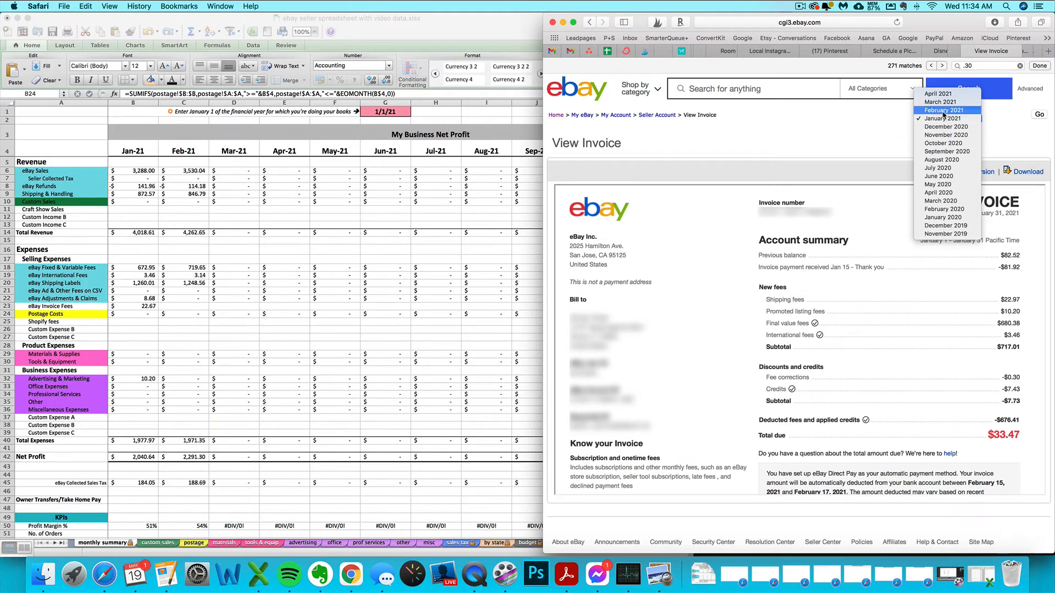
pyautogui.click(943, 110)
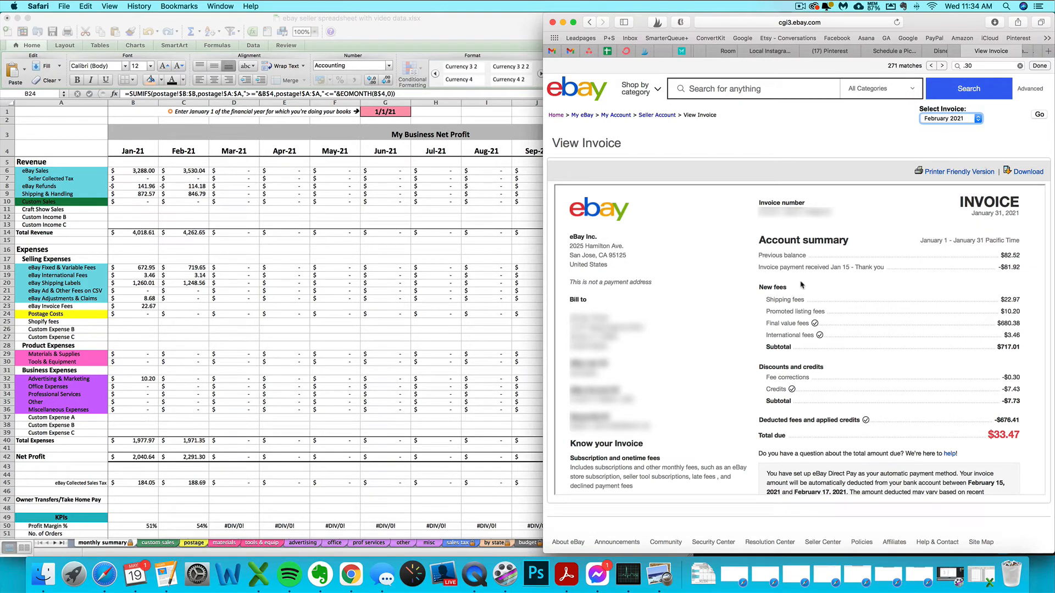
pyautogui.moveTo(1037, 117)
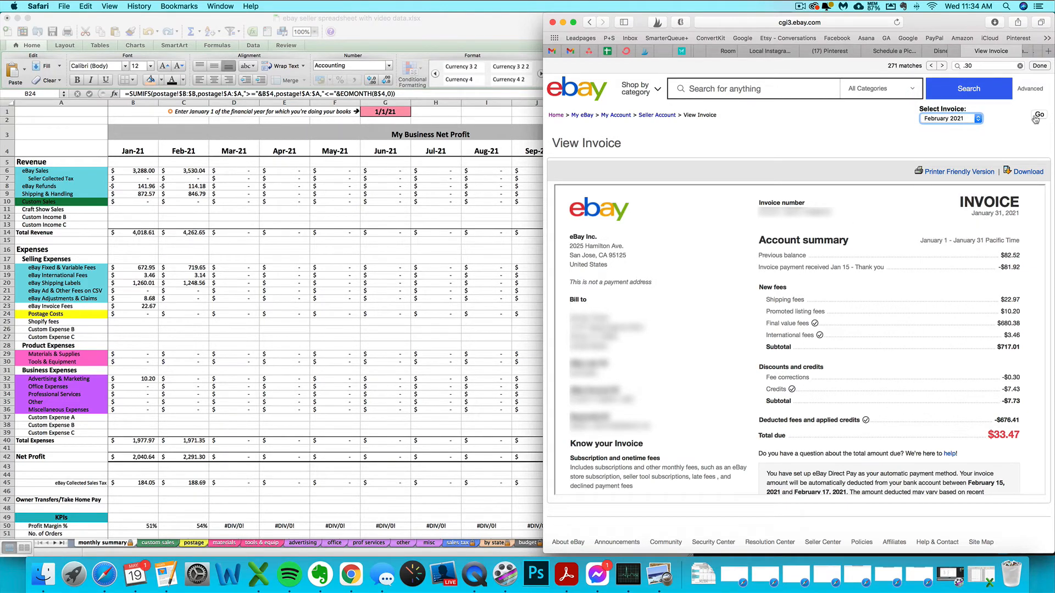
pyautogui.click(1038, 114)
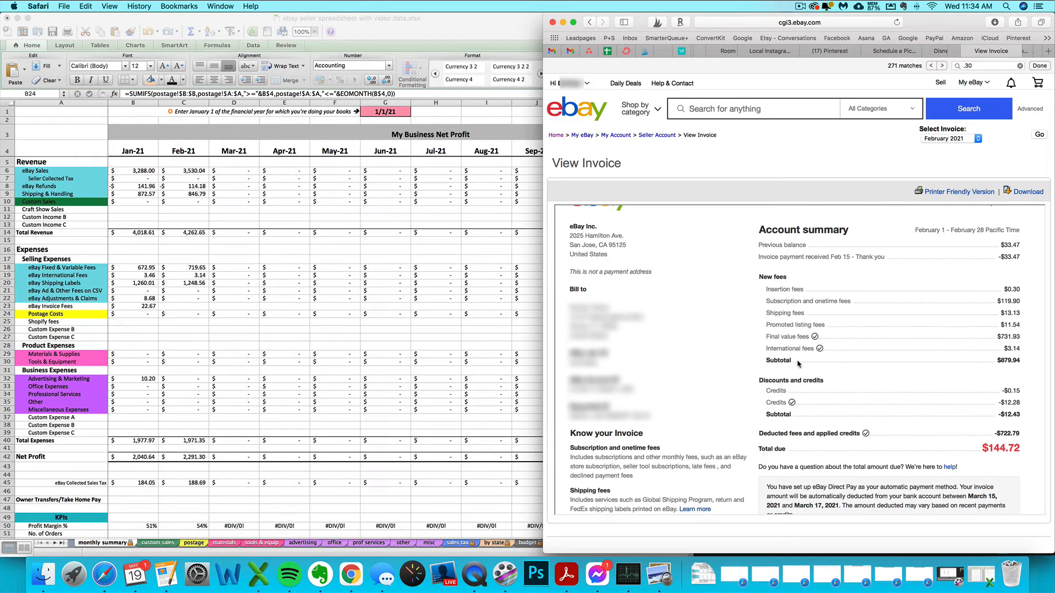
pyautogui.moveTo(797, 378)
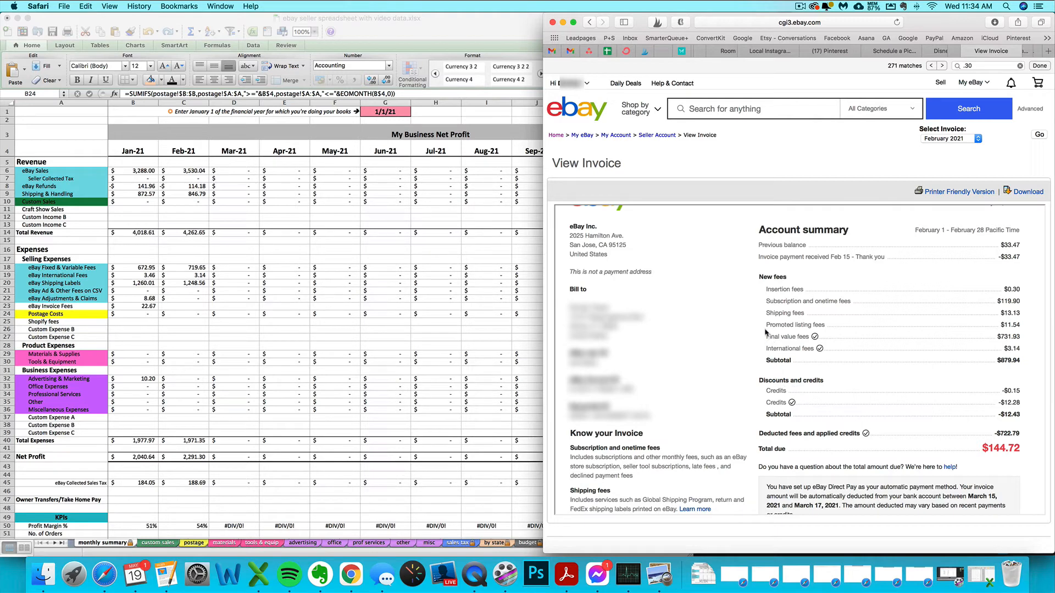
pyautogui.moveTo(550, 471)
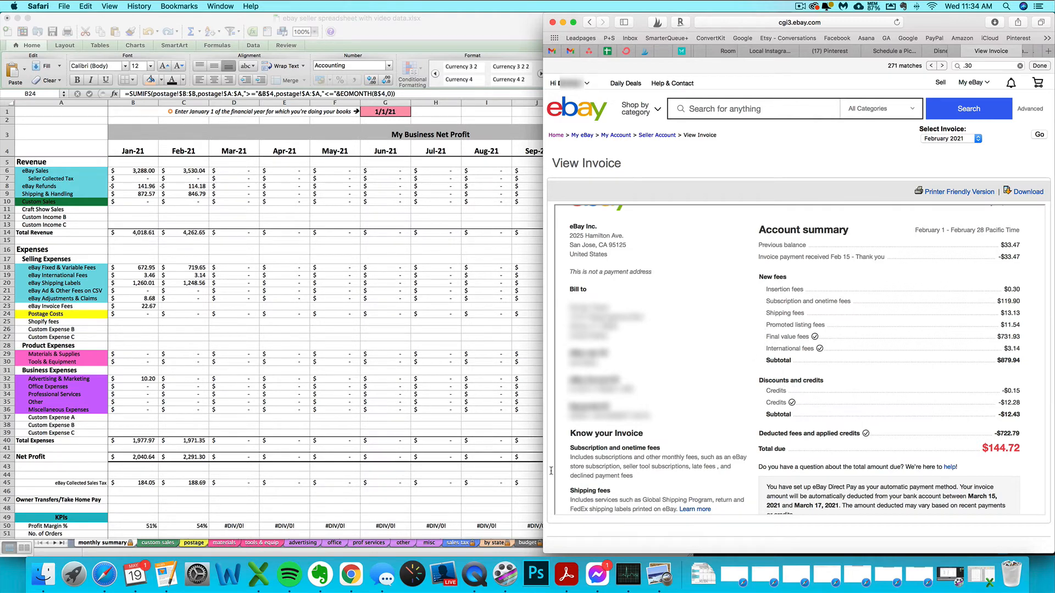
pyautogui.moveTo(824, 298)
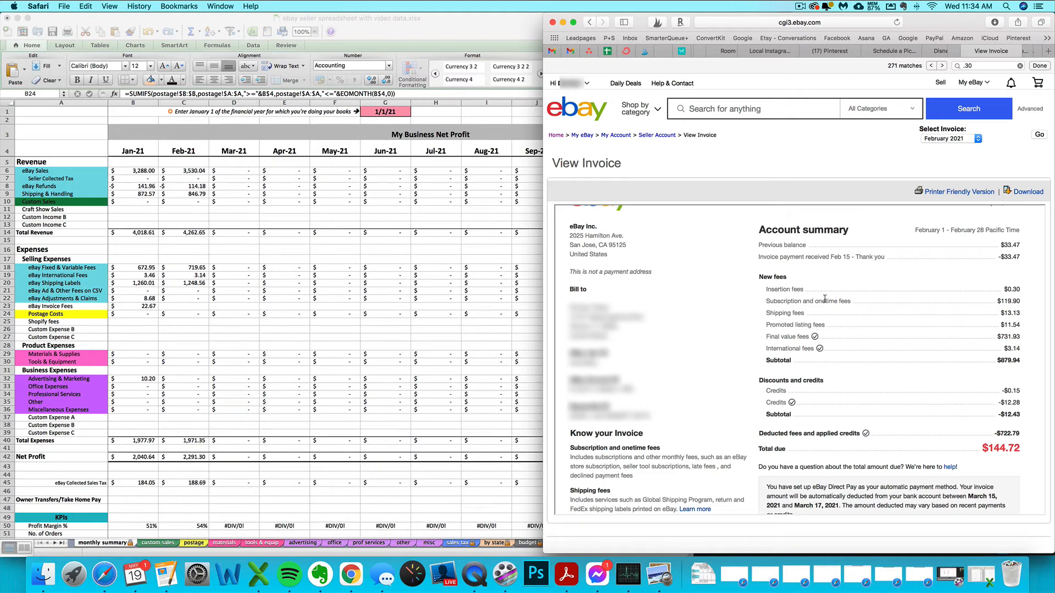
pyautogui.moveTo(883, 323)
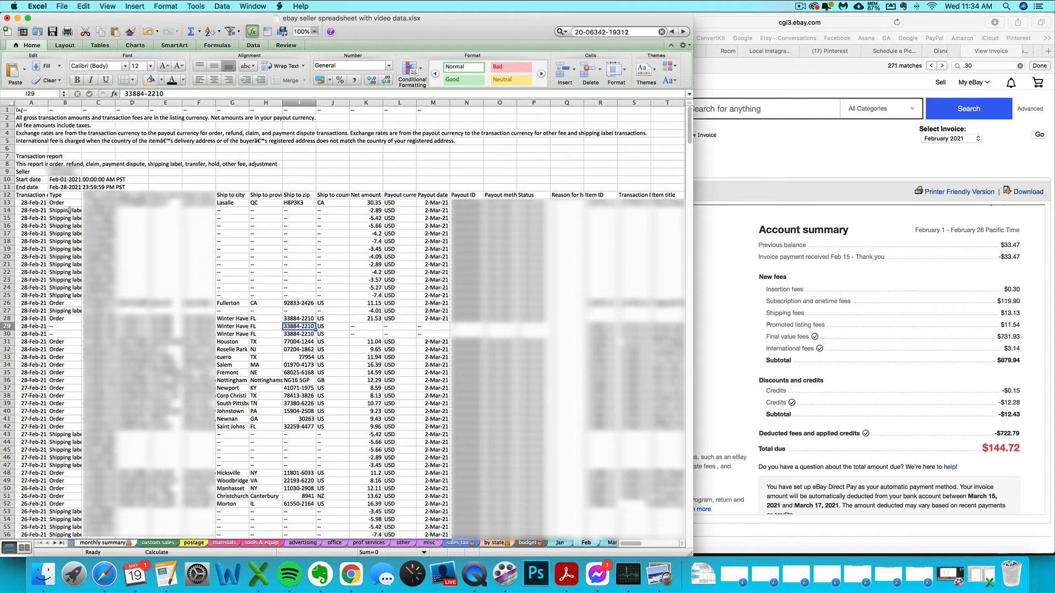
pyautogui.moveTo(74, 493)
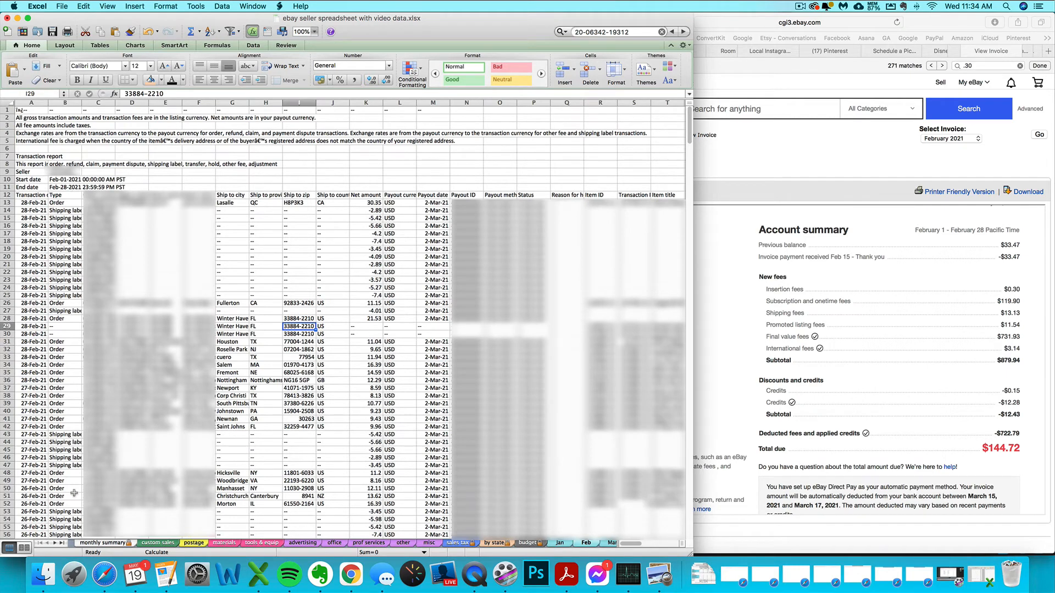
# Enter February's eBay Invoice Fees in C23 as =.30+119.90, totaling $120.20.
pyautogui.click(102, 543)
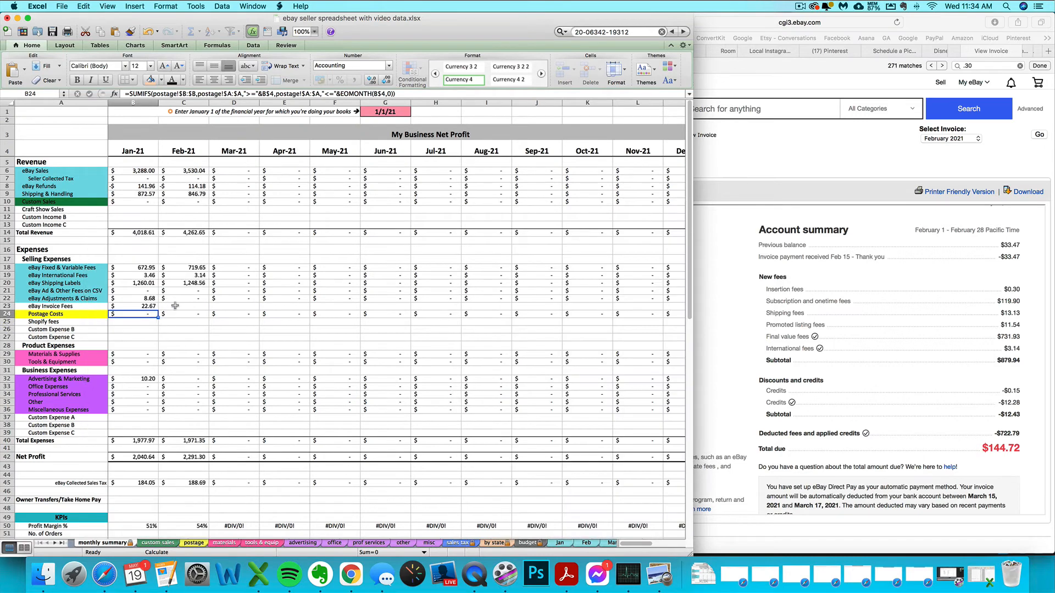
pyautogui.write('=.30')
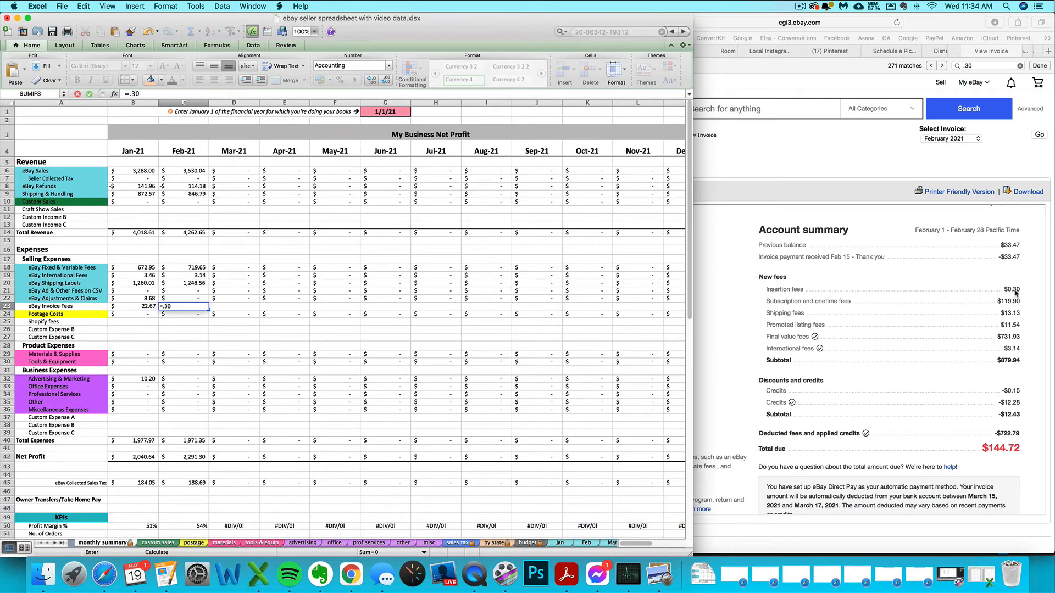
pyautogui.press('Return')
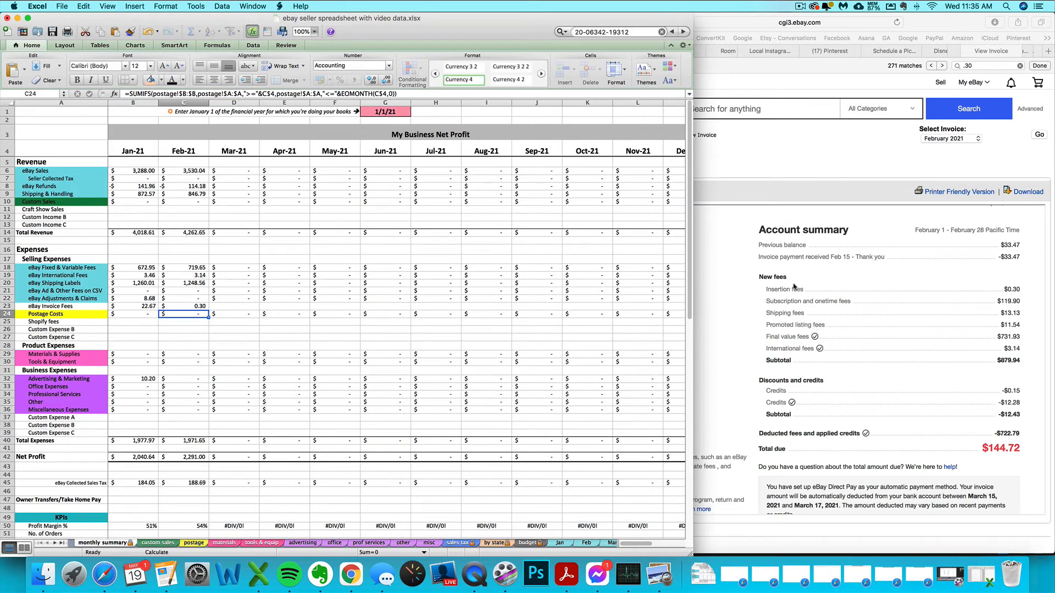
pyautogui.click(184, 307)
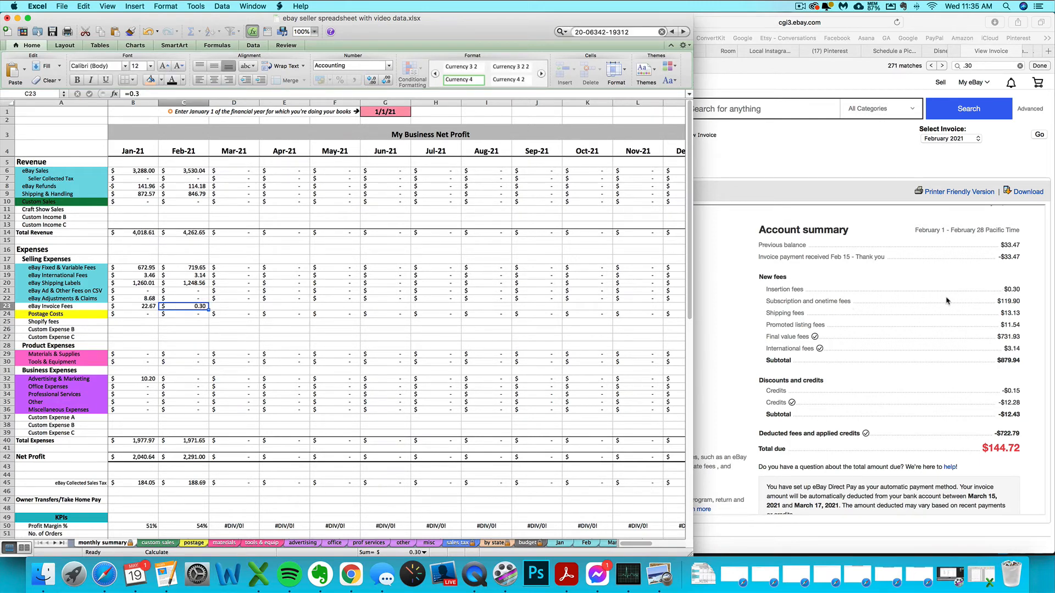
pyautogui.moveTo(282, 299)
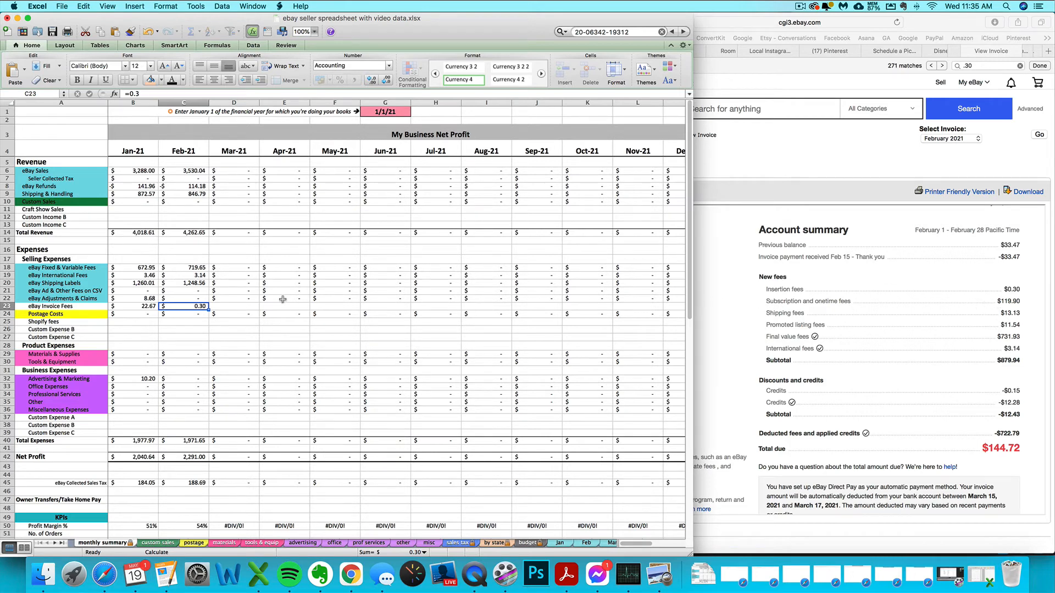
pyautogui.doubleClick(183, 306)
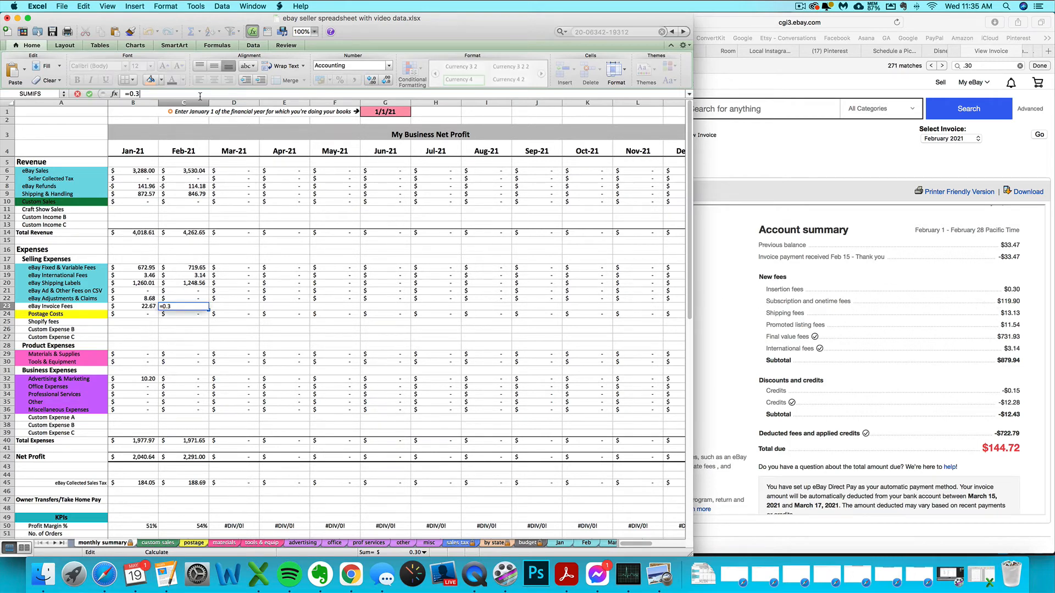
pyautogui.write('+119')
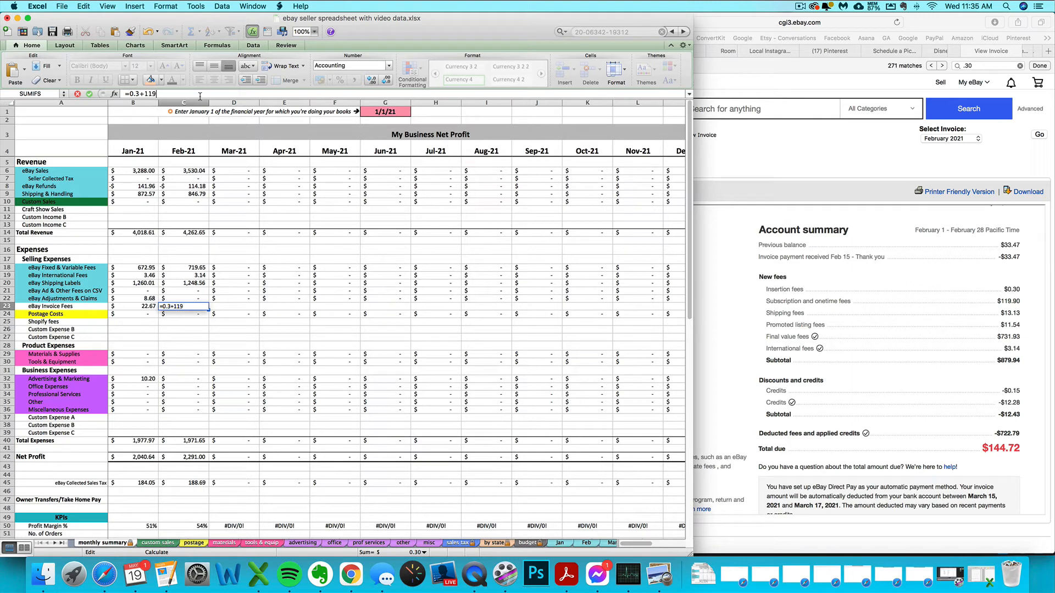
pyautogui.write('.90')
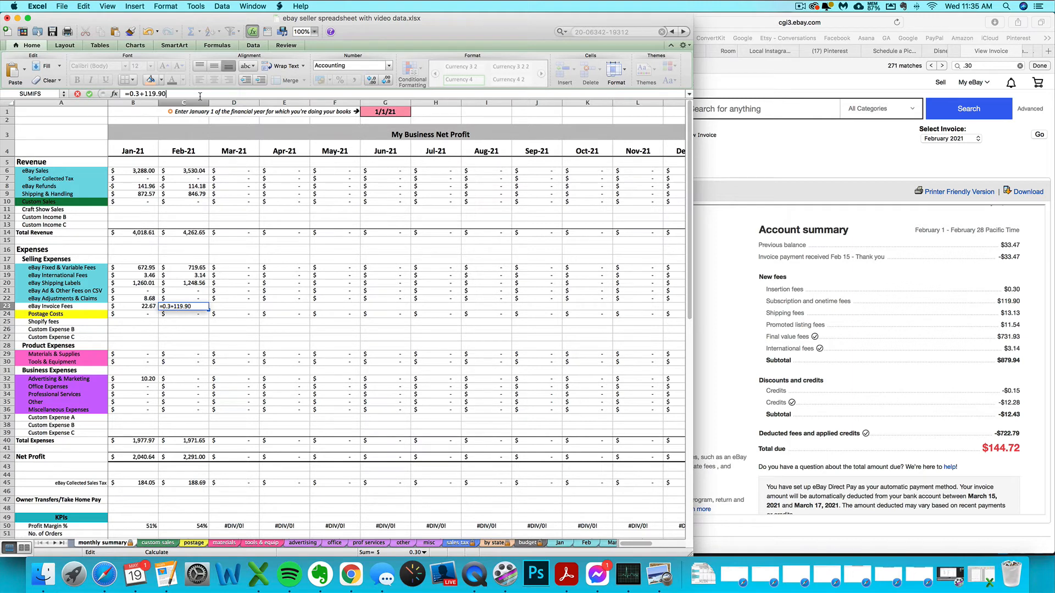
pyautogui.press('Return')
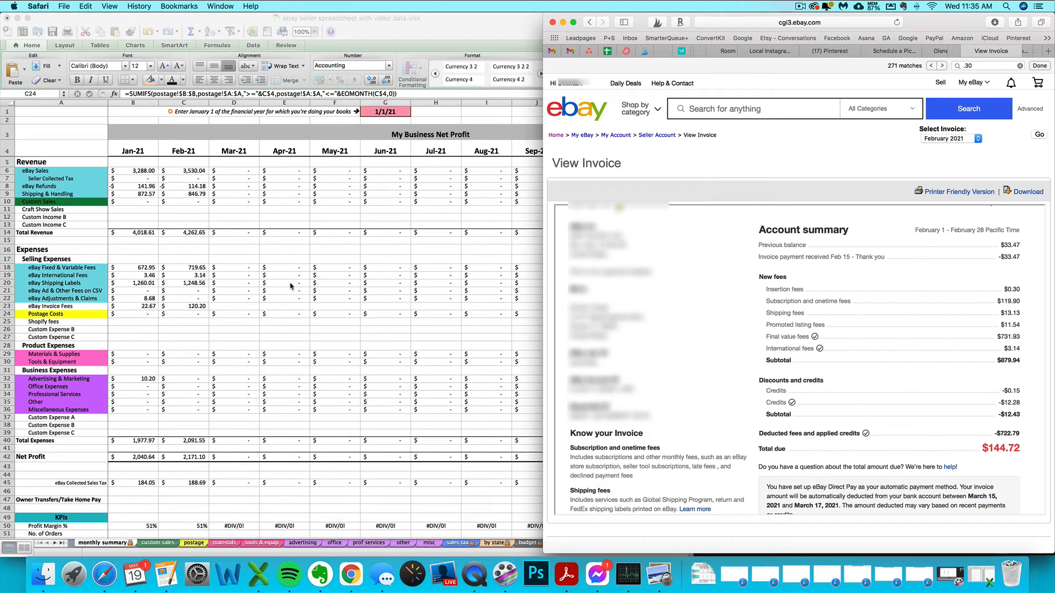
pyautogui.moveTo(257, 288)
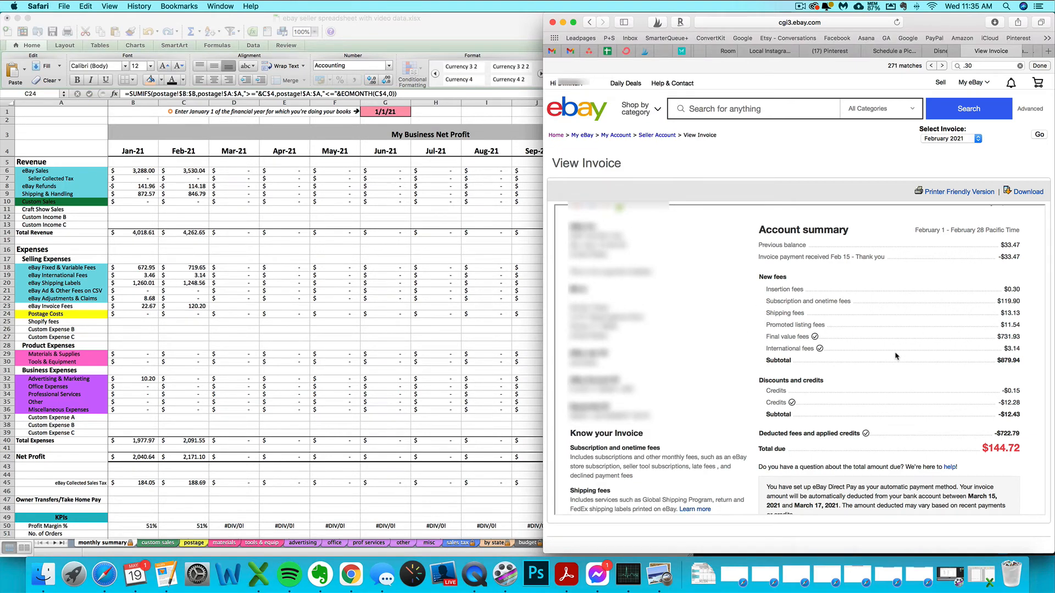
pyautogui.scroll(-3)
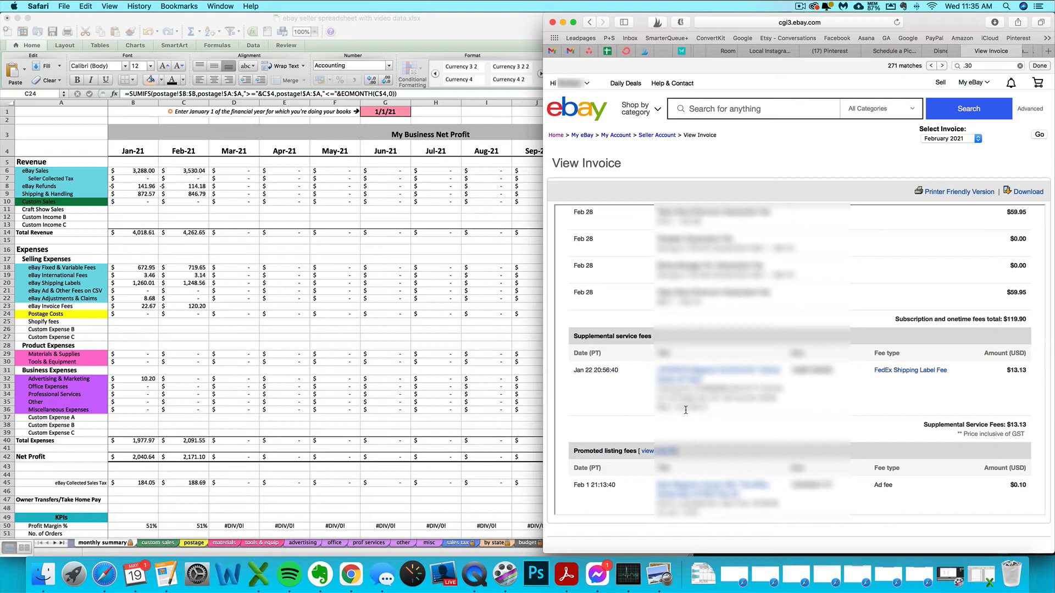
pyautogui.moveTo(939, 392)
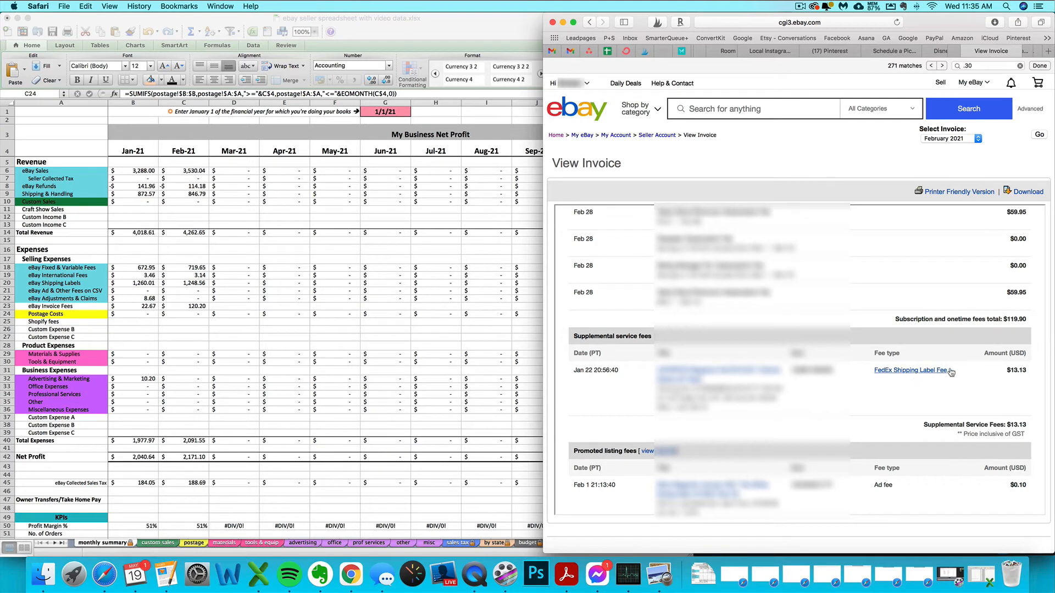
pyautogui.moveTo(572, 371)
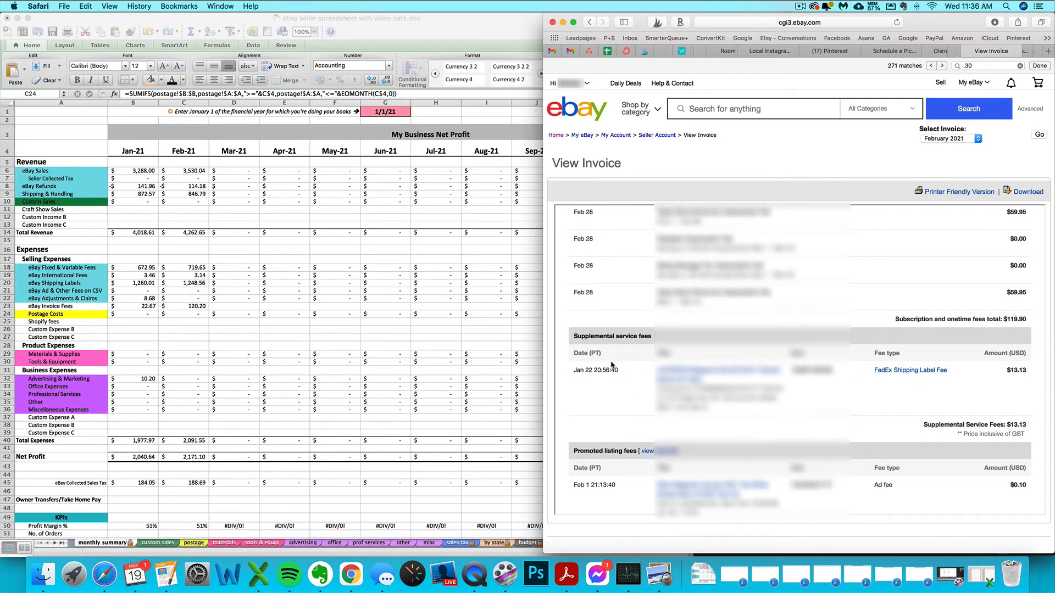
pyautogui.moveTo(479, 388)
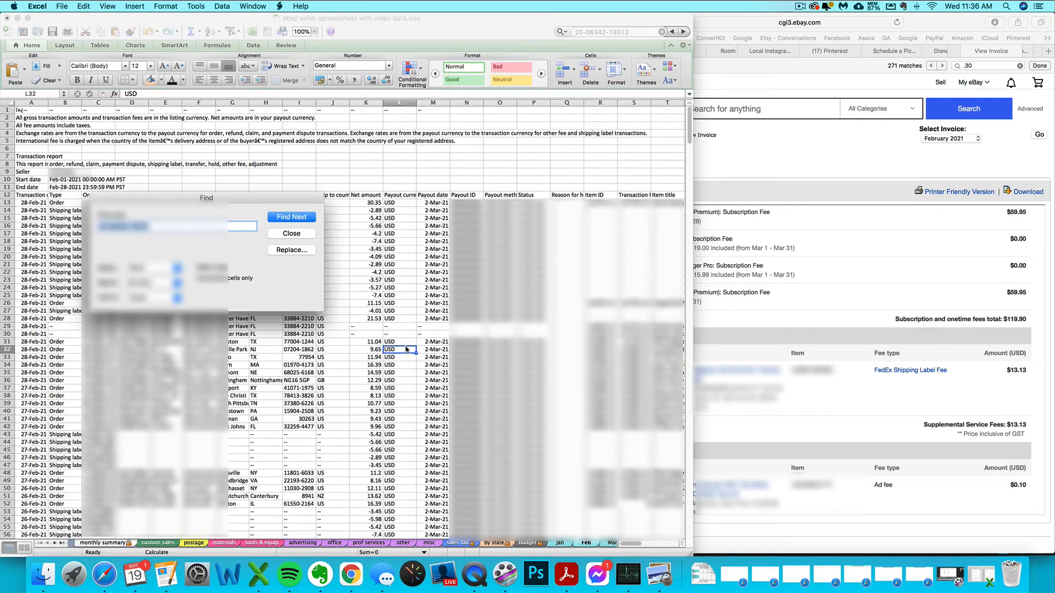
# Dismiss the February transactions search after checking the $13.13 FedEx label fee.
pyautogui.click(290, 217)
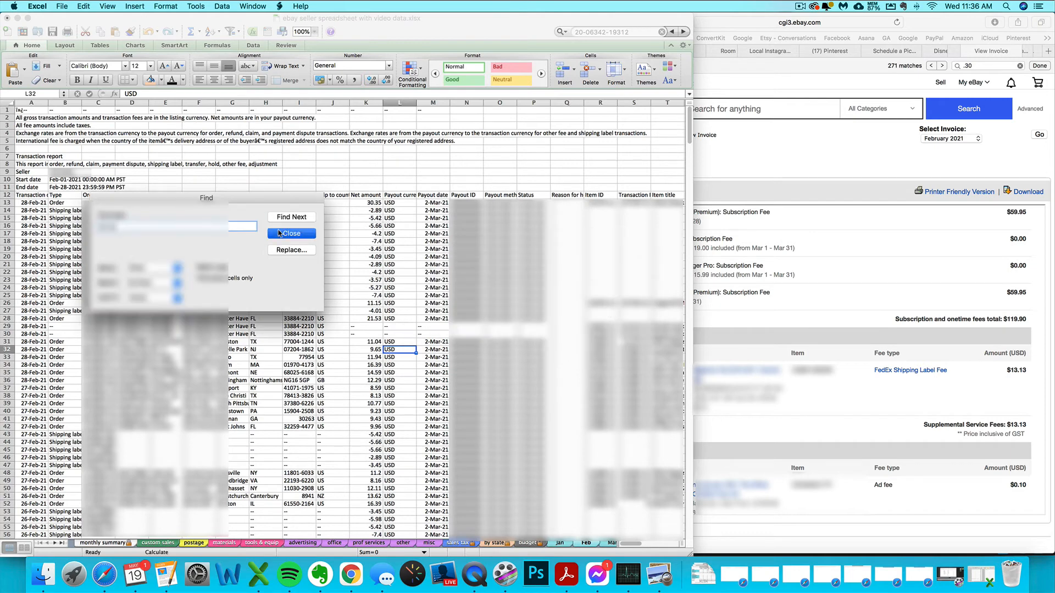
pyautogui.click(291, 234)
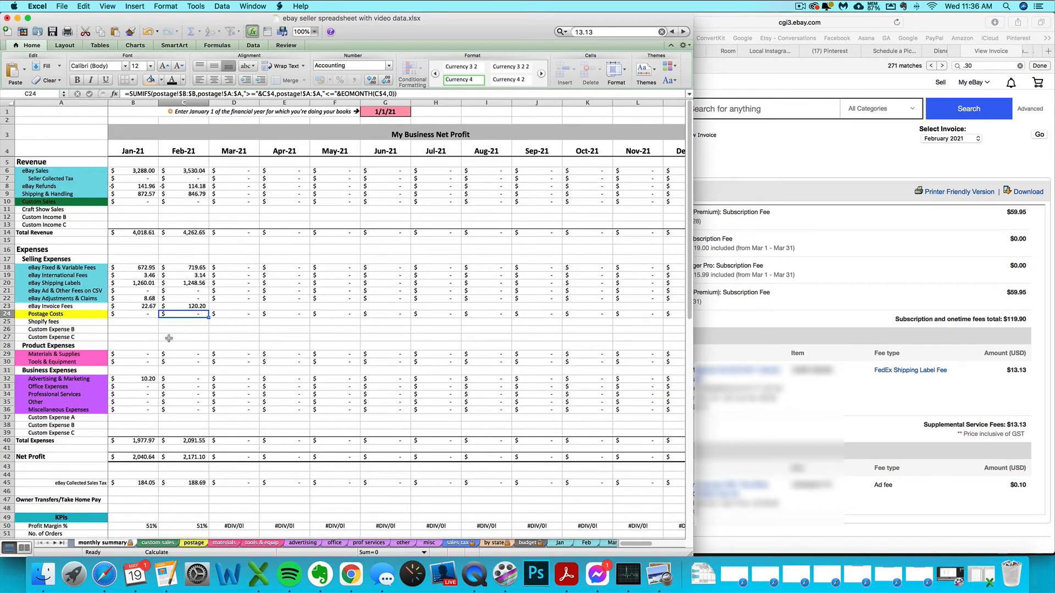
# Add $13.13 to February invoice fees and record an $11.54 promoted listing expense.
pyautogui.click(184, 306)
pyautogui.write('11.')
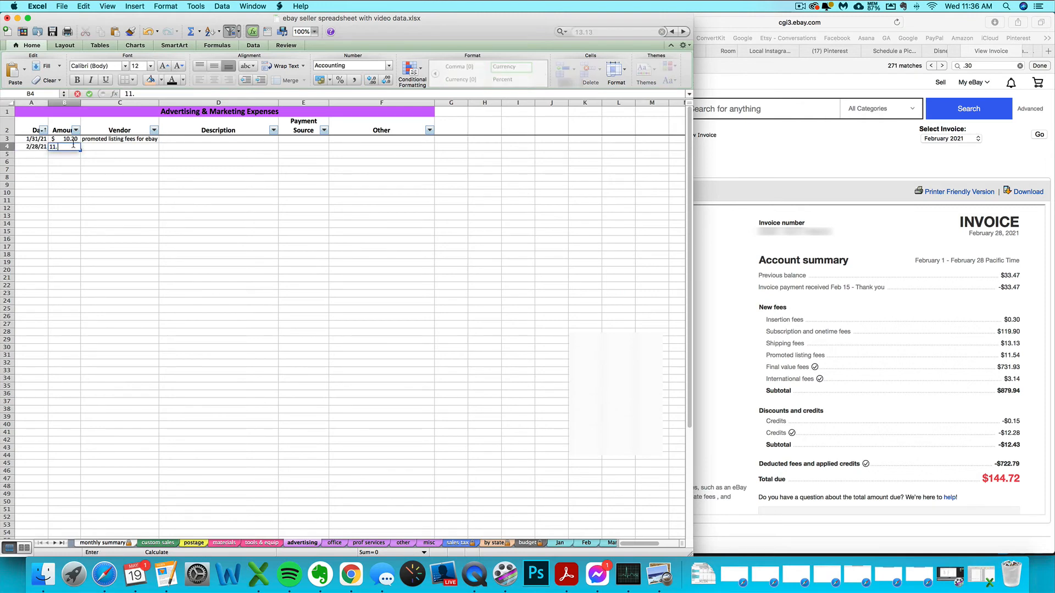
pyautogui.write('54')
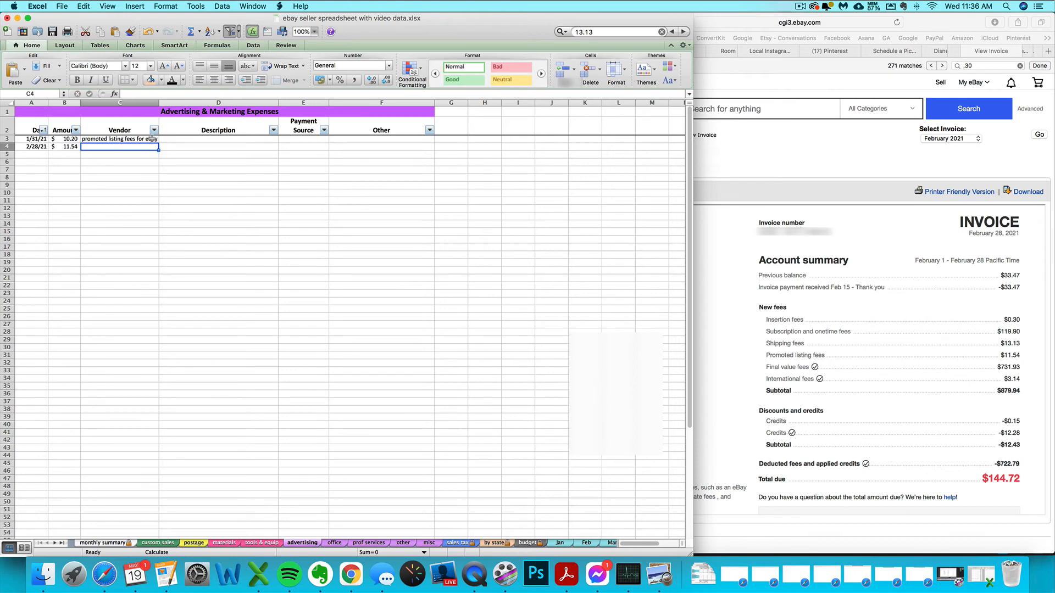
pyautogui.click(120, 138)
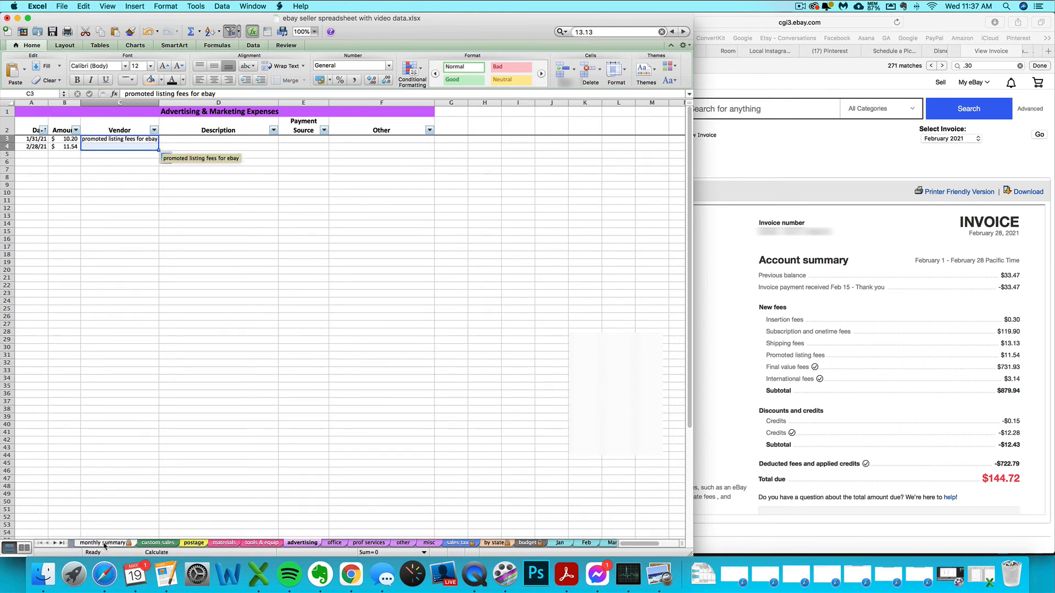
pyautogui.click(104, 543)
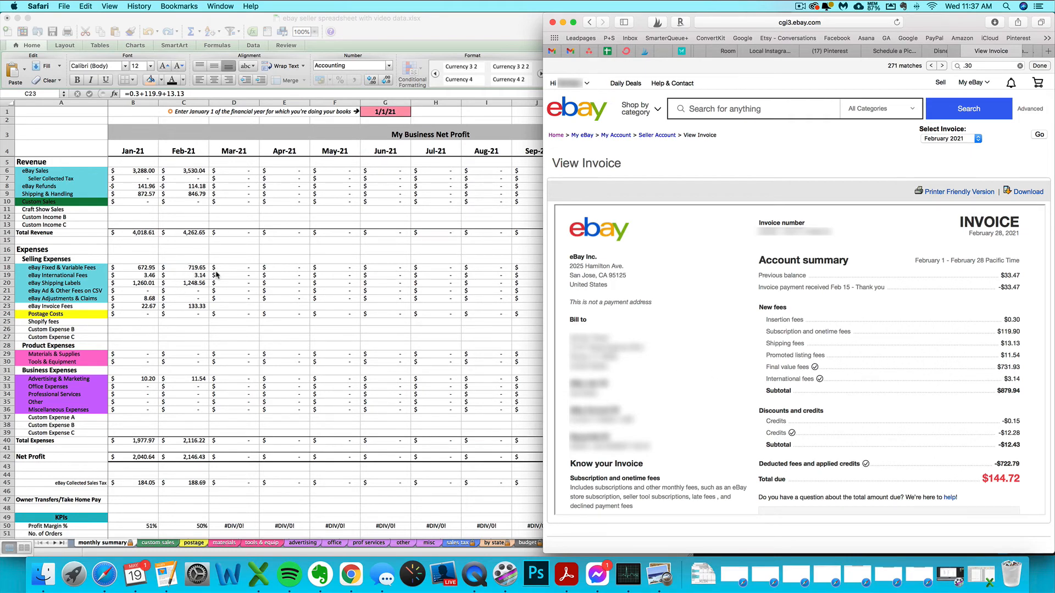
# Compute 731.93 minus 12.28 in Calculator, getting 719.65.
pyautogui.click(73, 575)
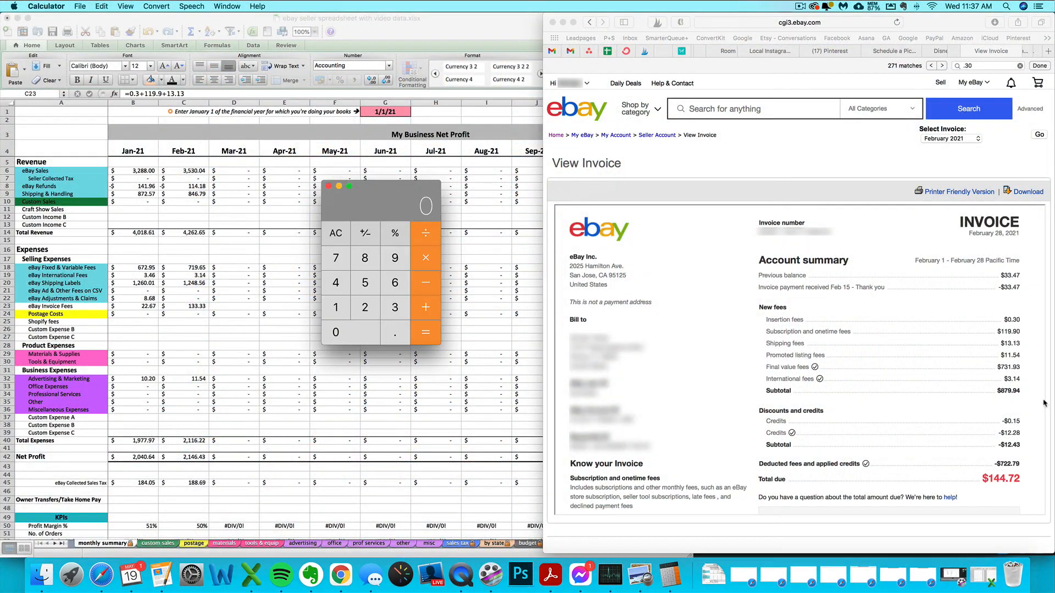
pyautogui.click(335, 257)
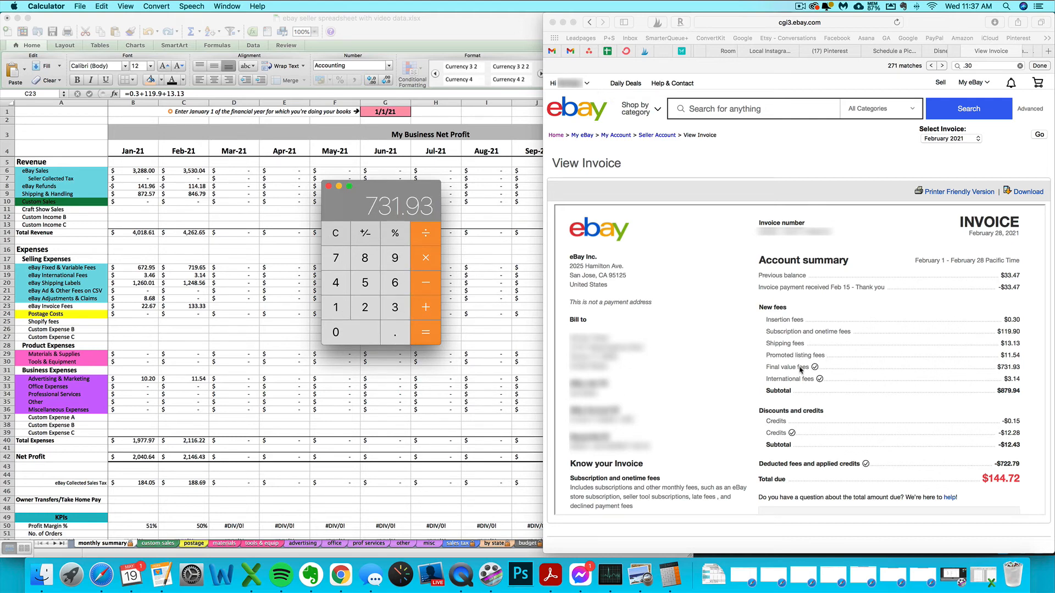
pyautogui.moveTo(420, 285)
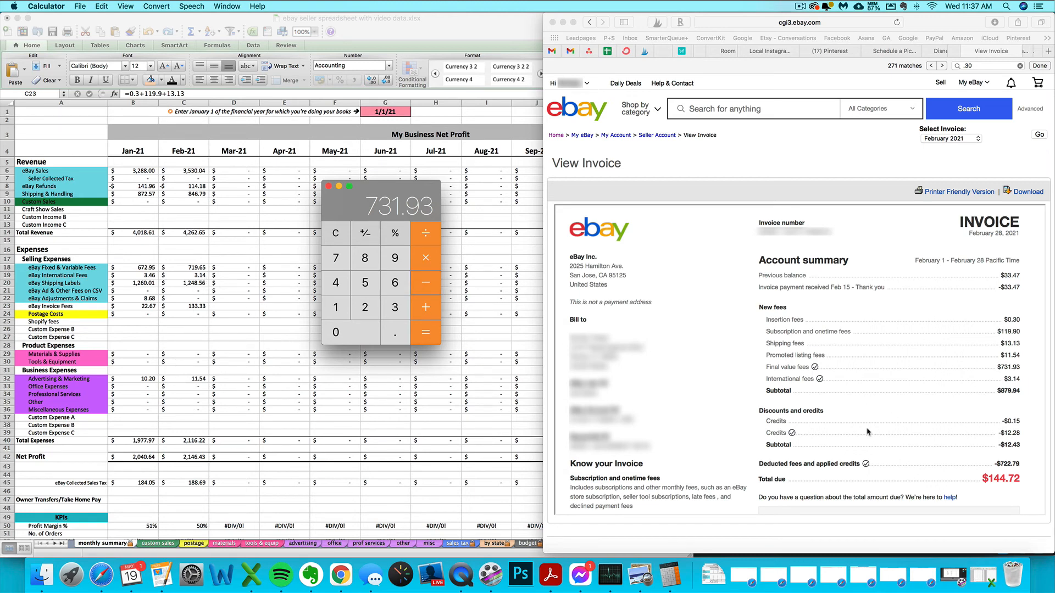
pyautogui.moveTo(991, 437)
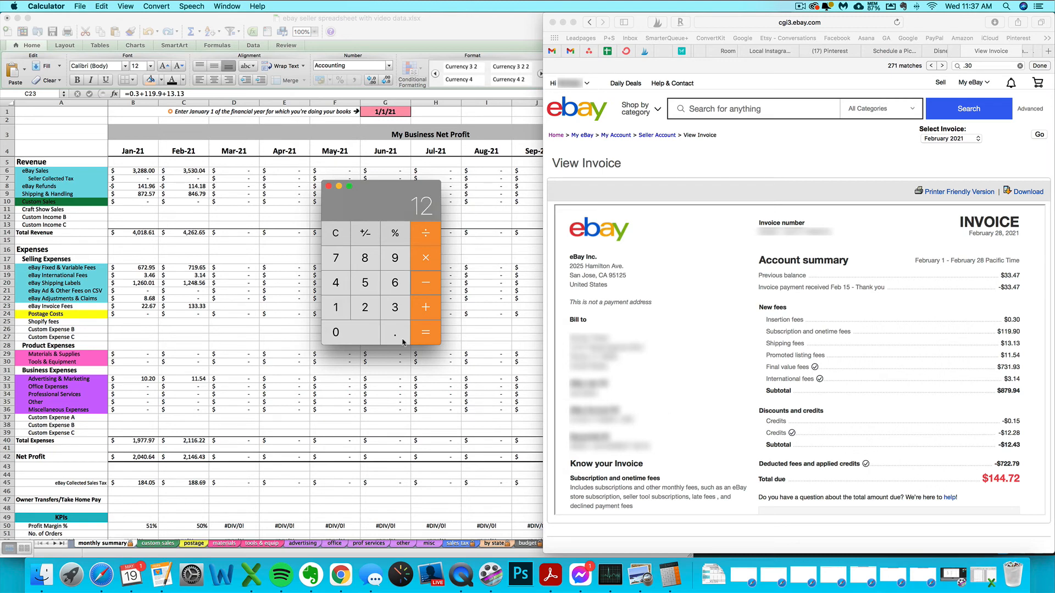
pyautogui.click(424, 333)
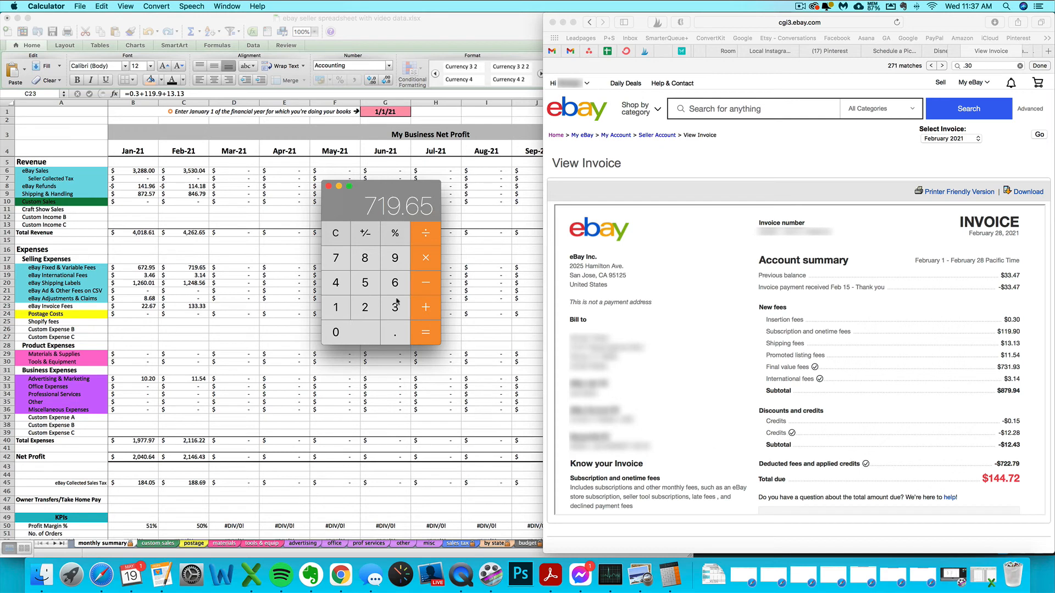
pyautogui.moveTo(182, 269)
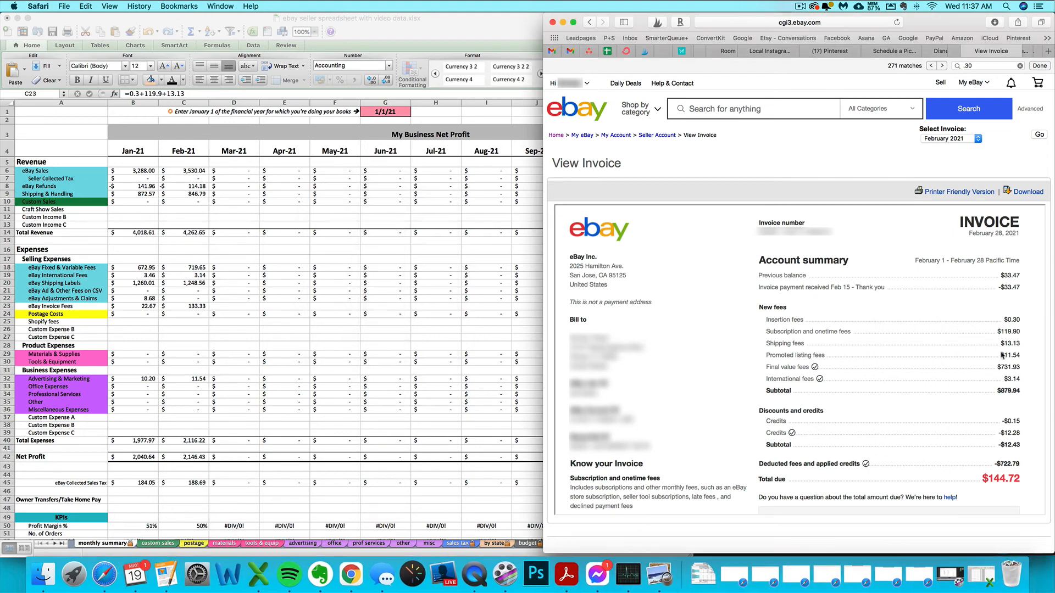
pyautogui.moveTo(1009, 413)
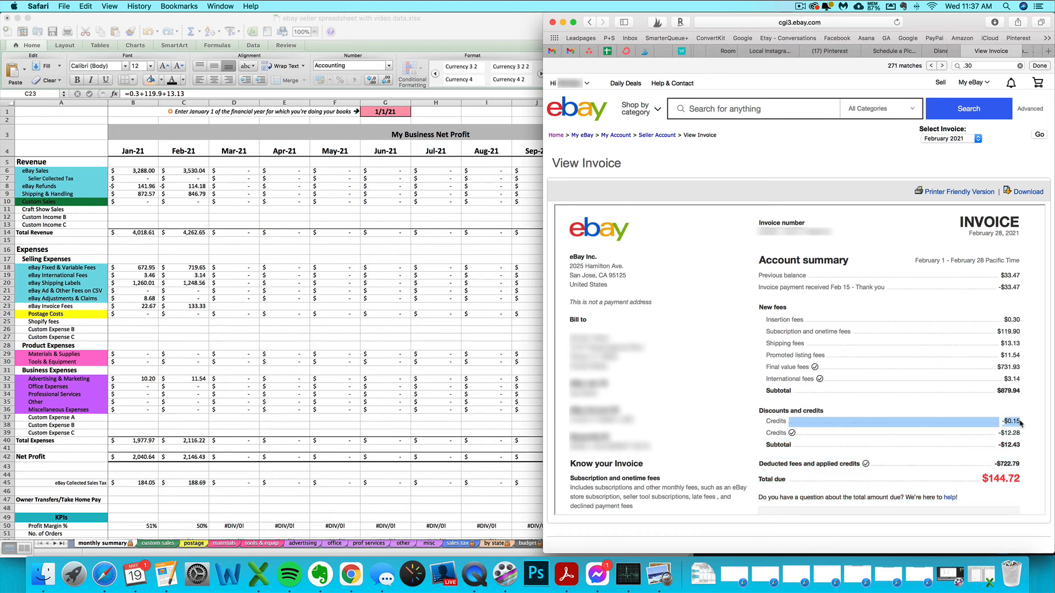
# Scroll the February invoice down to the $0.15 insertion fee transaction credit.
pyautogui.scroll(-3)
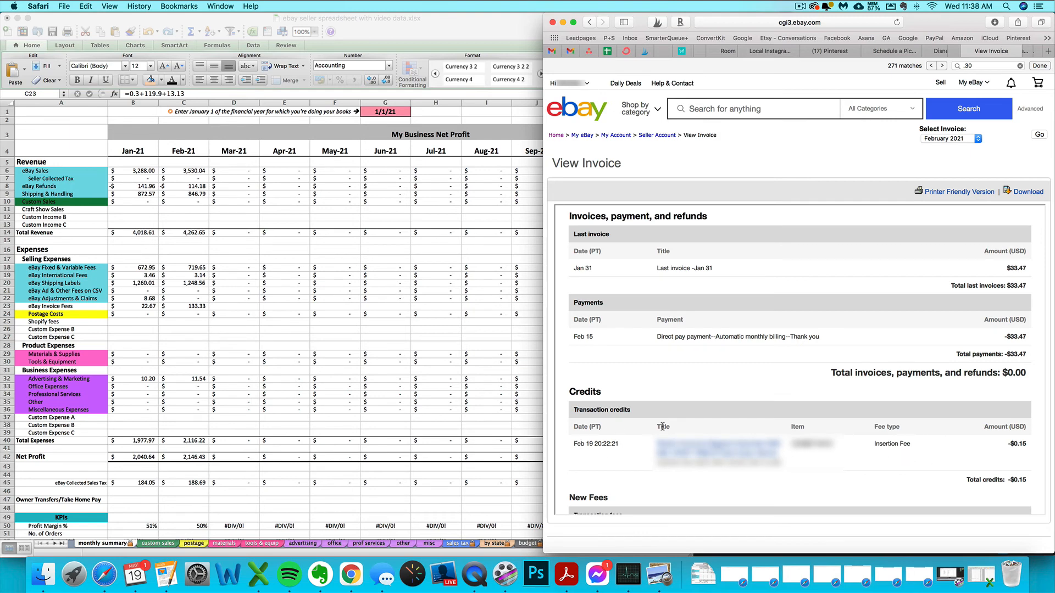
pyautogui.moveTo(881, 440)
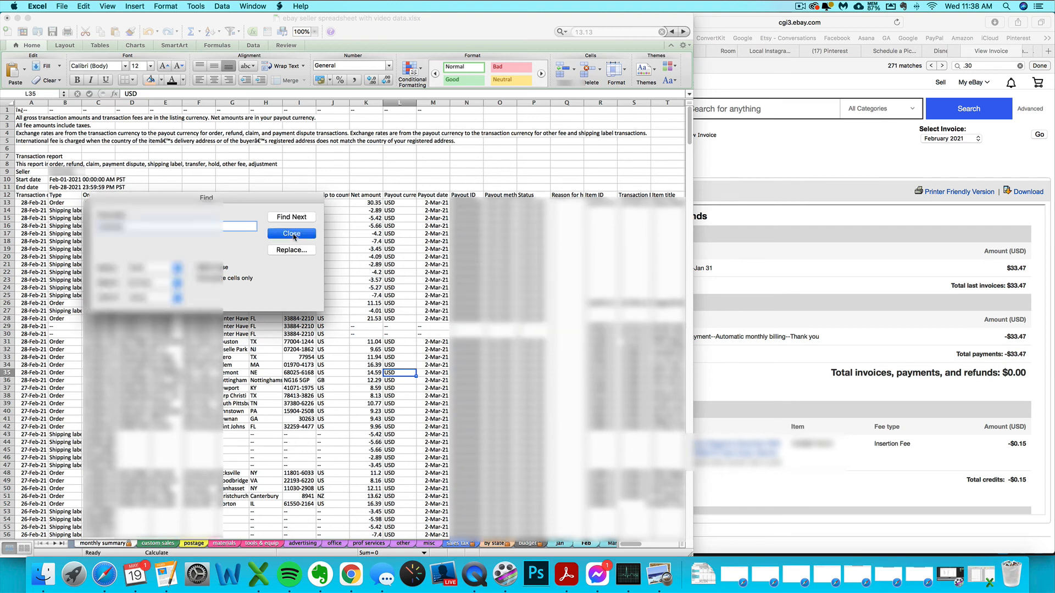
# Append -.15 to February's eBay Invoice Fees formula, reducing them to $133.18.
pyautogui.click(291, 233)
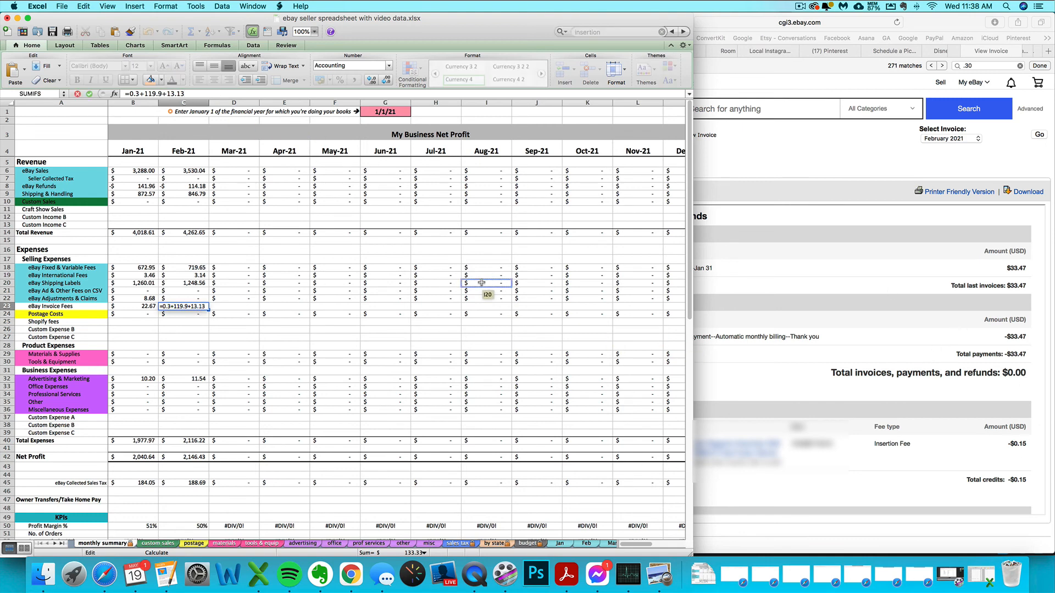
pyautogui.write('-.1')
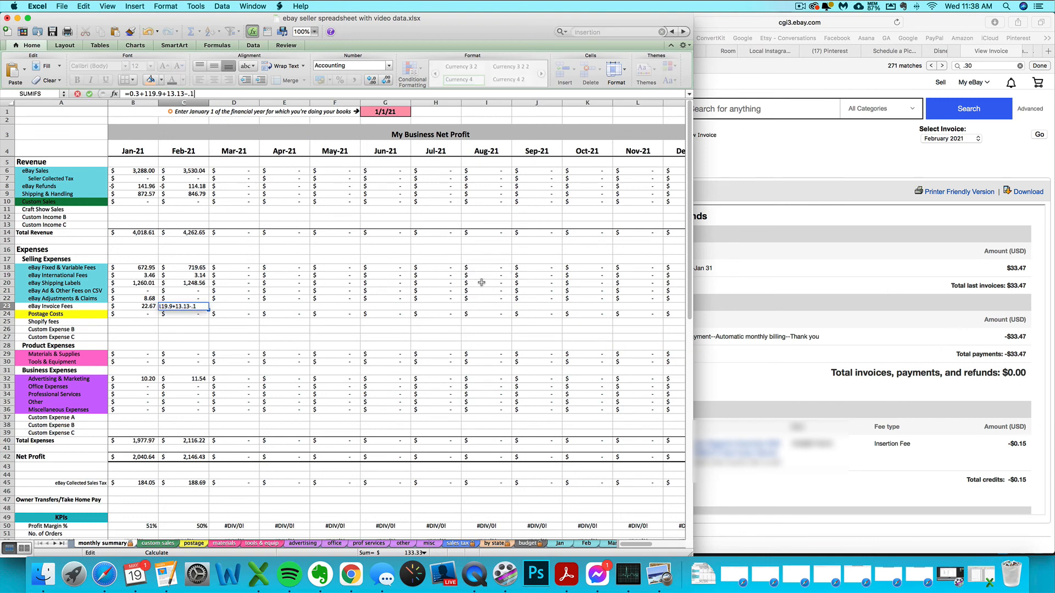
pyautogui.write('5')
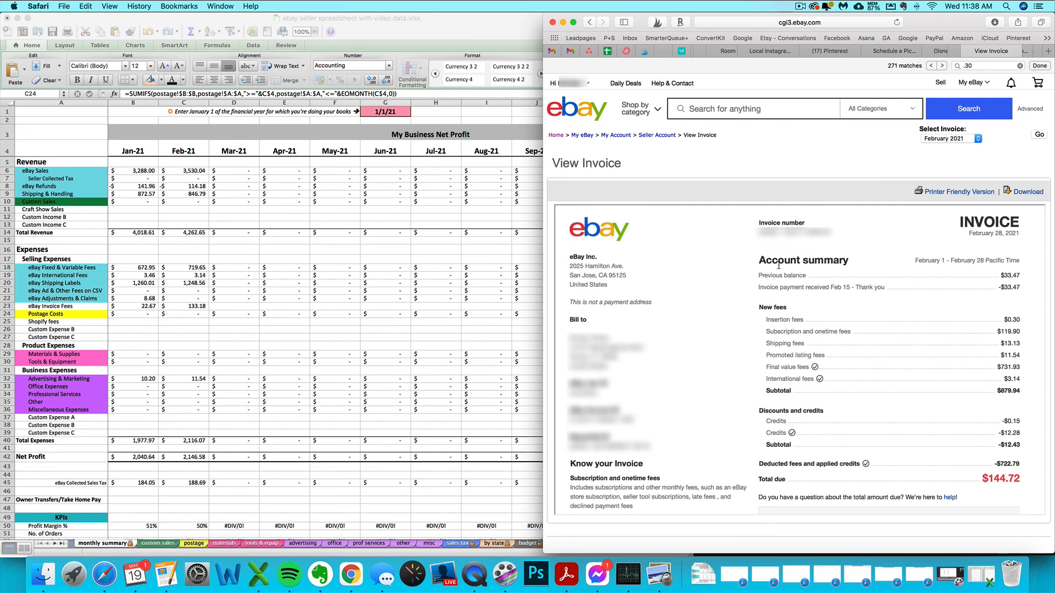
pyautogui.moveTo(285, 357)
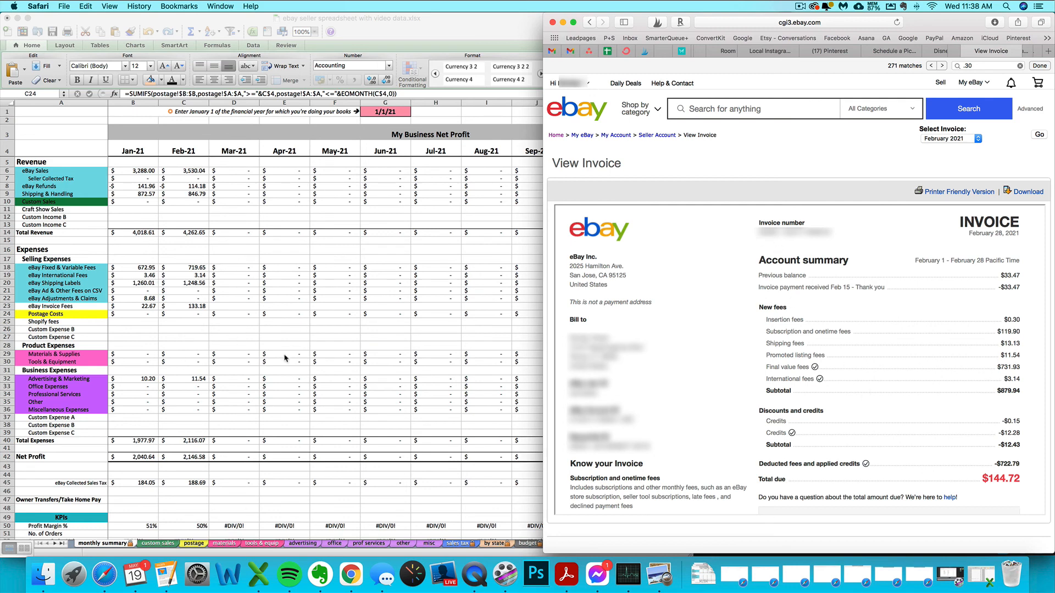
pyautogui.moveTo(792, 354)
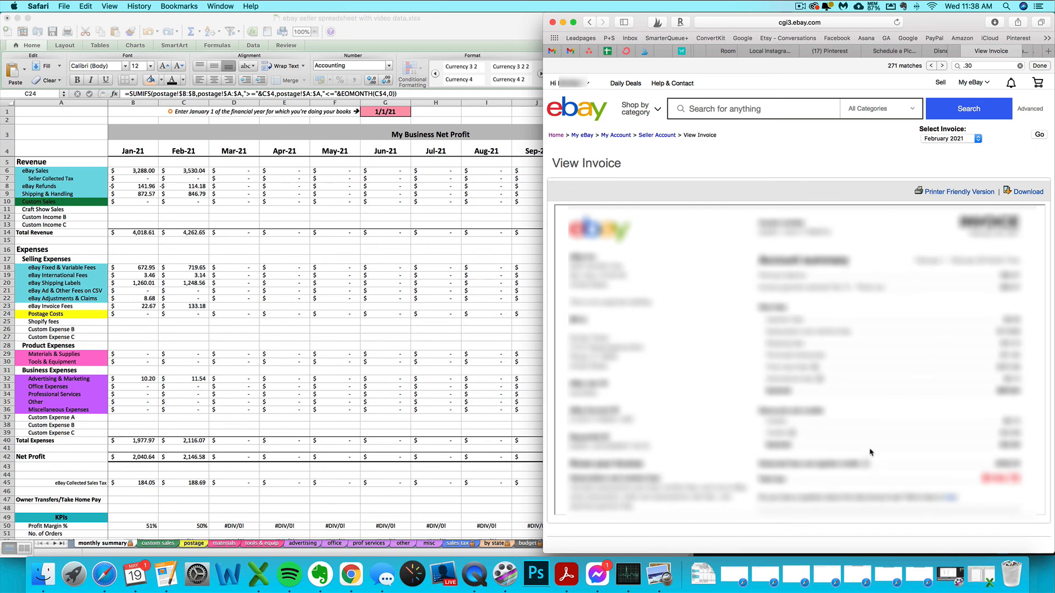
# Scroll through the February invoice's itemized fee transactions list.
pyautogui.scroll(-3)
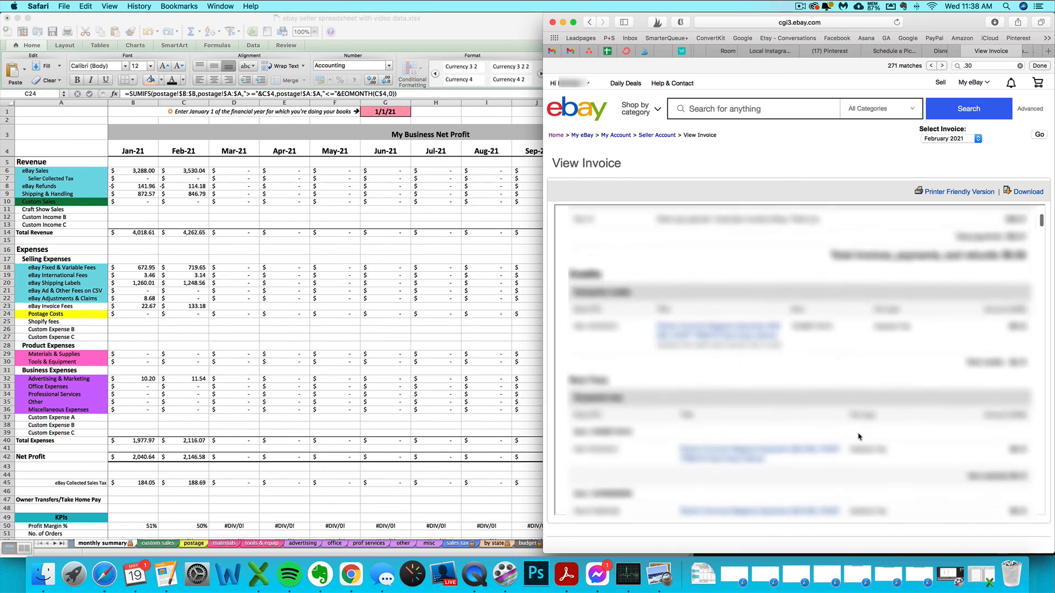
pyautogui.scroll(-3)
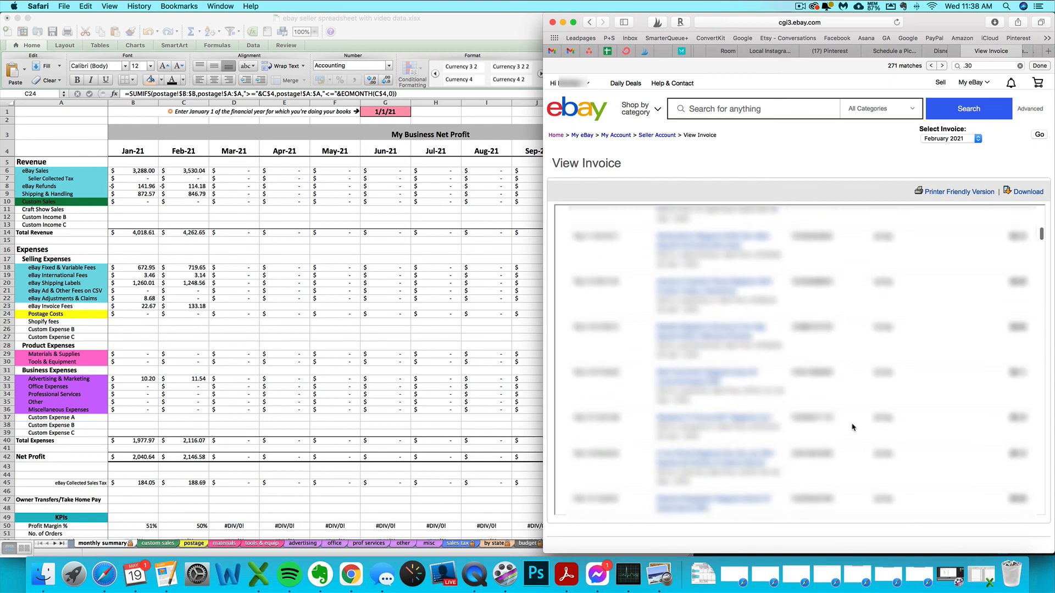
pyautogui.scroll(-3)
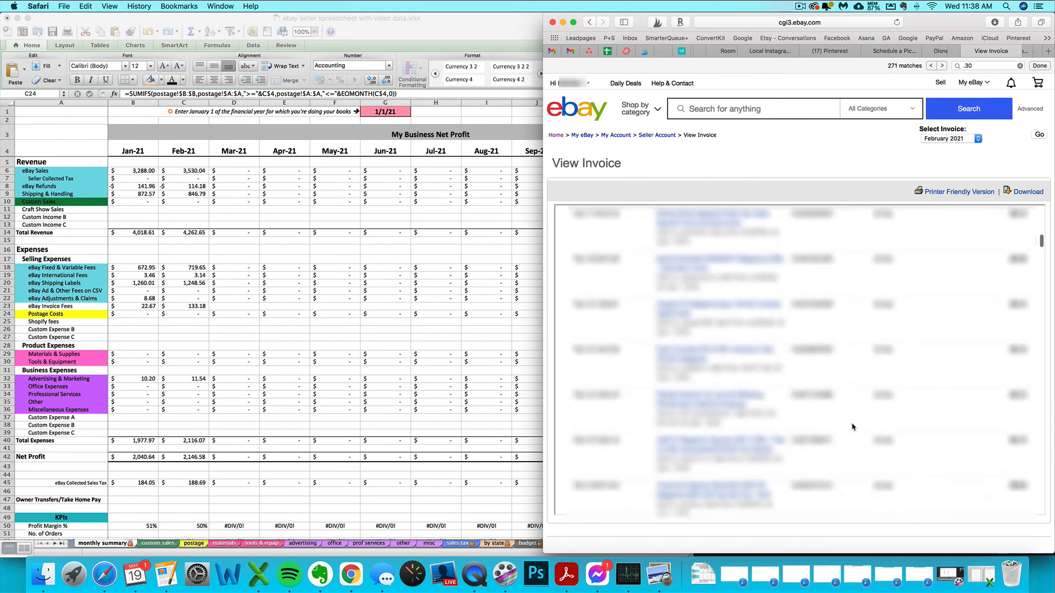
pyautogui.scroll(-3)
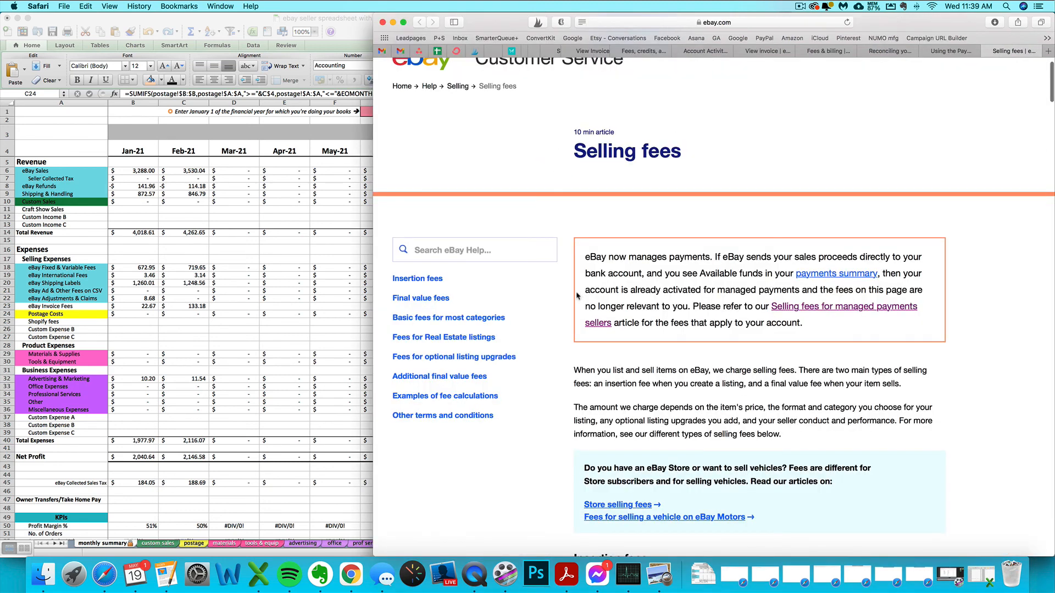
pyautogui.moveTo(621, 350)
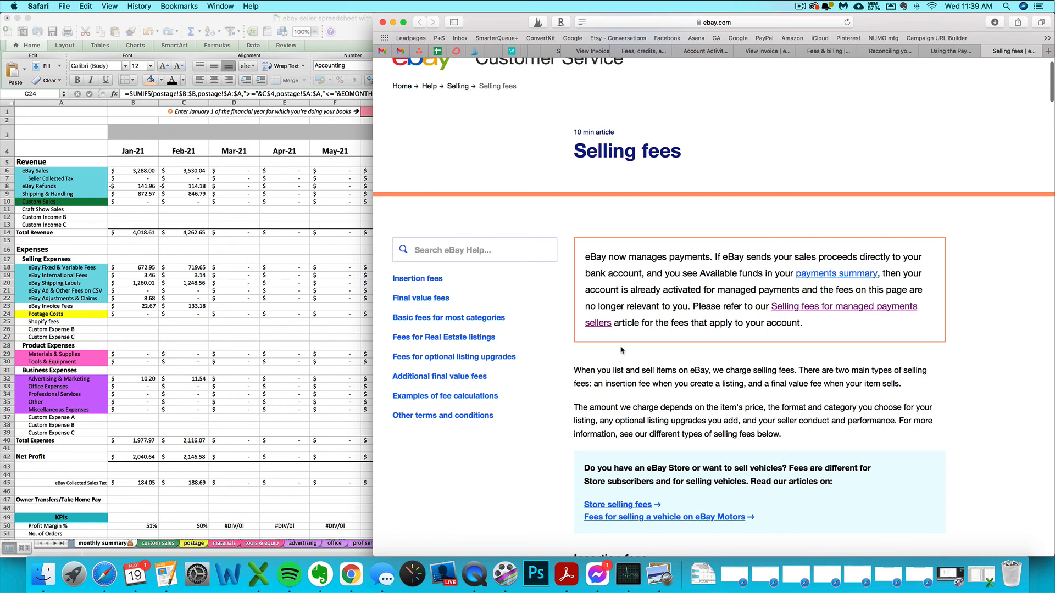
pyautogui.moveTo(665, 114)
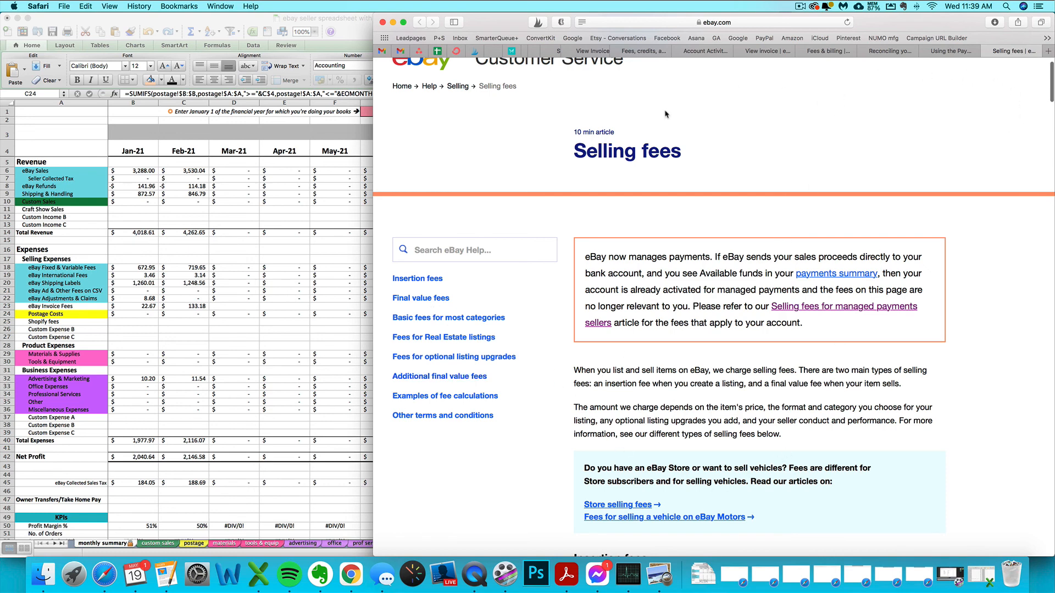
pyautogui.moveTo(769, 70)
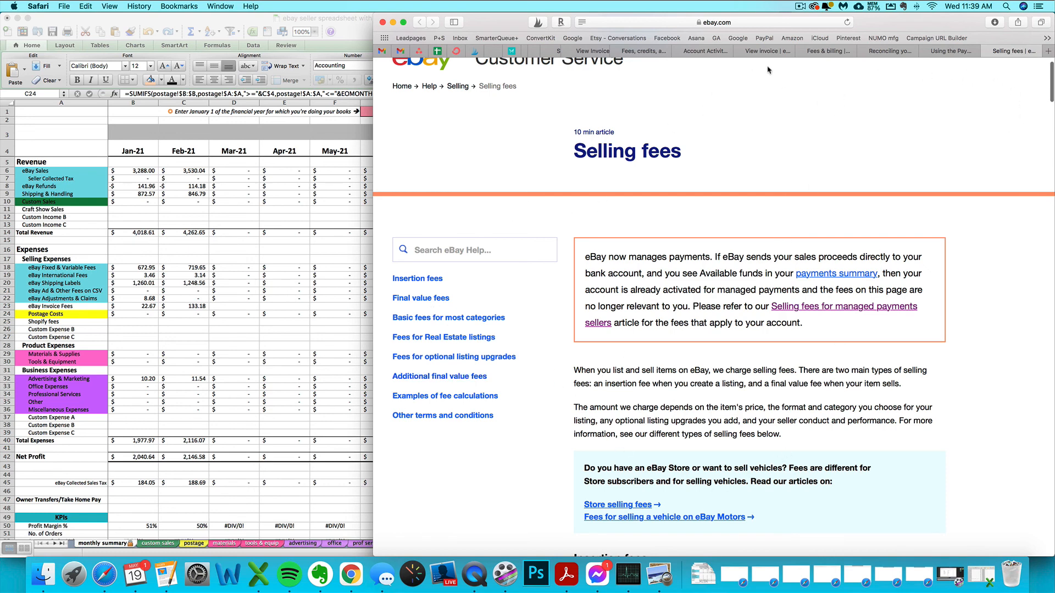
pyautogui.moveTo(772, 149)
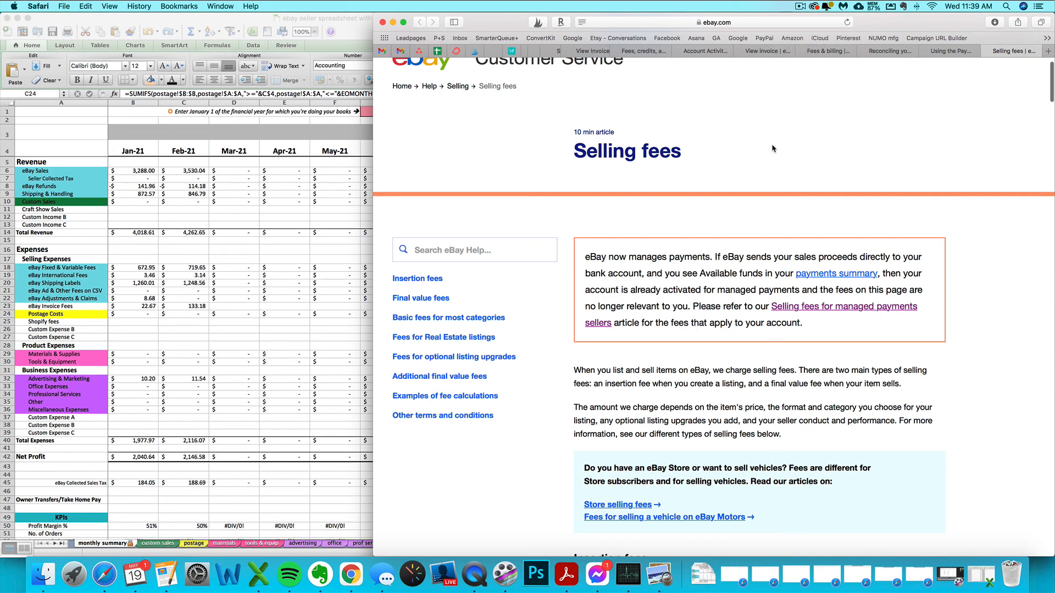
pyautogui.moveTo(567, 178)
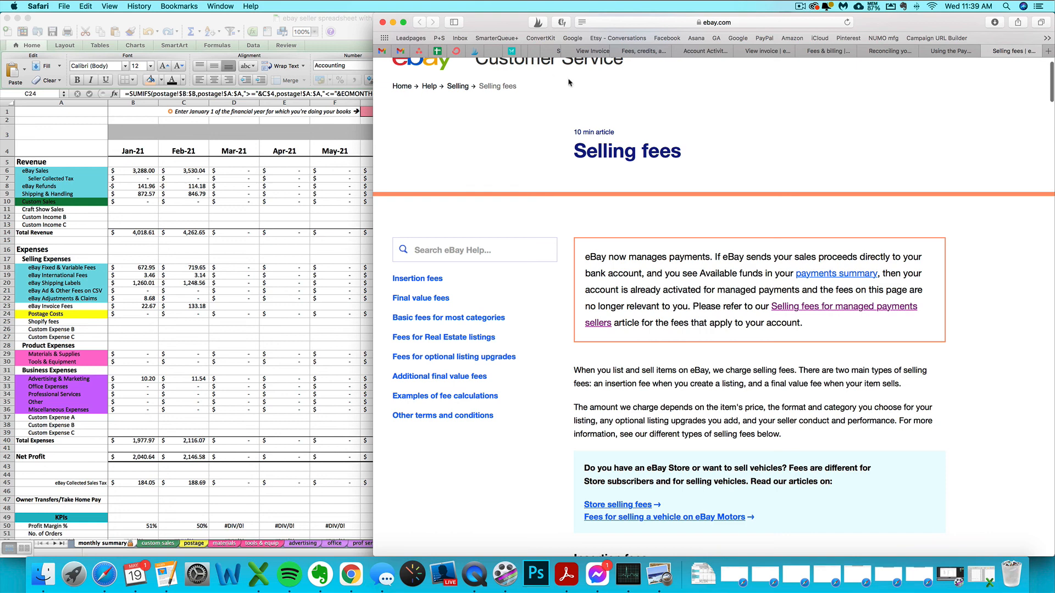
pyautogui.moveTo(674, 354)
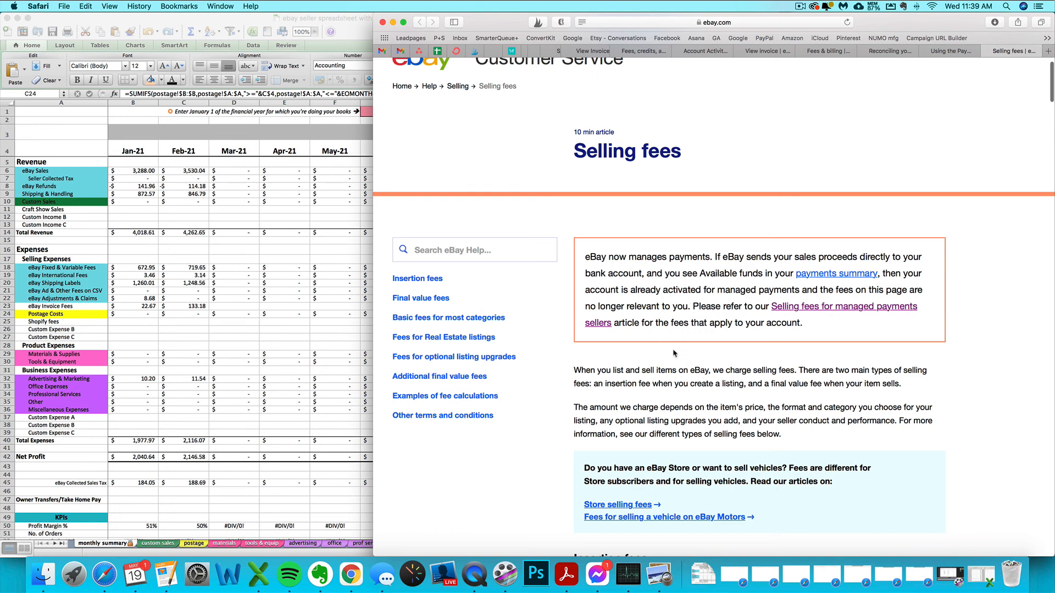